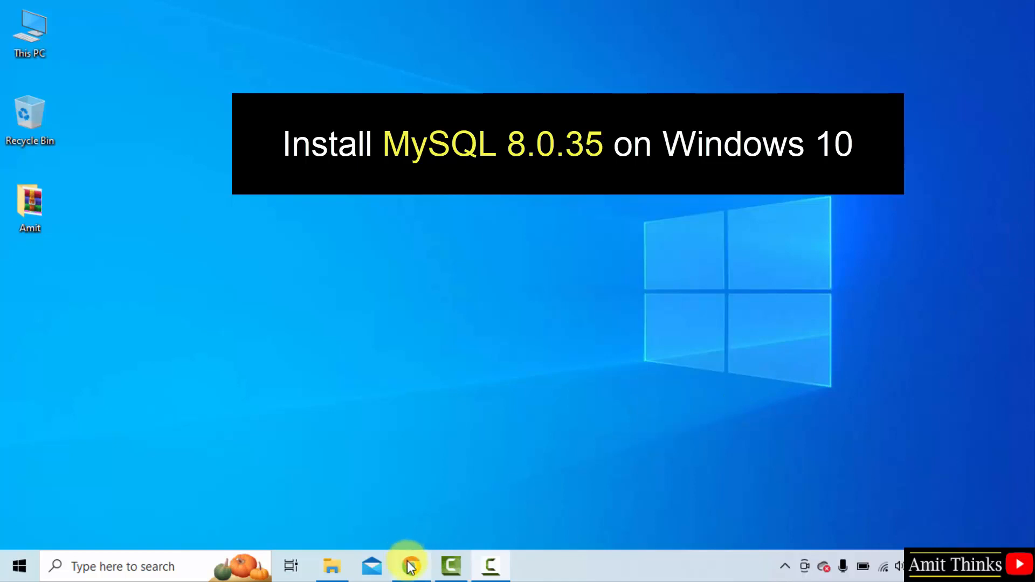
Step: Launch Chrome, run a Google search for 'mysql', and open the MySQL homepage result
{"action": "left_click", "coordinate": [410, 567]}
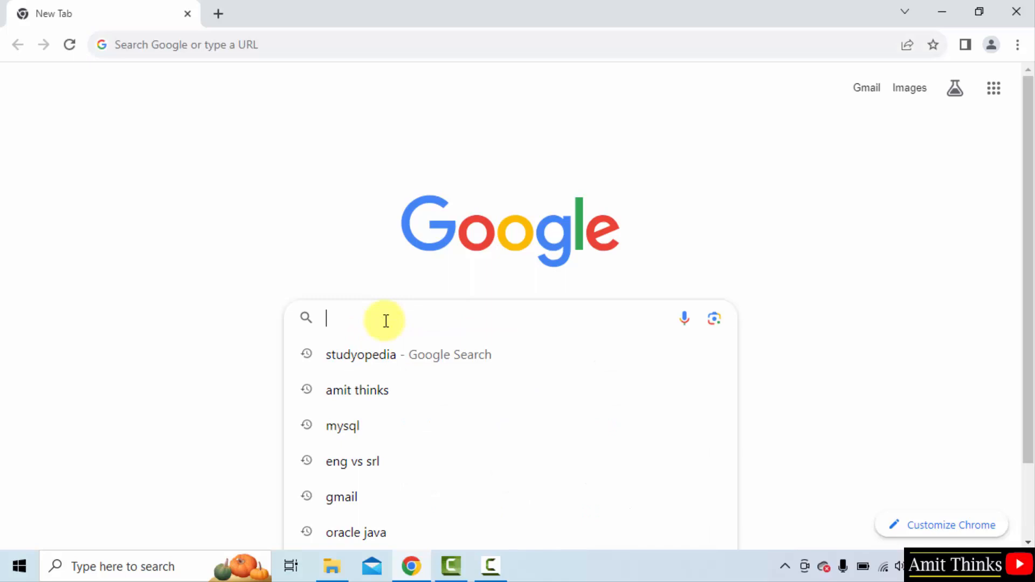
{"action": "type", "text": "mysql"}
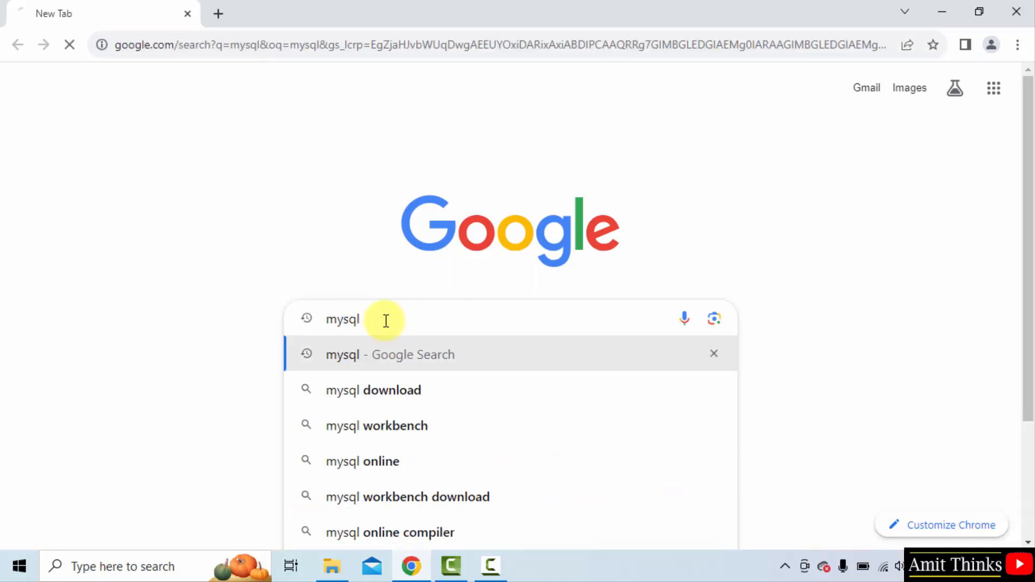
{"action": "left_click", "coordinate": [390, 354]}
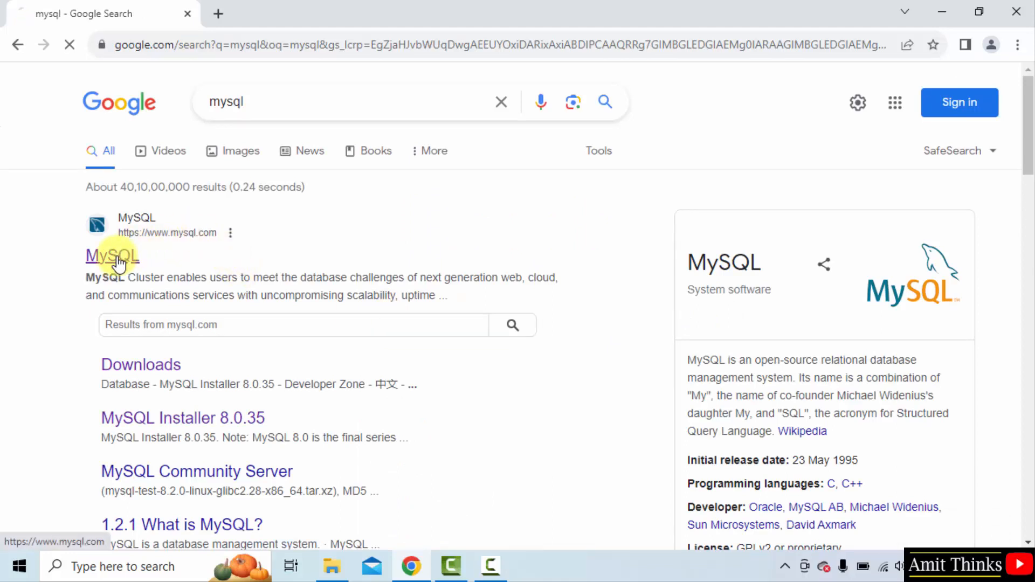
{"action": "left_click", "coordinate": [112, 256]}
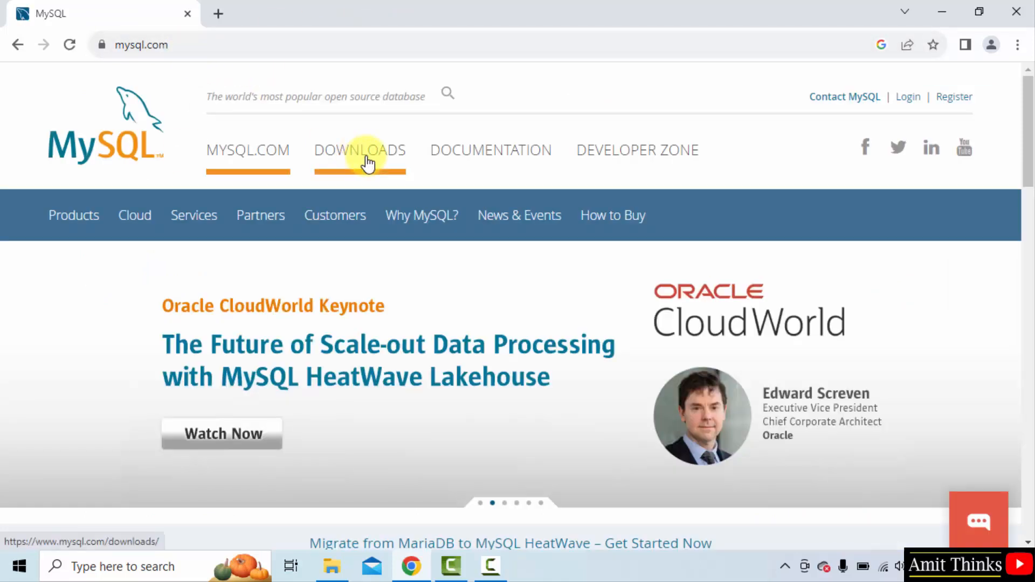
Step: Go to the MySQL Downloads page and scroll to the MySQL Community (GPL) Downloads link
{"action": "left_click", "coordinate": [359, 150]}
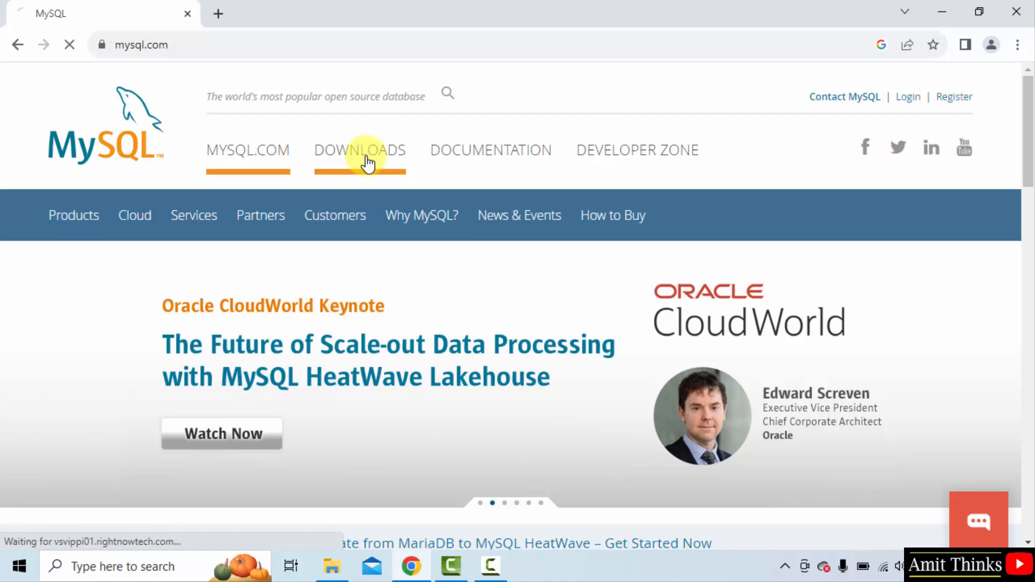
{"action": "left_click", "coordinate": [359, 150]}
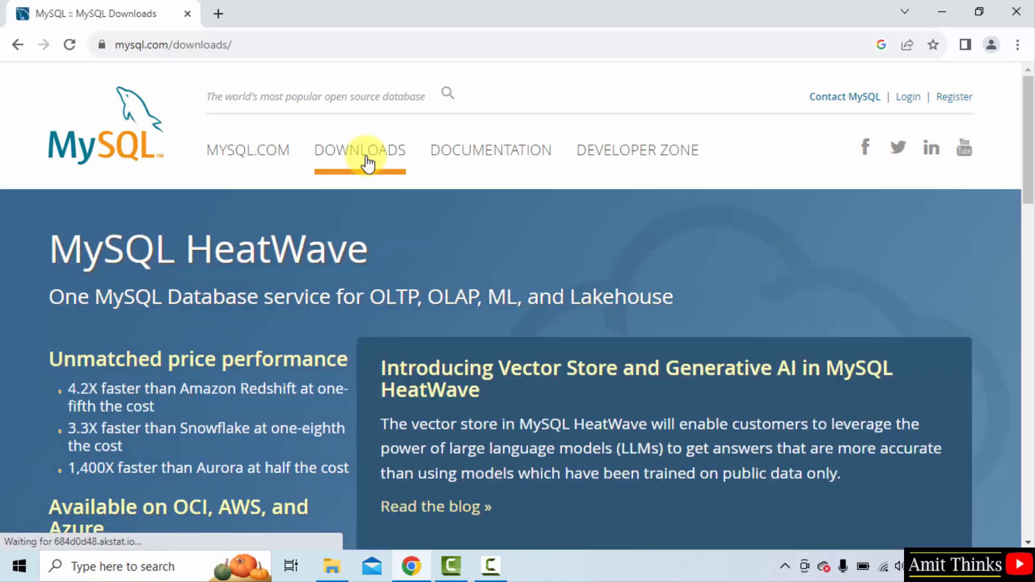
{"action": "scroll", "scroll_direction": "down", "scroll_amount": 3}
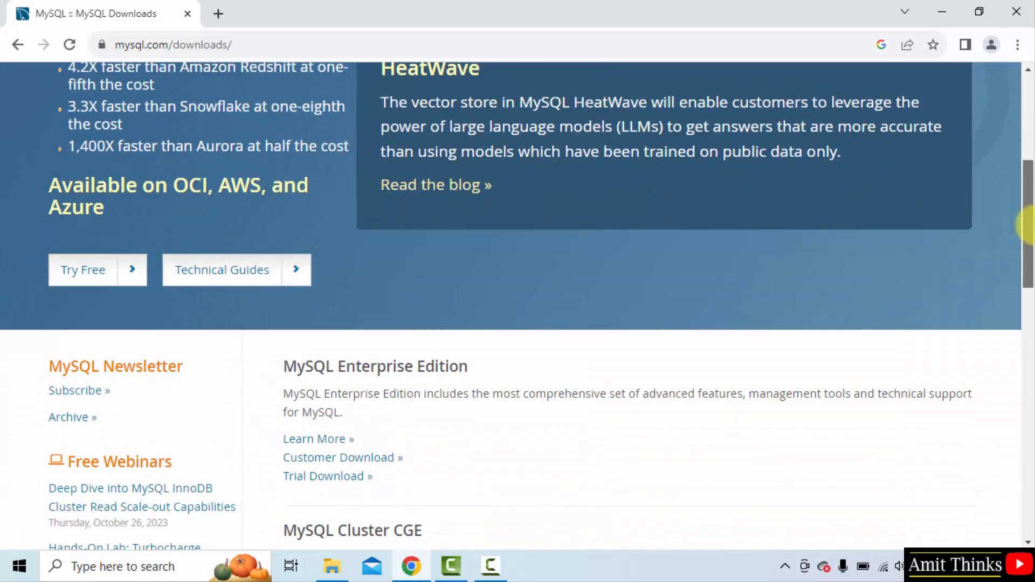
{"action": "scroll", "scroll_direction": "down", "scroll_amount": 3}
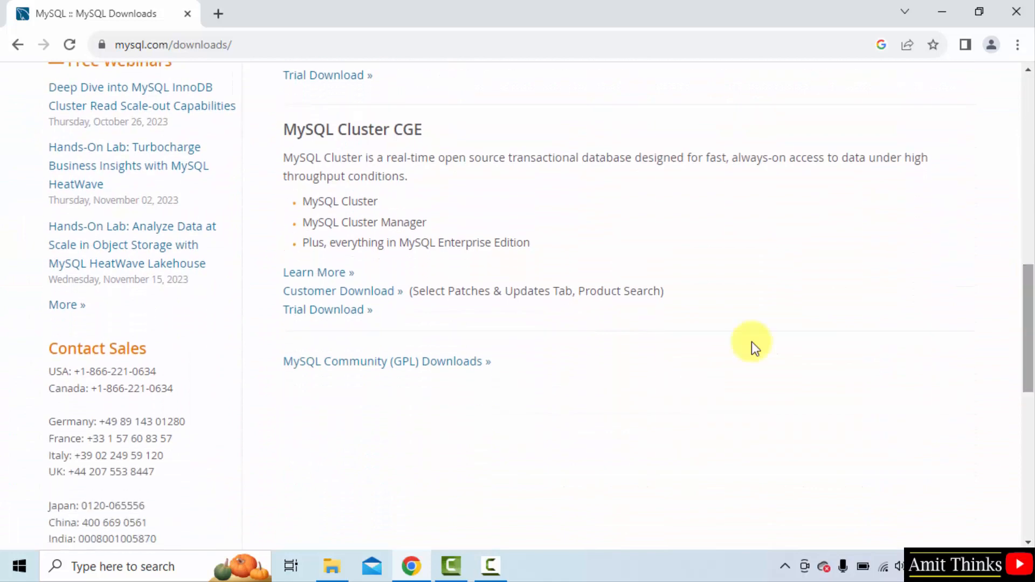
{"action": "mouse_move", "coordinate": [441, 361]}
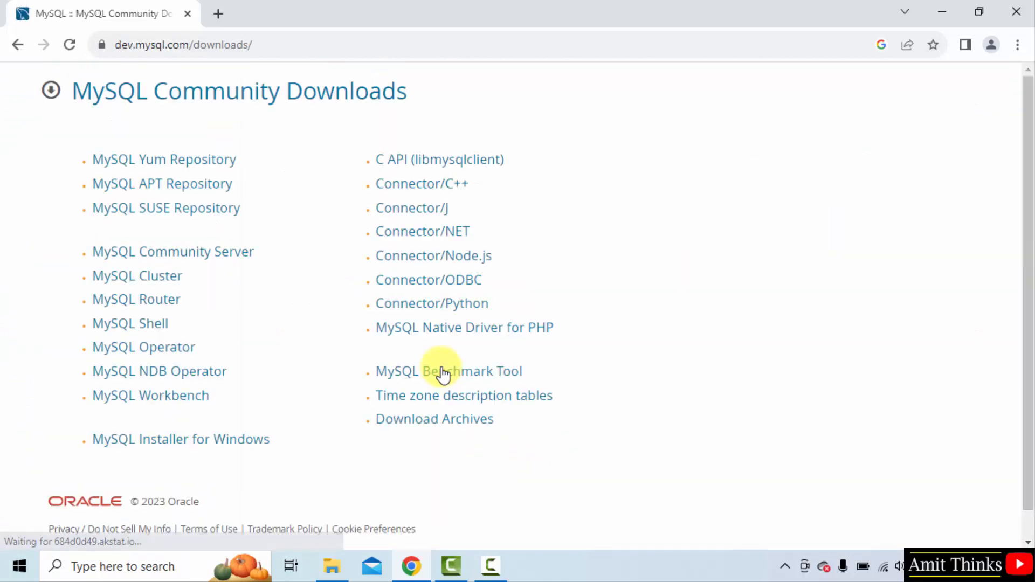
{"action": "mouse_move", "coordinate": [225, 117]}
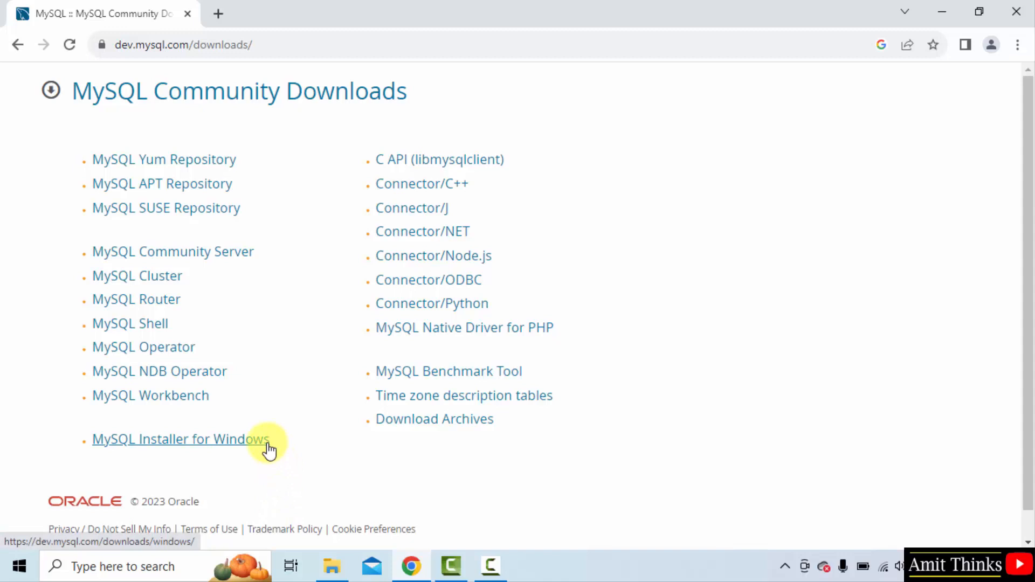
Step: Download the 288.6M MySQL Installer 8.0.35 MSI using 'No thanks, just start my download'
{"action": "left_click", "coordinate": [180, 439]}
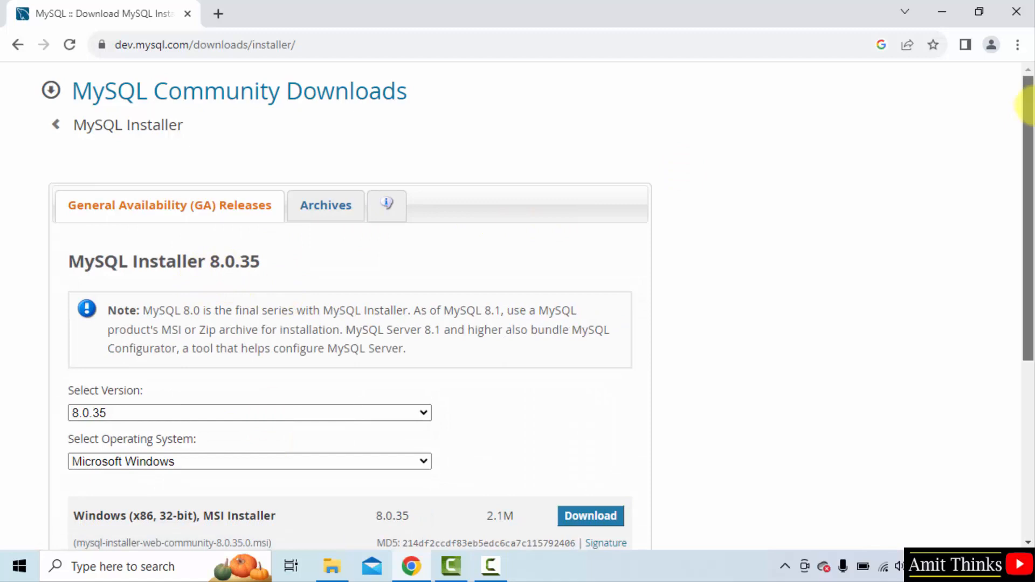
{"action": "scroll", "scroll_direction": "down", "scroll_amount": 3}
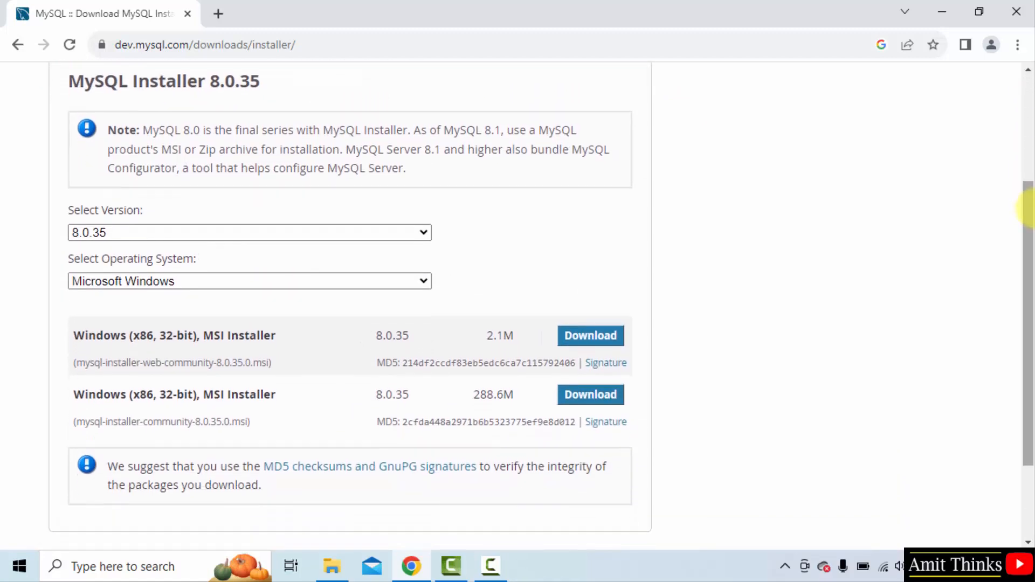
{"action": "mouse_move", "coordinate": [208, 289]}
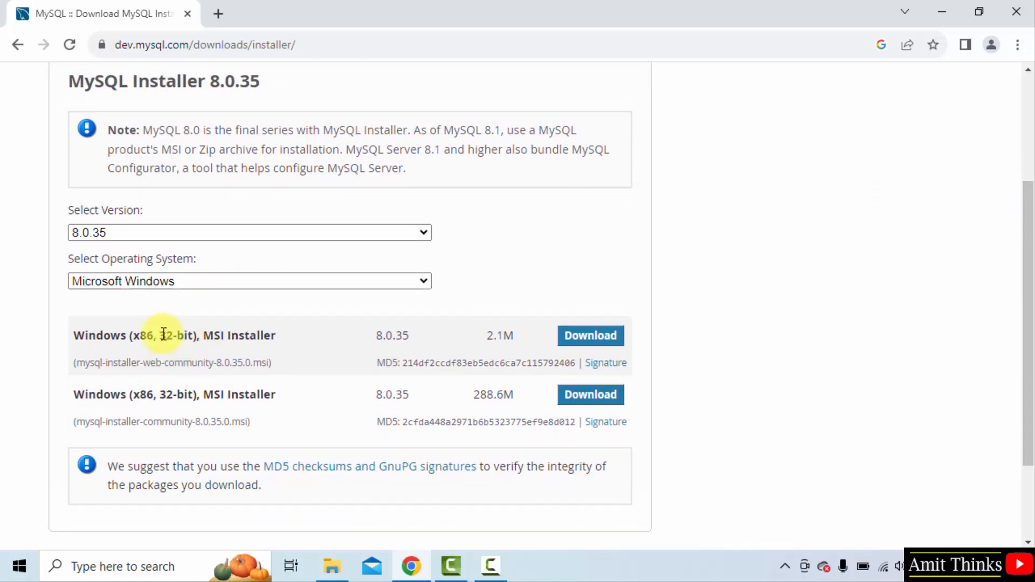
{"action": "mouse_move", "coordinate": [509, 368]}
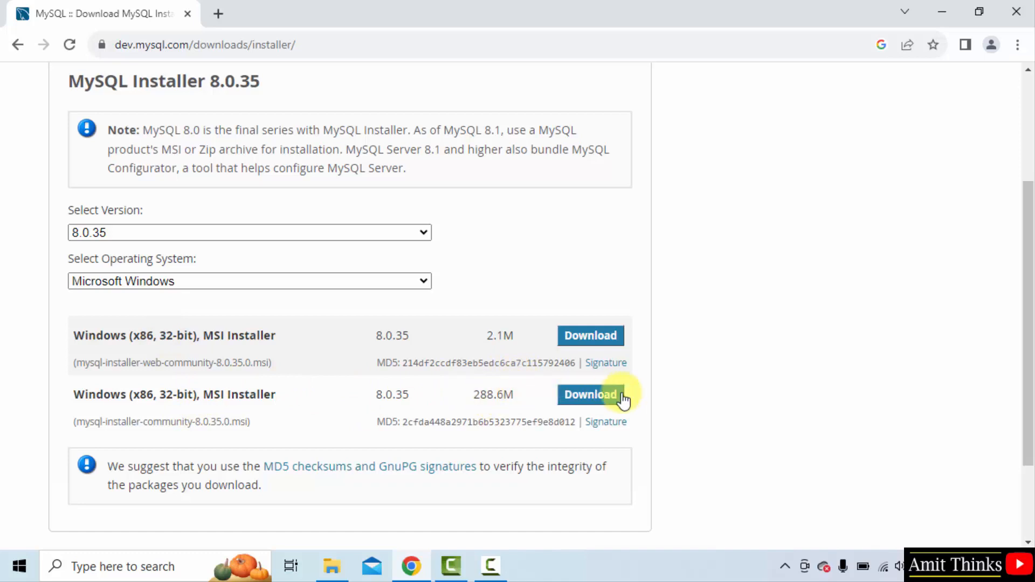
{"action": "left_click", "coordinate": [589, 394]}
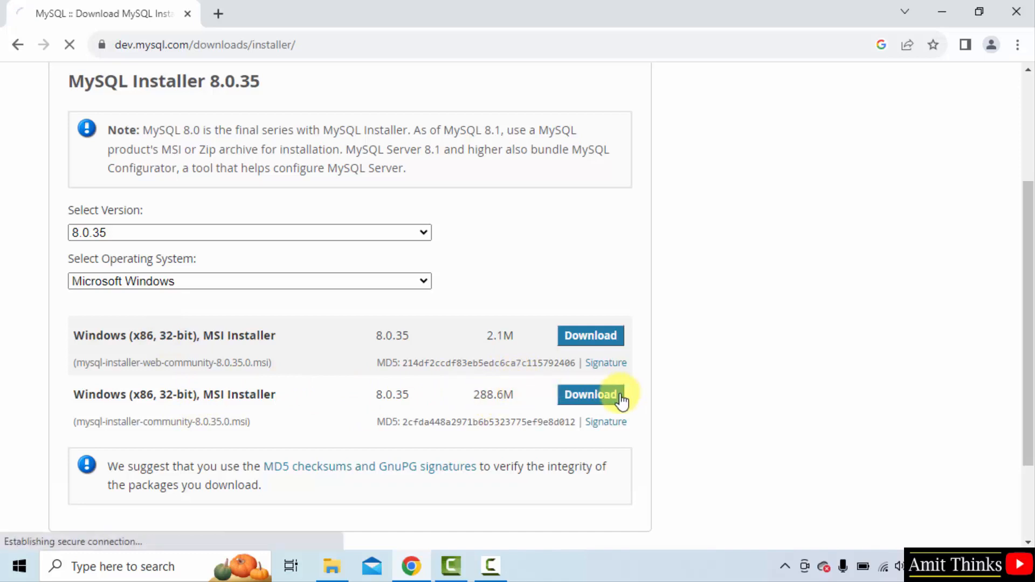
{"action": "left_click", "coordinate": [589, 394]}
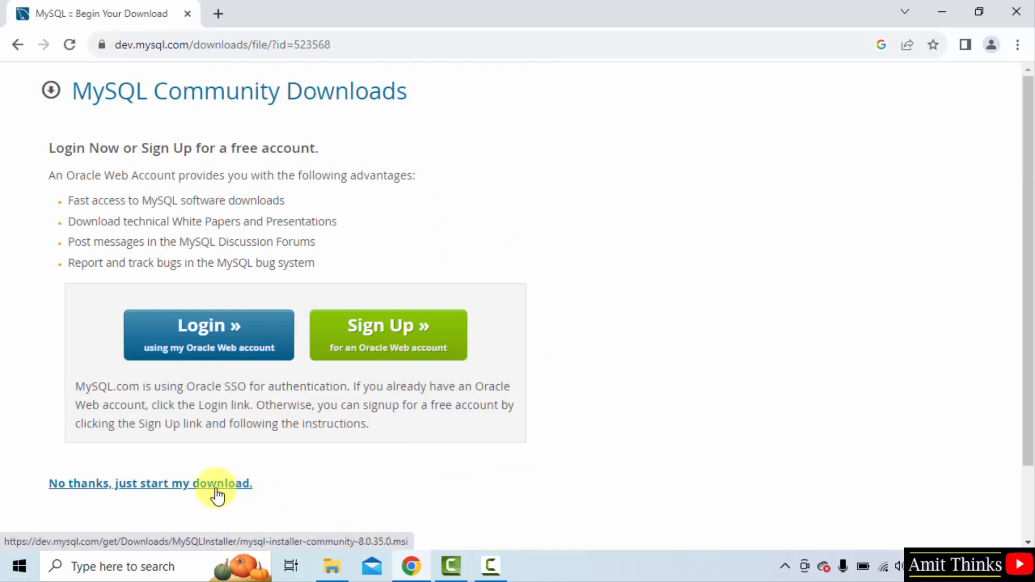
{"action": "left_click", "coordinate": [149, 483]}
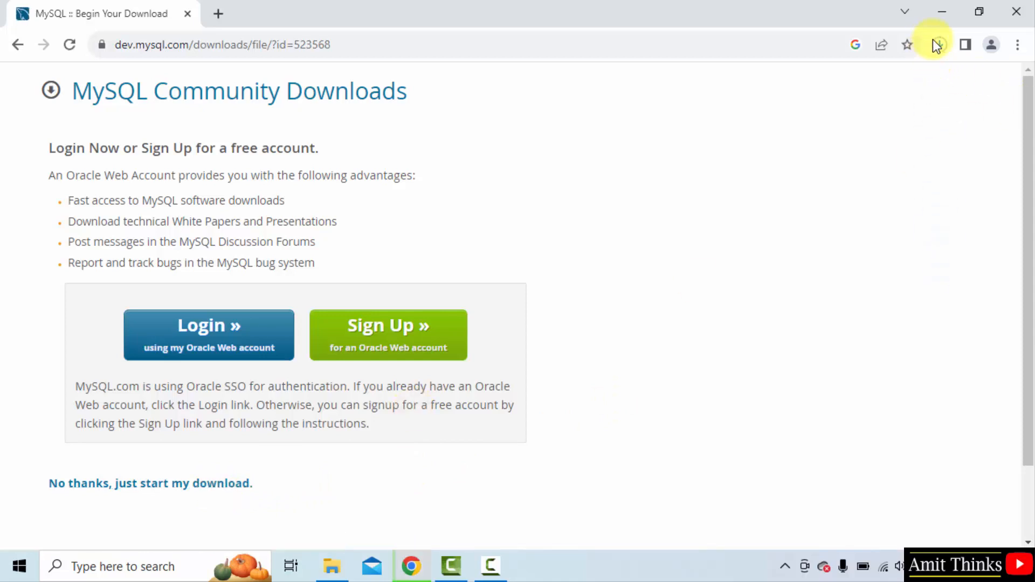
{"action": "left_click", "coordinate": [938, 45]}
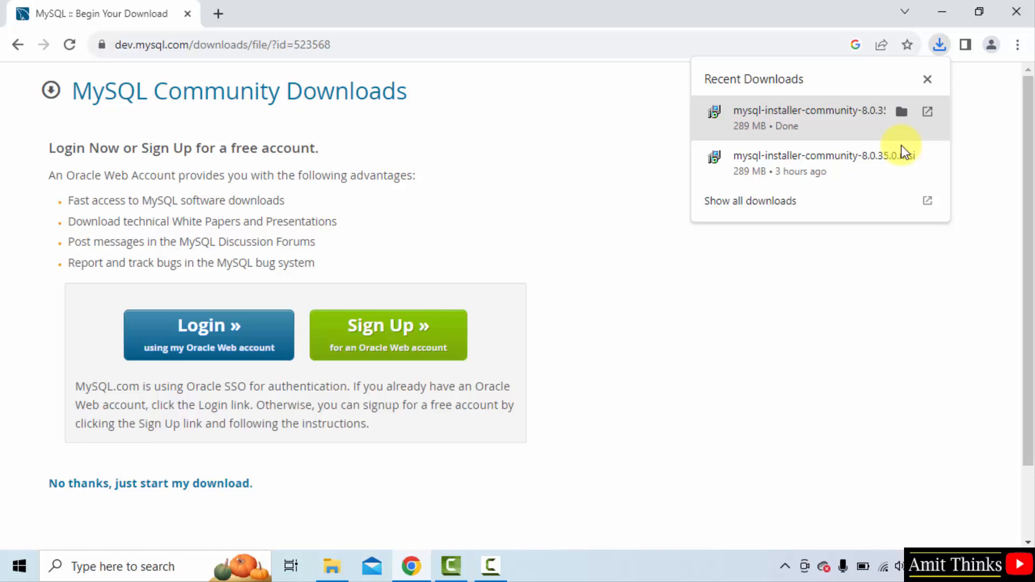
{"action": "mouse_move", "coordinate": [836, 132]}
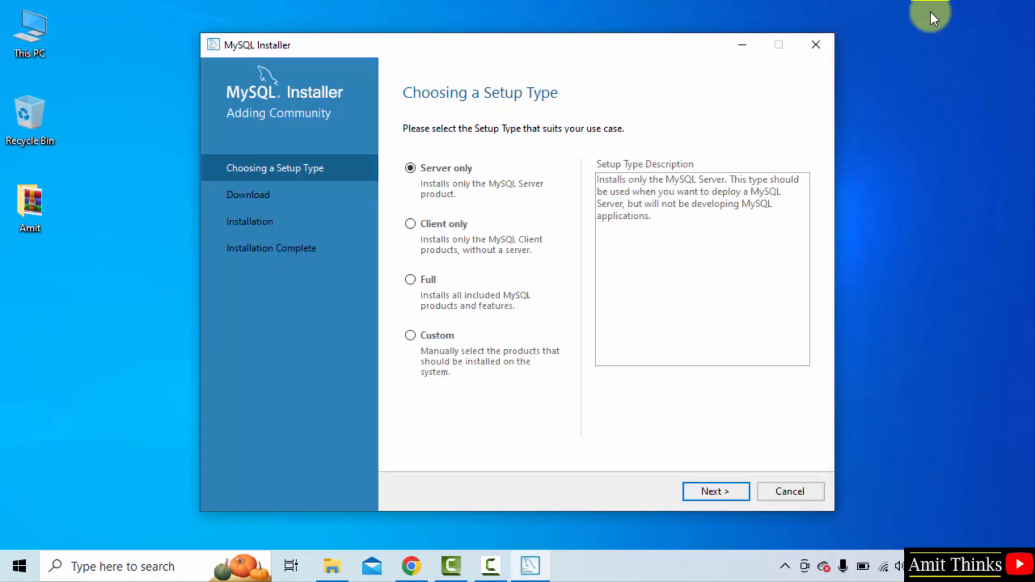
{"action": "mouse_move", "coordinate": [624, 99]}
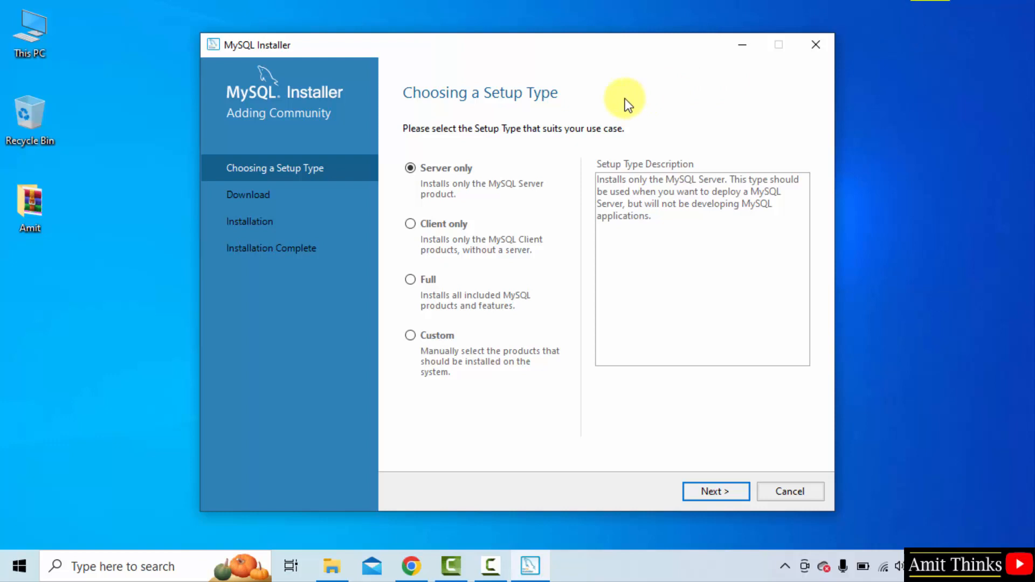
{"action": "mouse_move", "coordinate": [423, 359]}
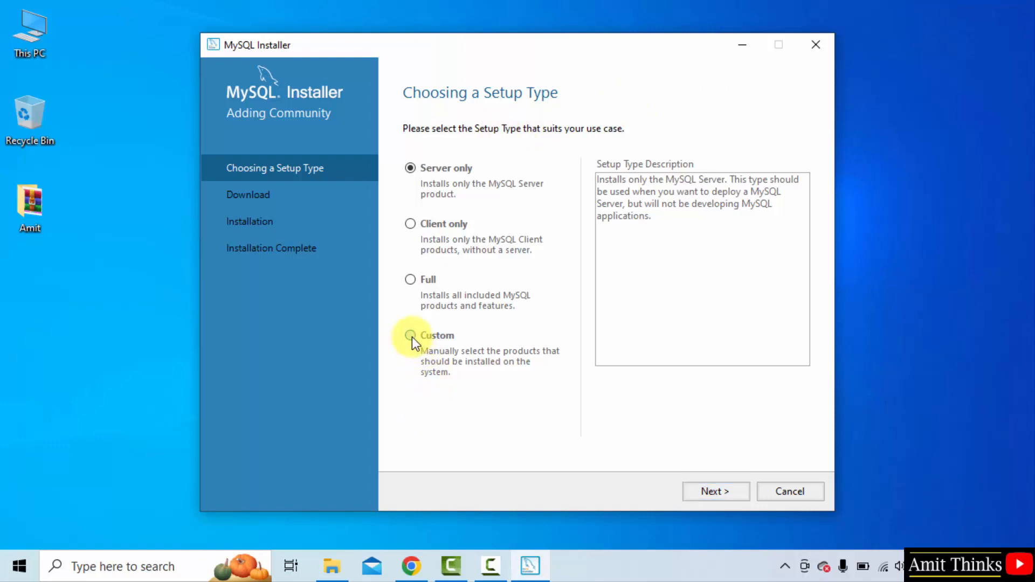
Step: Choose the Custom setup type and advance to product selection
{"action": "left_click", "coordinate": [411, 335]}
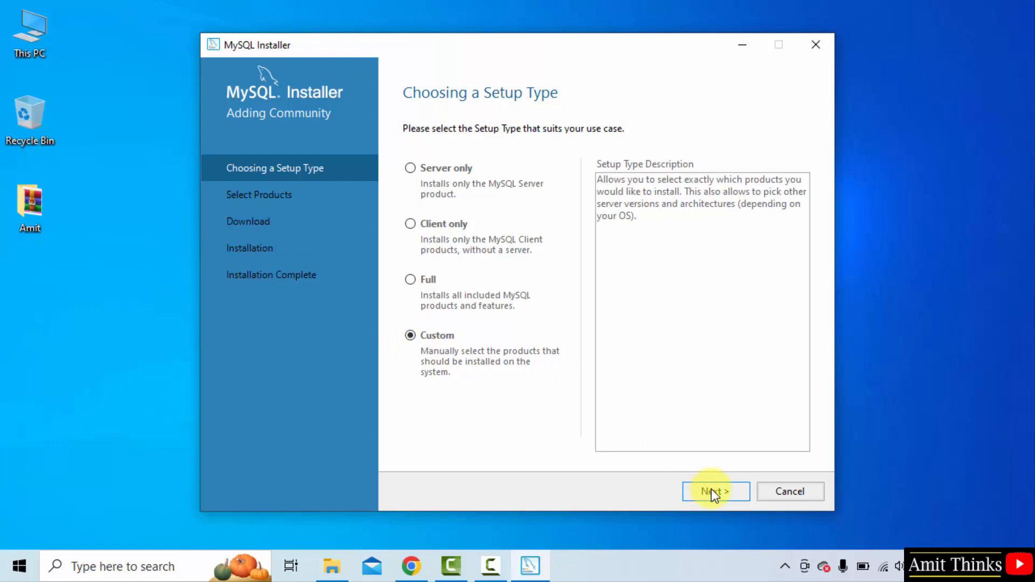
{"action": "left_click", "coordinate": [715, 492]}
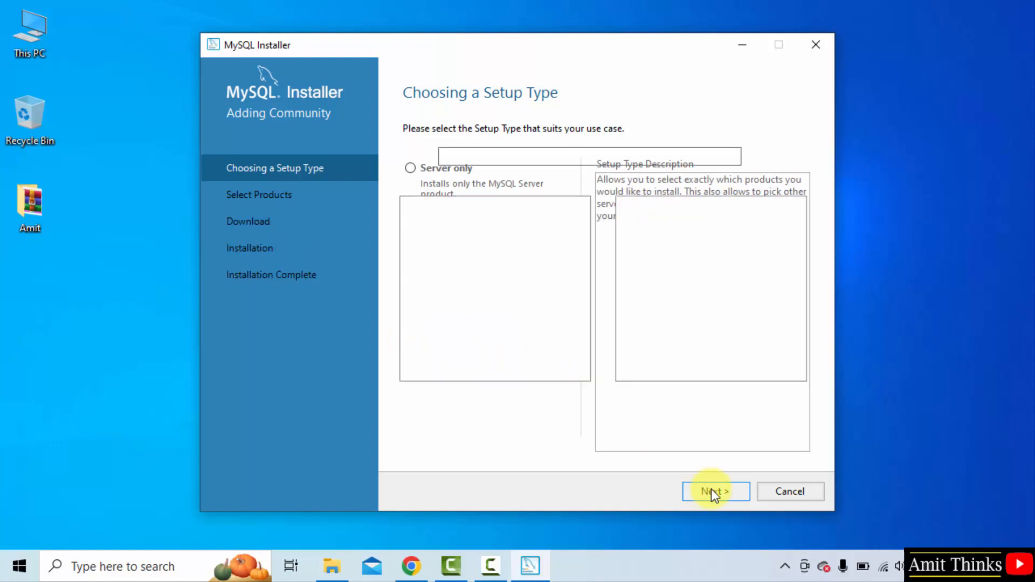
{"action": "left_click", "coordinate": [715, 491]}
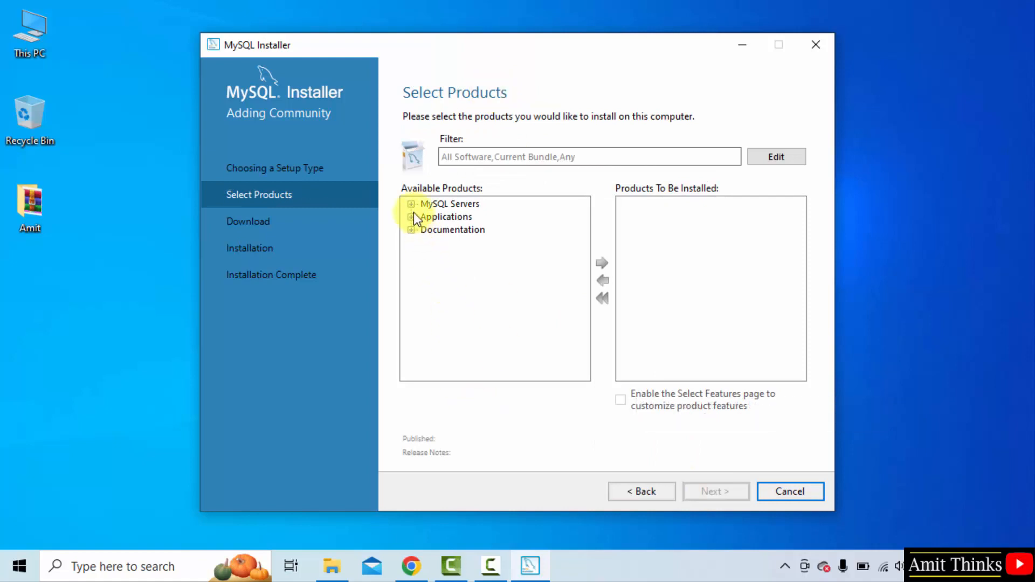
Step: Add MySQL Server 8.0.35 - X64 to the products to install
{"action": "left_click", "coordinate": [411, 203]}
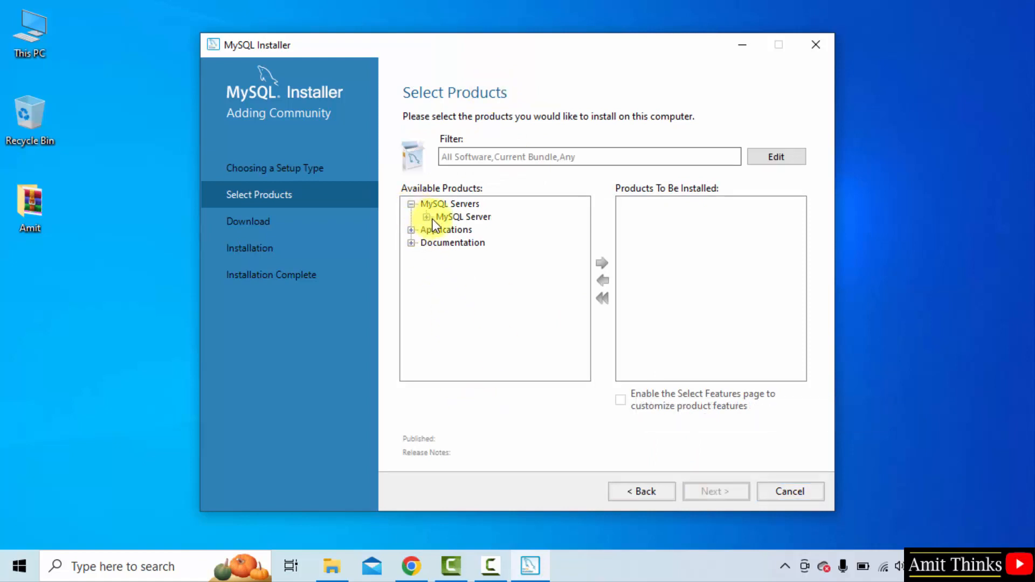
{"action": "left_click", "coordinate": [427, 216]}
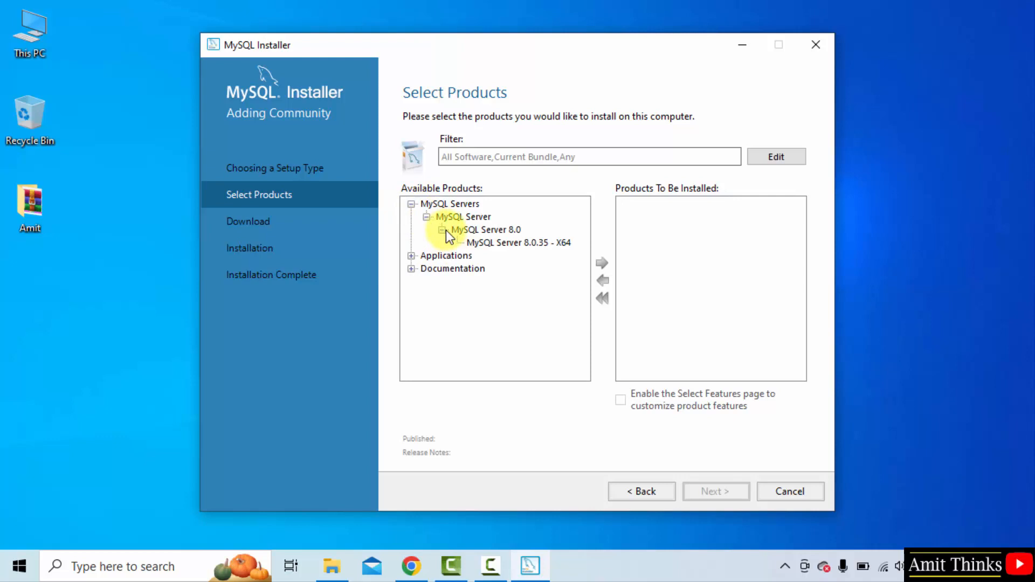
{"action": "left_click", "coordinate": [517, 242]}
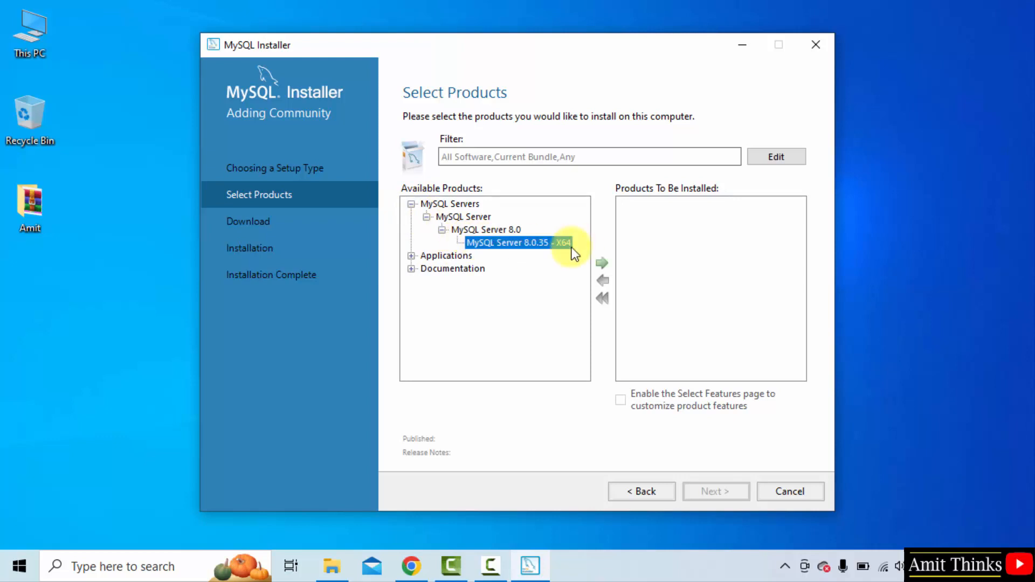
{"action": "left_click", "coordinate": [515, 242]}
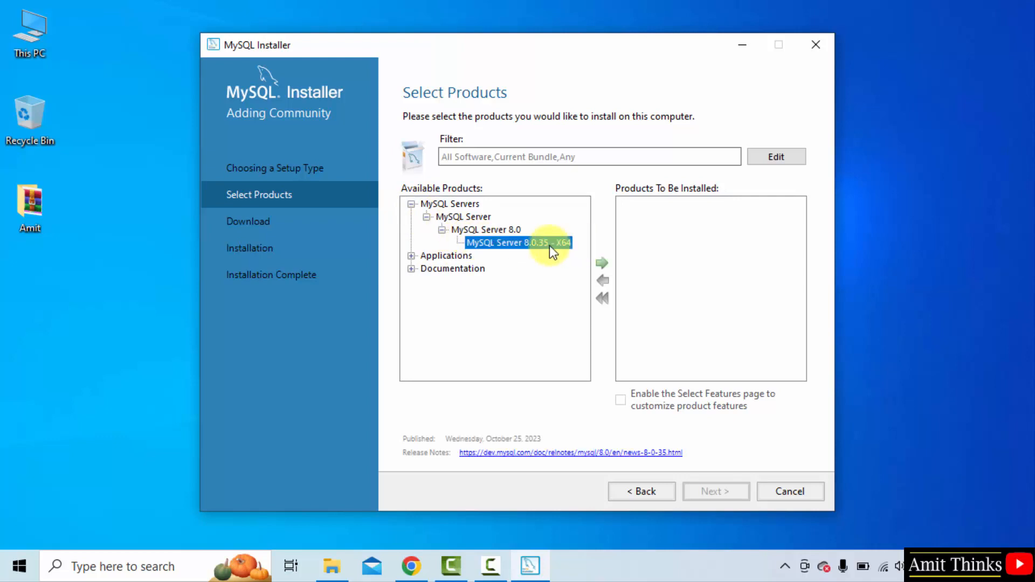
{"action": "mouse_move", "coordinate": [570, 253]}
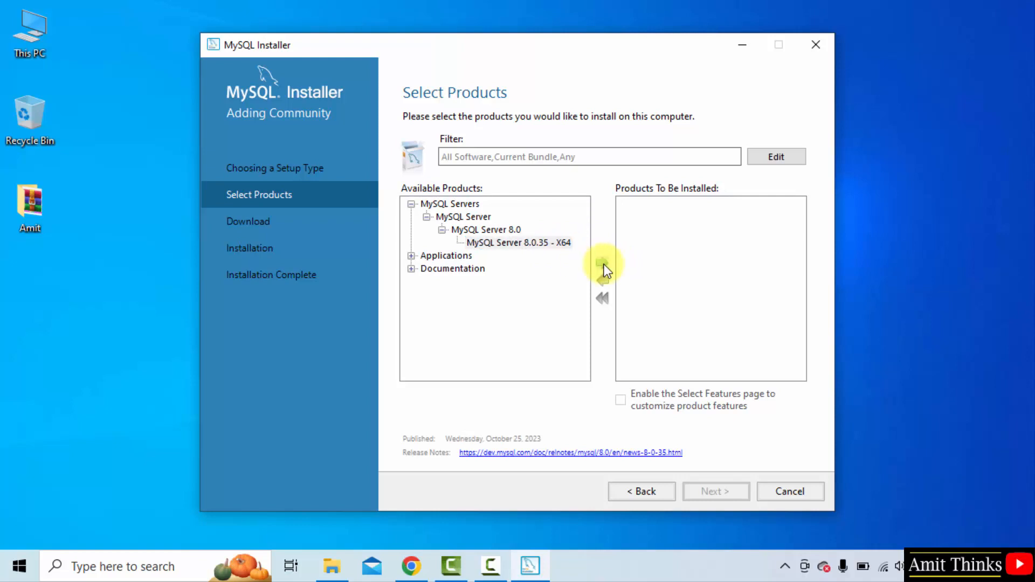
{"action": "left_click", "coordinate": [602, 263]}
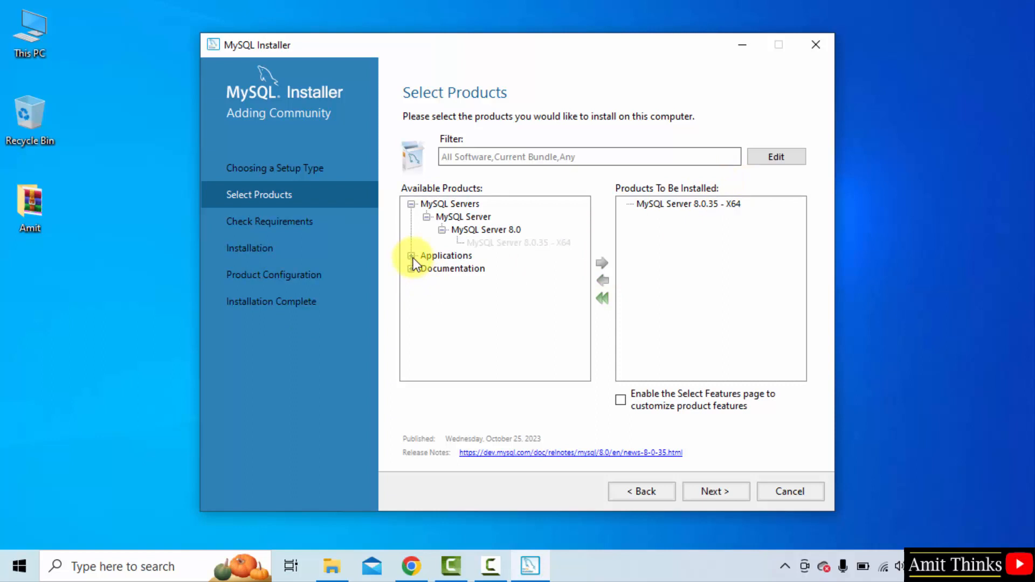
Step: Add MySQL Shell 8.0.35 - X64 from Applications to the install list
{"action": "left_click", "coordinate": [411, 255]}
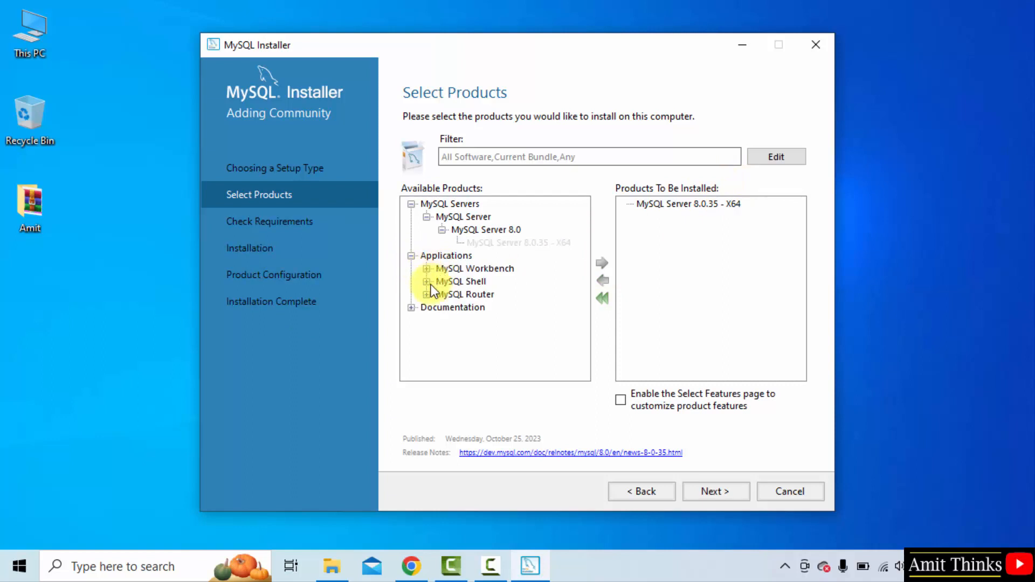
{"action": "left_click", "coordinate": [427, 282]}
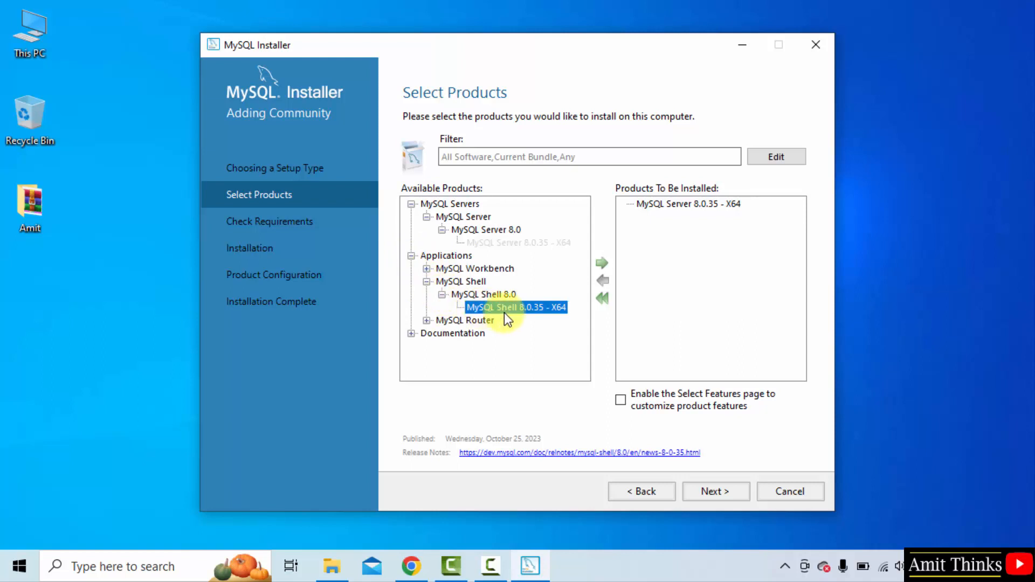
{"action": "mouse_move", "coordinate": [608, 284]}
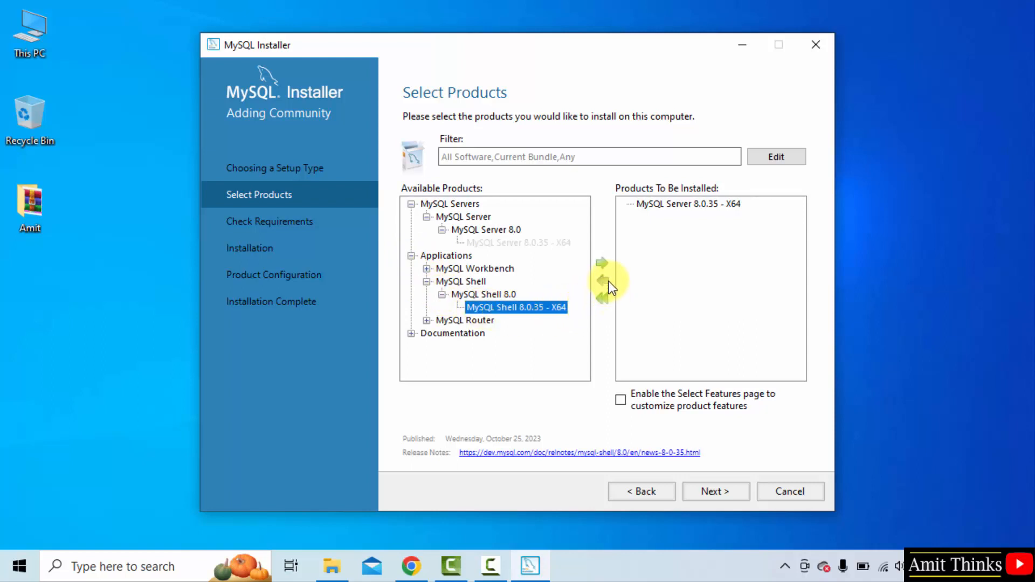
{"action": "left_click", "coordinate": [602, 263]}
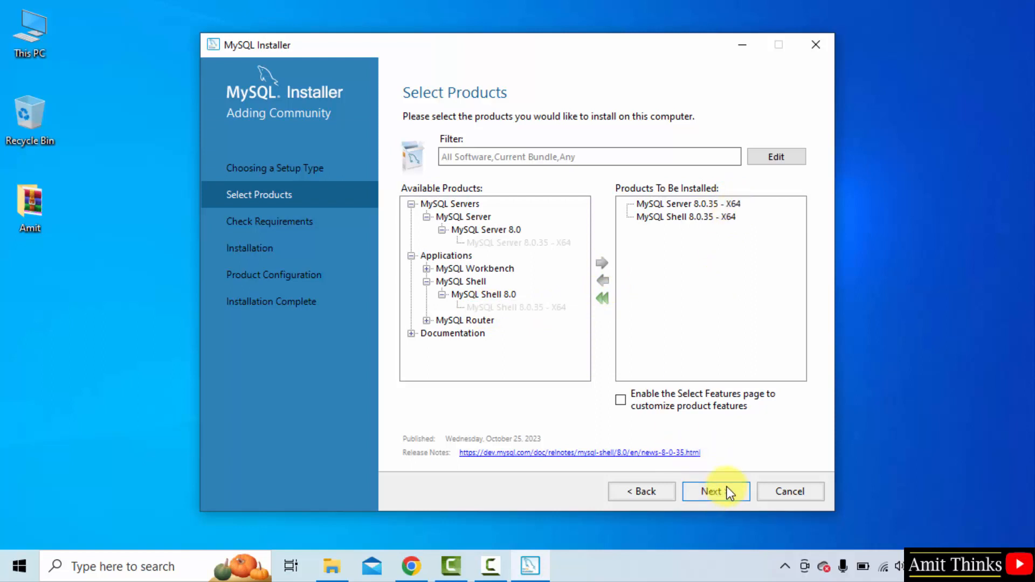
Step: Review the missing Visual C++ 2019 requirement for both Server and Shell
{"action": "left_click", "coordinate": [715, 492]}
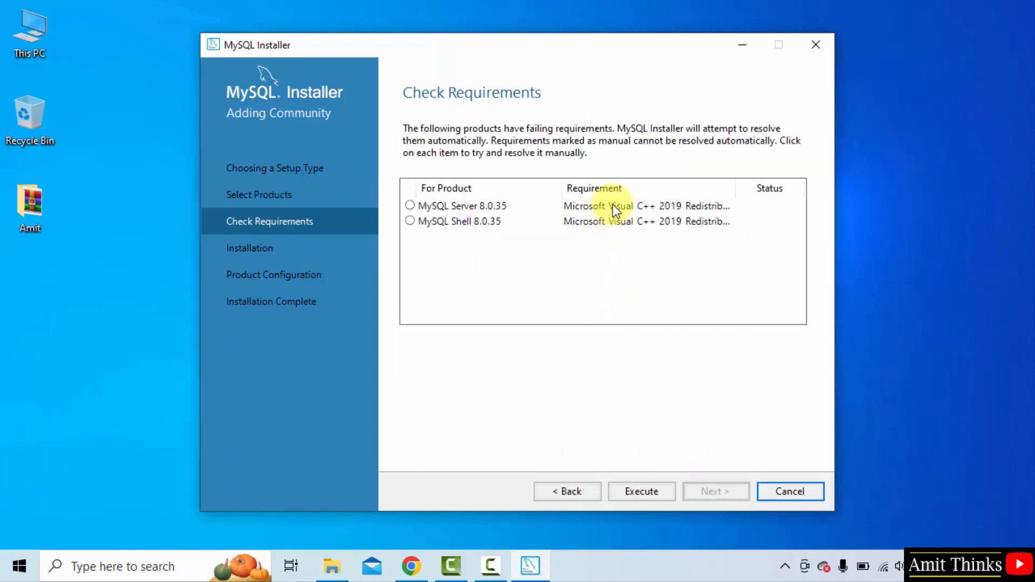
{"action": "mouse_move", "coordinate": [644, 206]}
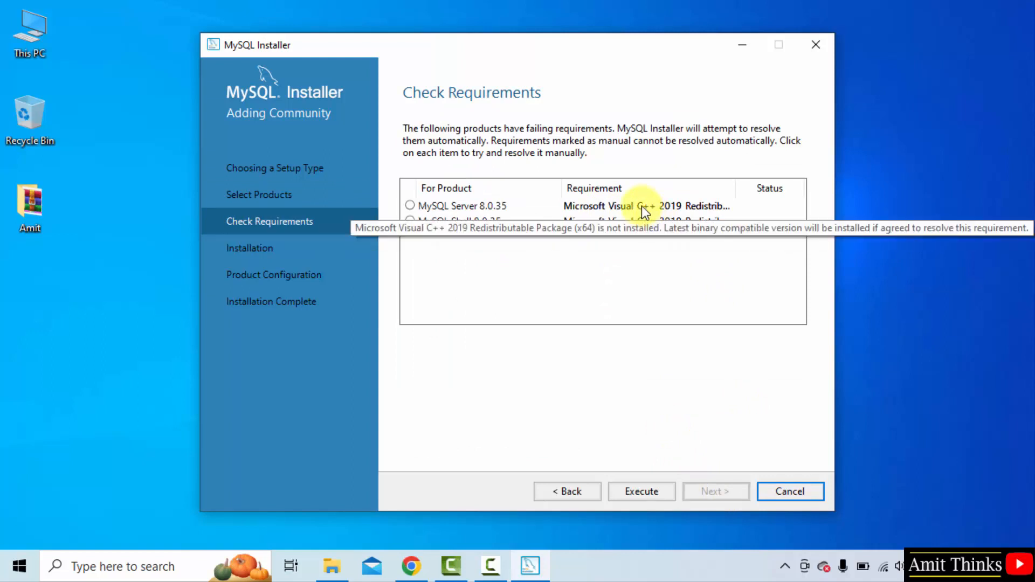
{"action": "left_click", "coordinate": [462, 205]}
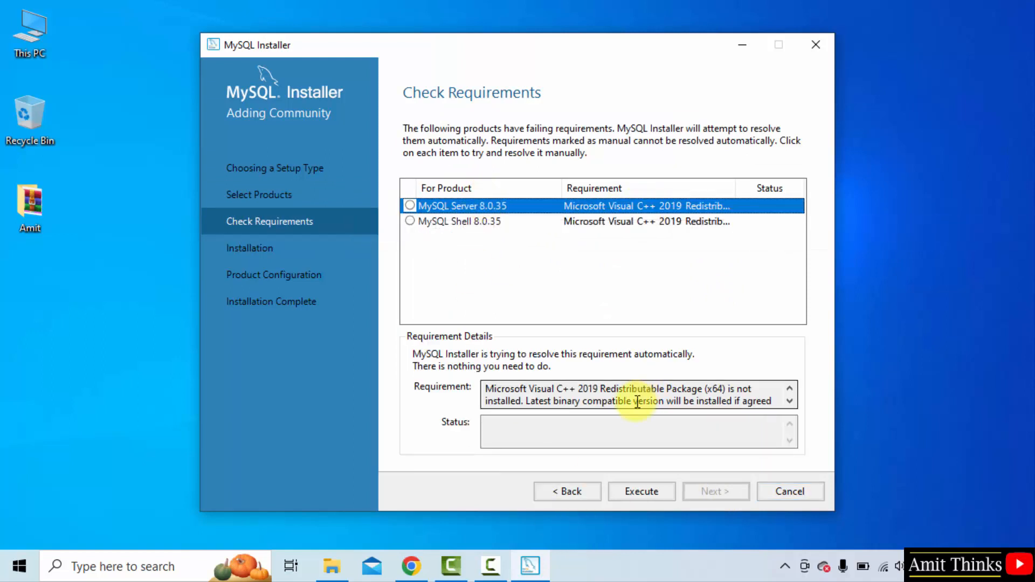
{"action": "left_click", "coordinate": [459, 221]}
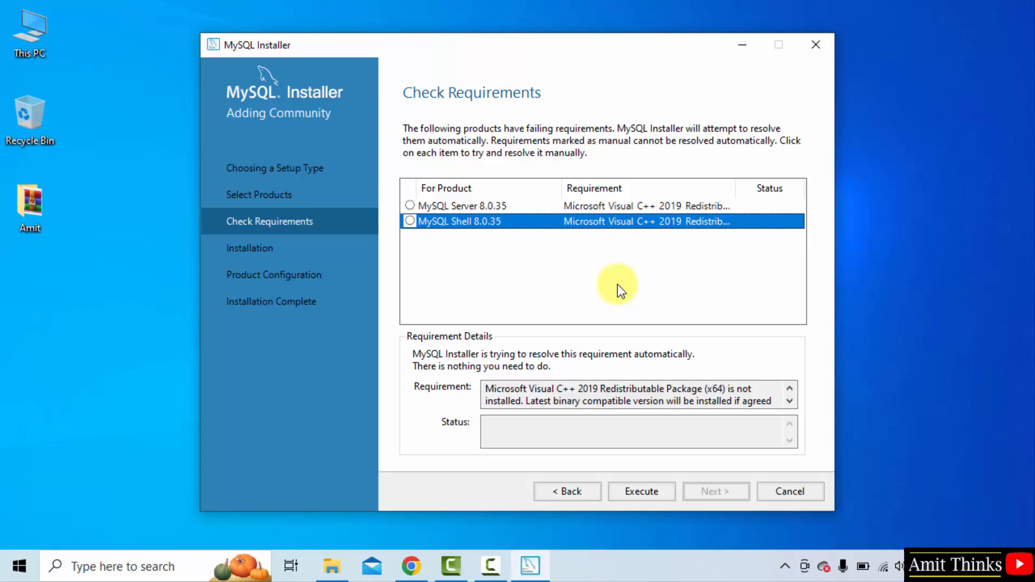
{"action": "mouse_move", "coordinate": [591, 138]}
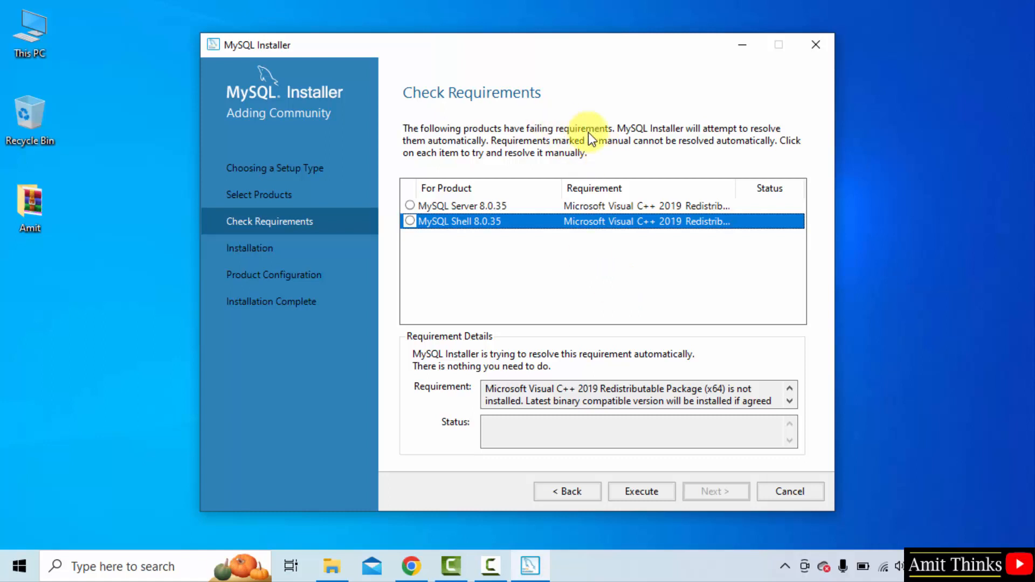
{"action": "mouse_move", "coordinate": [644, 476]}
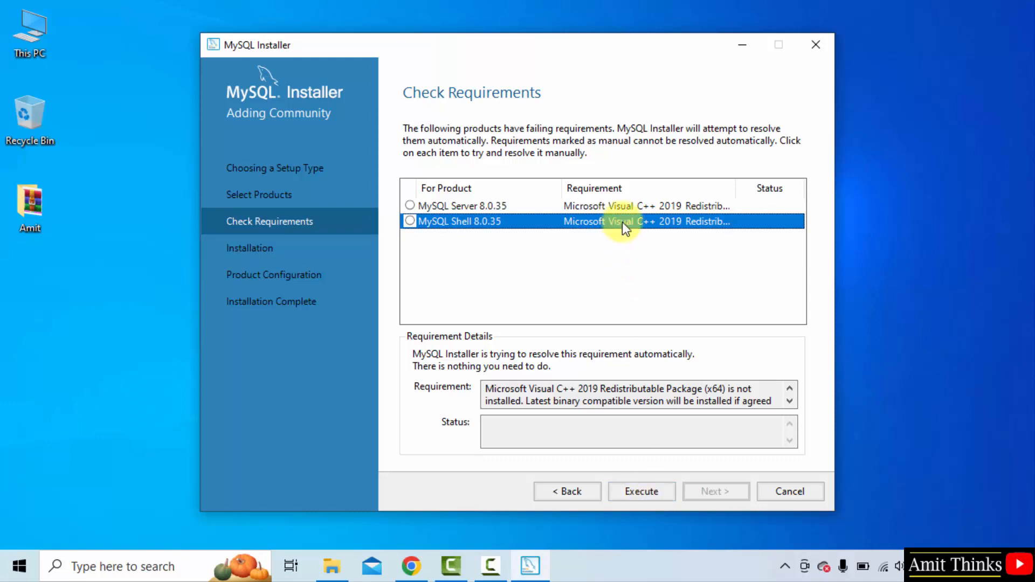
{"action": "mouse_move", "coordinate": [624, 218]}
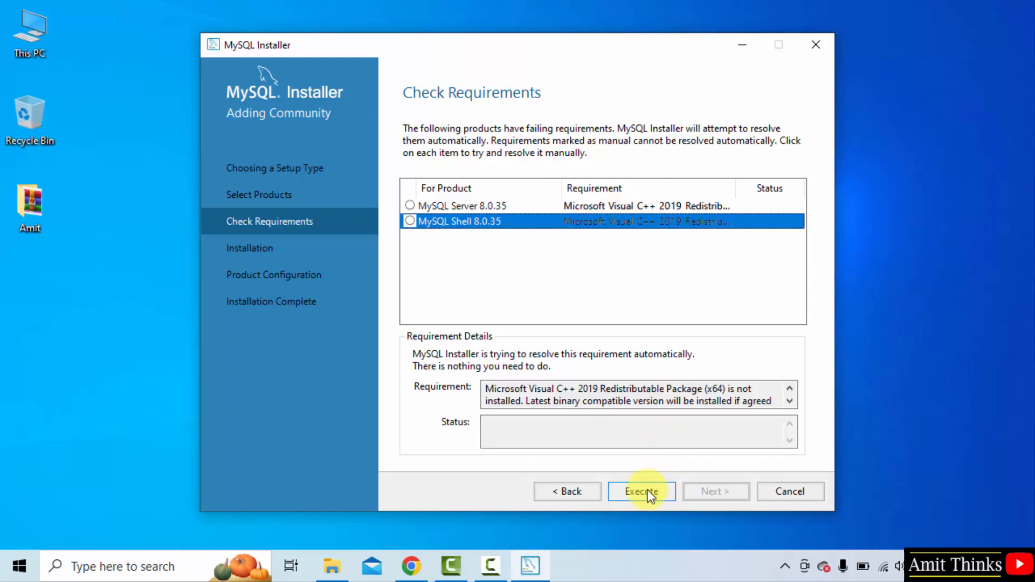
Step: Accept the license, install the Visual C++ 2019 redistributable, and continue to Installation
{"action": "left_click", "coordinate": [640, 491]}
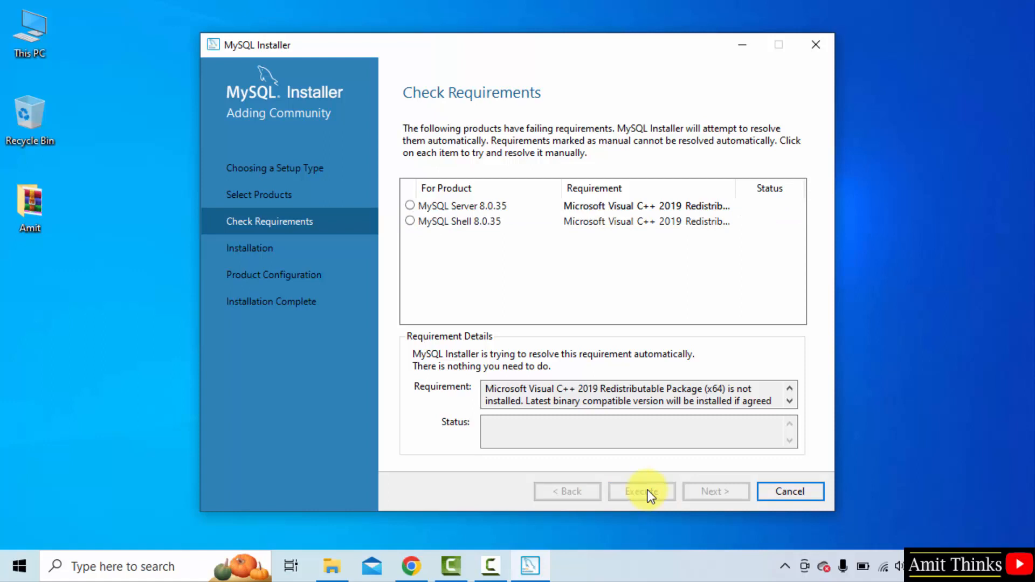
{"action": "left_click", "coordinate": [641, 491]}
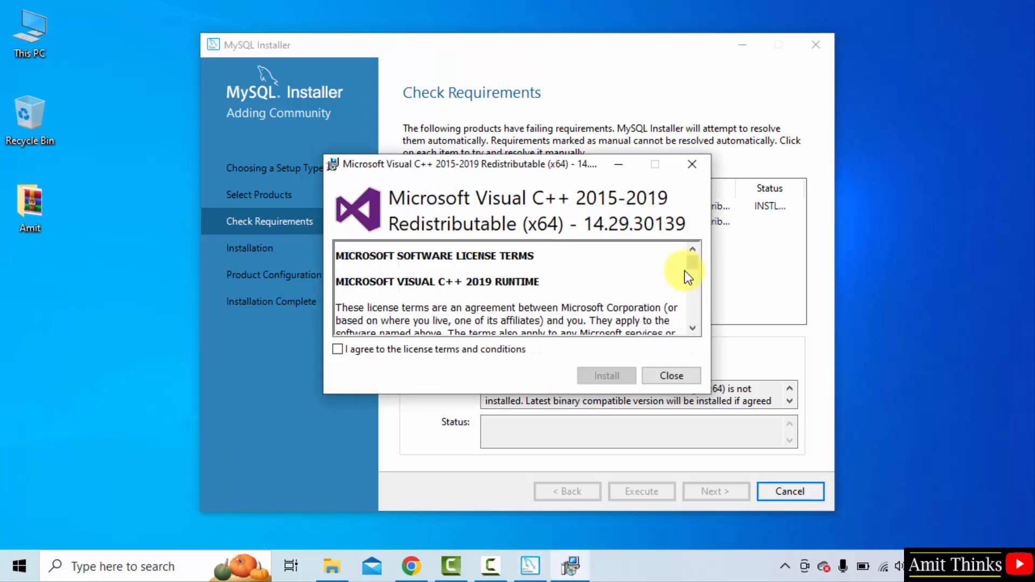
{"action": "left_click", "coordinate": [337, 349]}
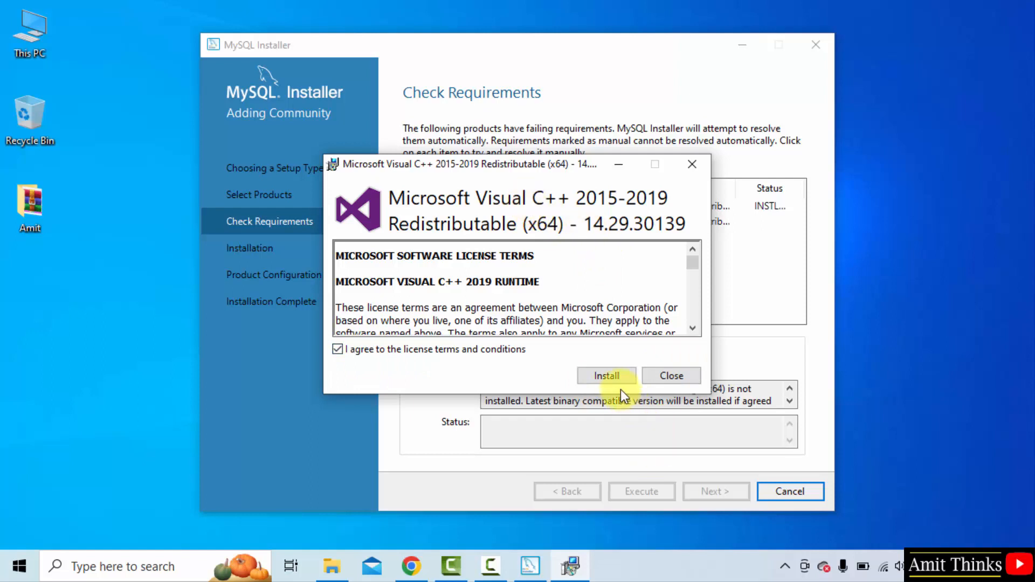
{"action": "left_click", "coordinate": [606, 376]}
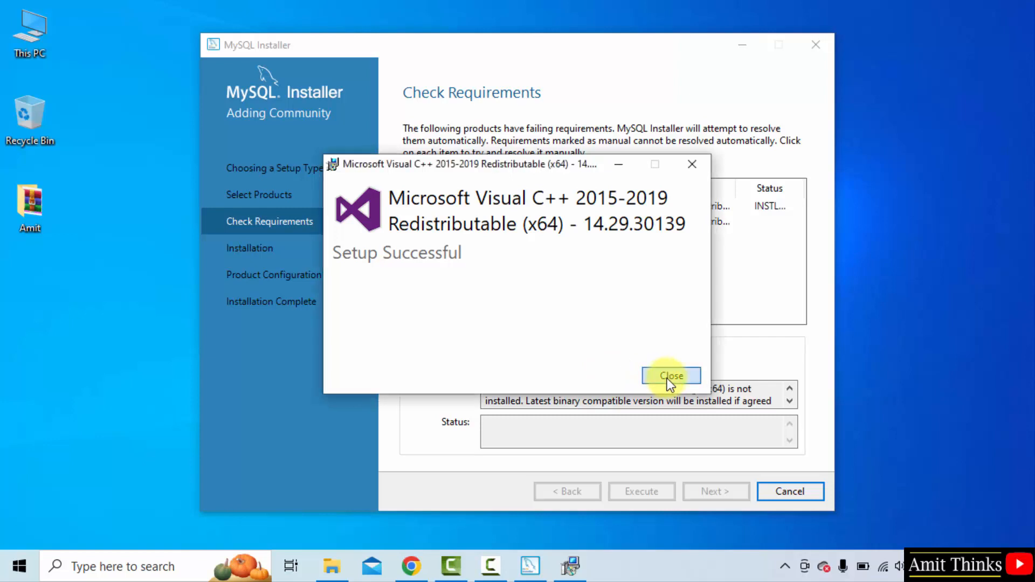
{"action": "left_click", "coordinate": [670, 376]}
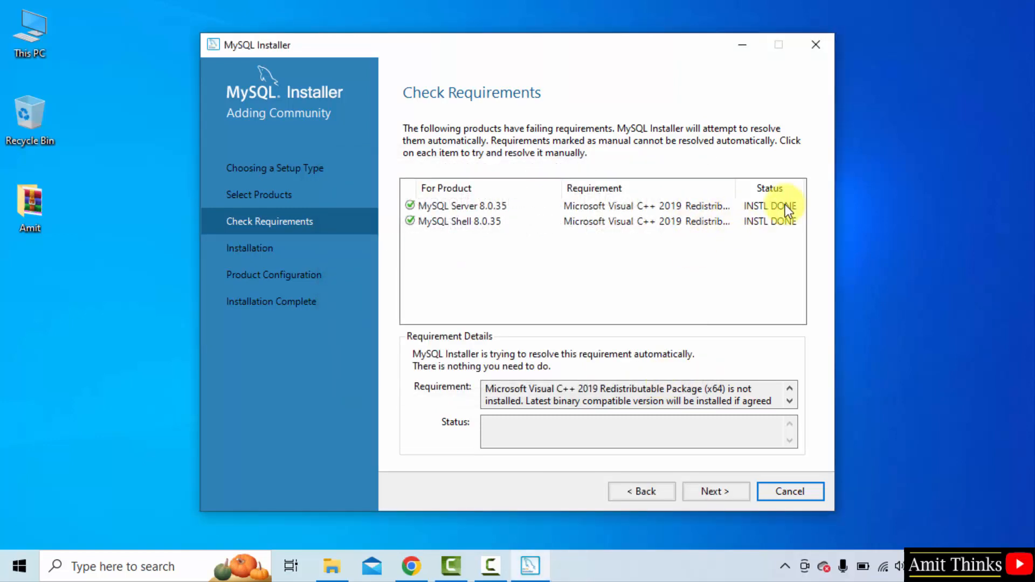
{"action": "mouse_move", "coordinate": [665, 221]}
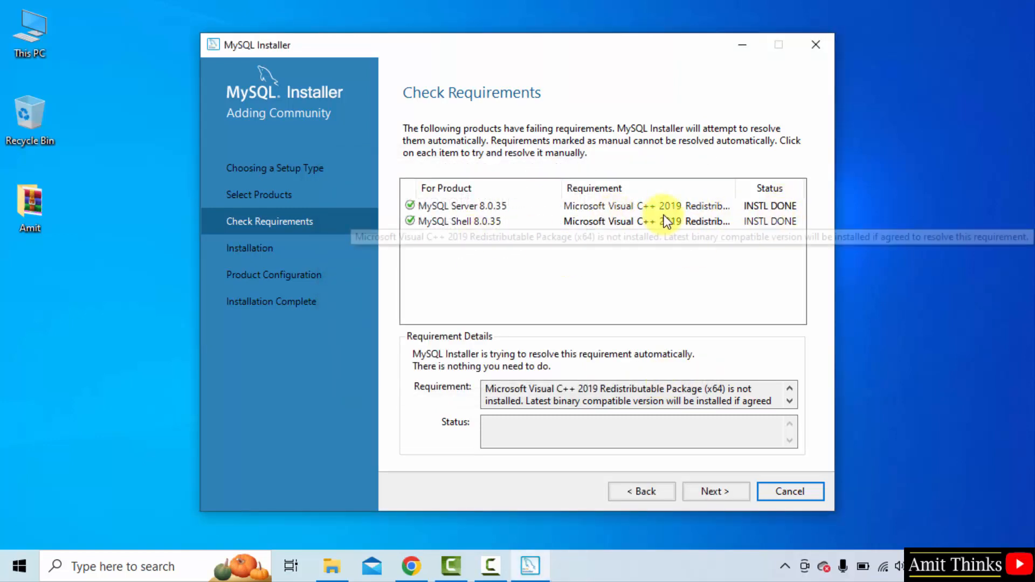
{"action": "left_click", "coordinate": [715, 492]}
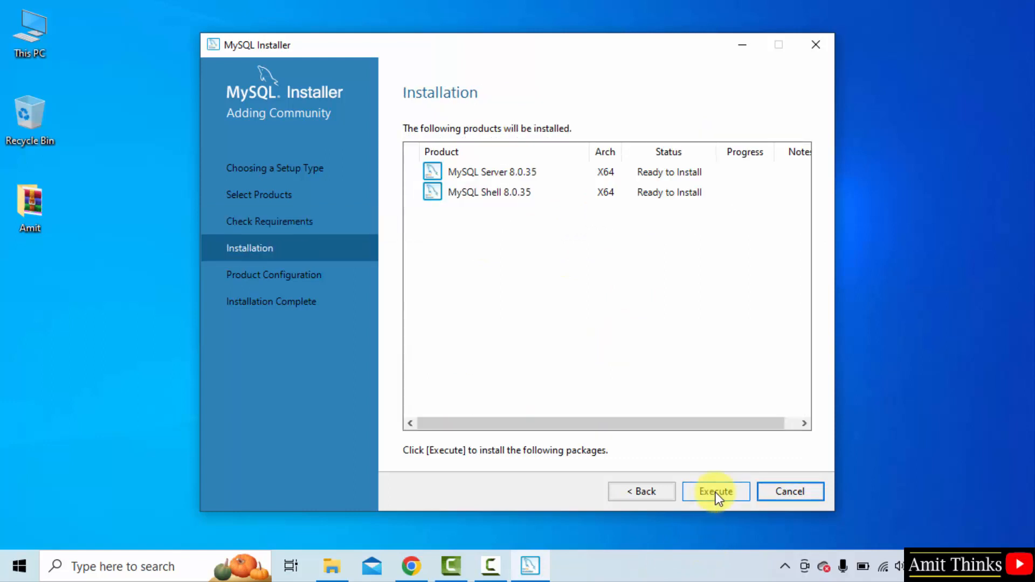
{"action": "mouse_move", "coordinate": [576, 223]}
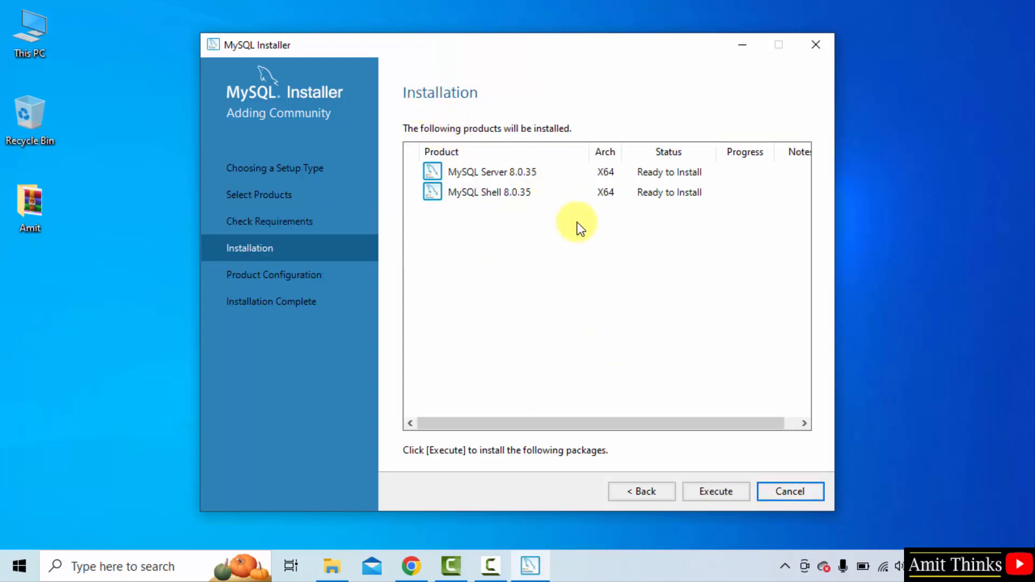
{"action": "mouse_move", "coordinate": [715, 491]}
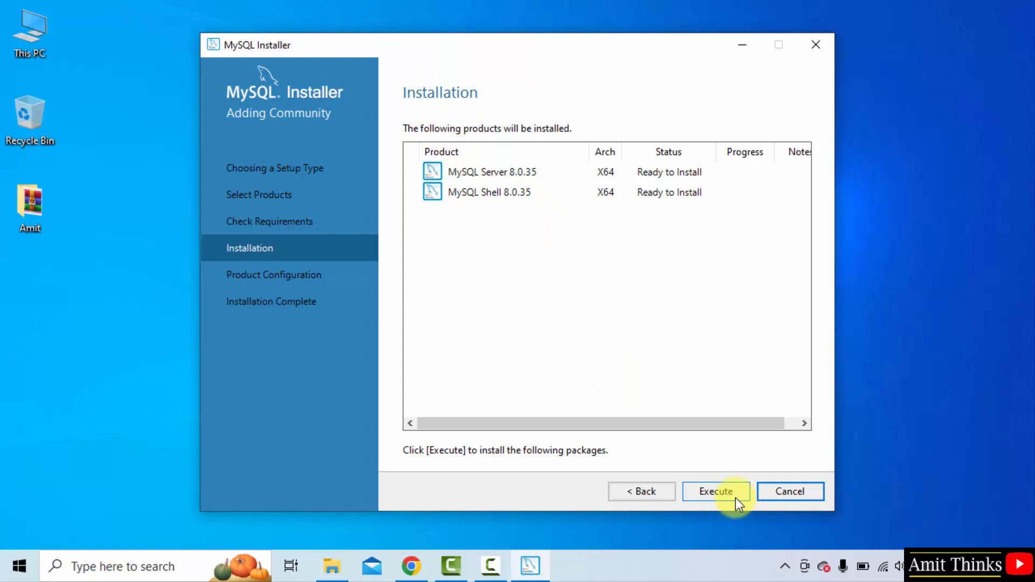
Step: Execute the Server 8.0.35 and Shell 8.0.35 installation, then proceed to configuration
{"action": "left_click", "coordinate": [715, 491]}
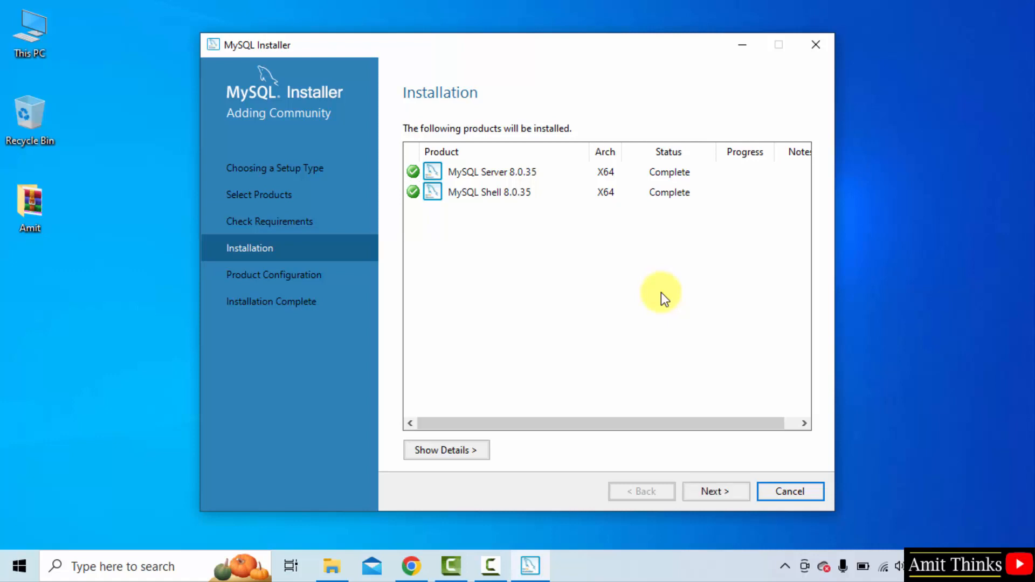
{"action": "mouse_move", "coordinate": [582, 190]}
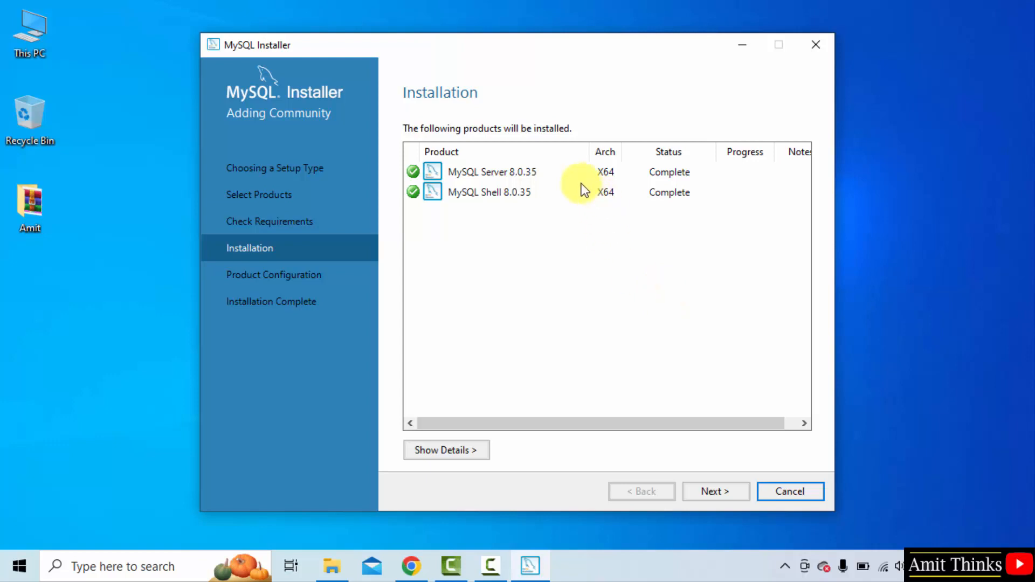
{"action": "mouse_move", "coordinate": [729, 532]}
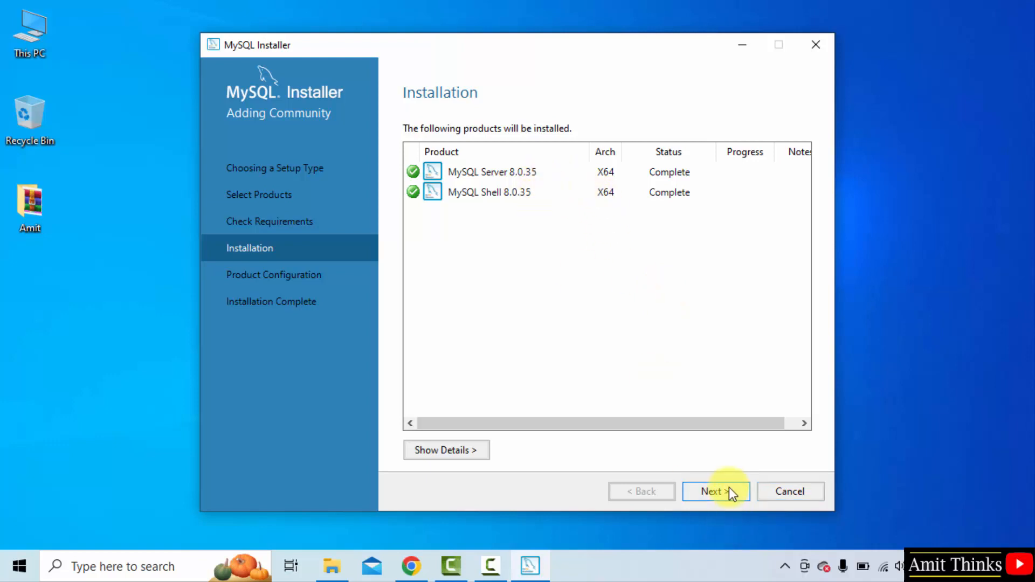
{"action": "left_click", "coordinate": [715, 491]}
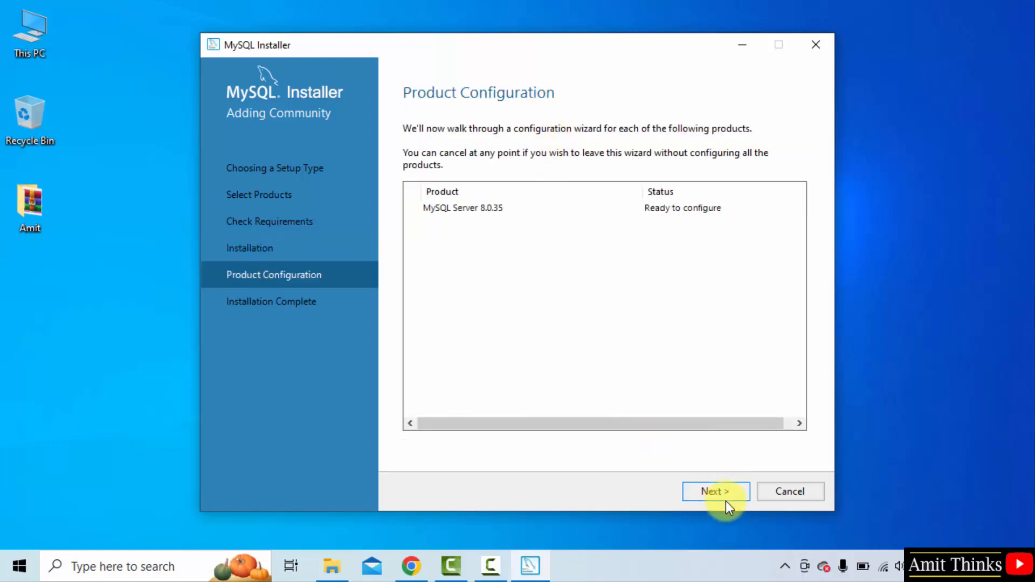
Step: Keep Development networking on port 3306 and Strong Password Encryption authentication
{"action": "left_click", "coordinate": [715, 491]}
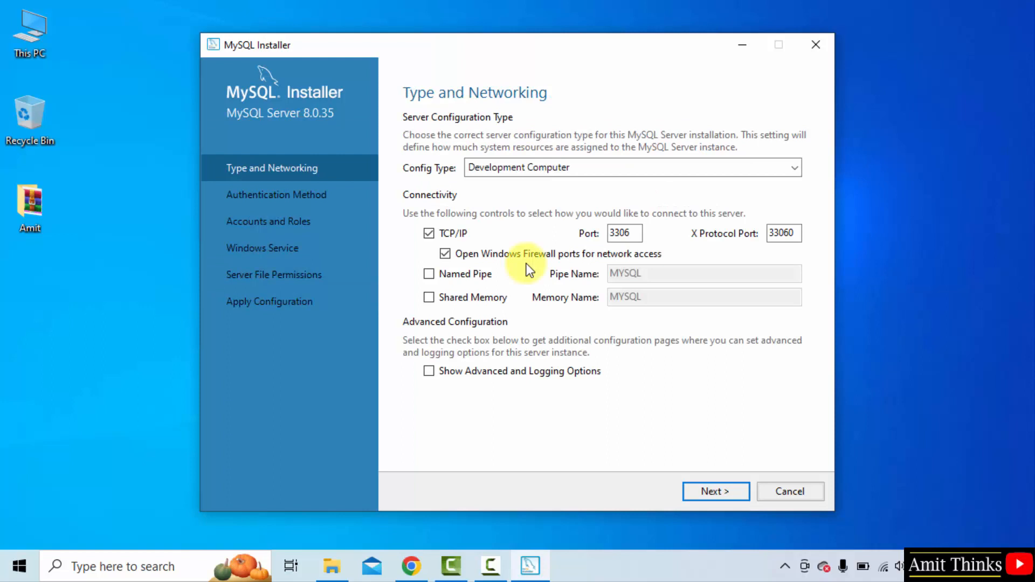
{"action": "left_click", "coordinate": [622, 232]}
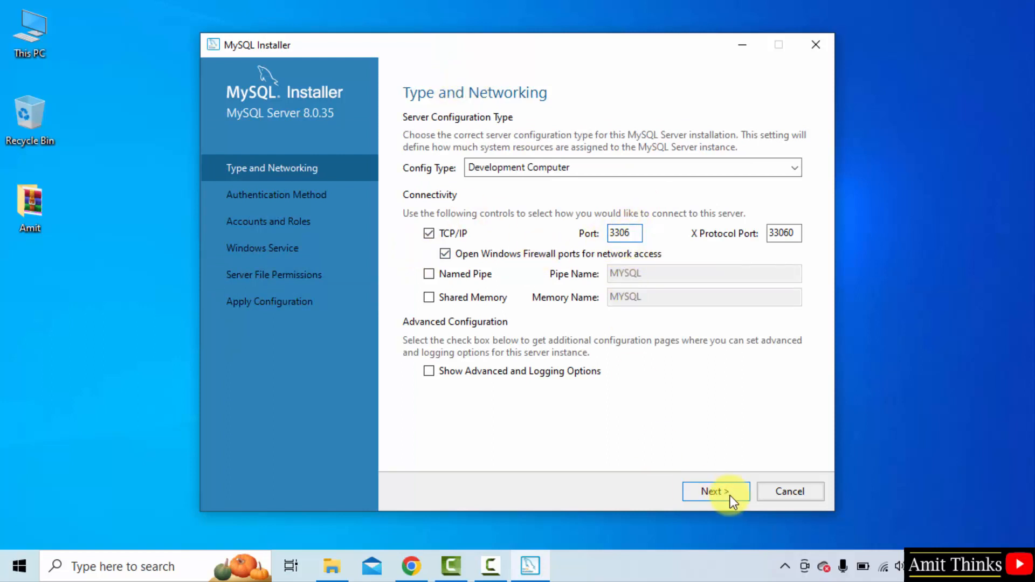
{"action": "left_click", "coordinate": [714, 491]}
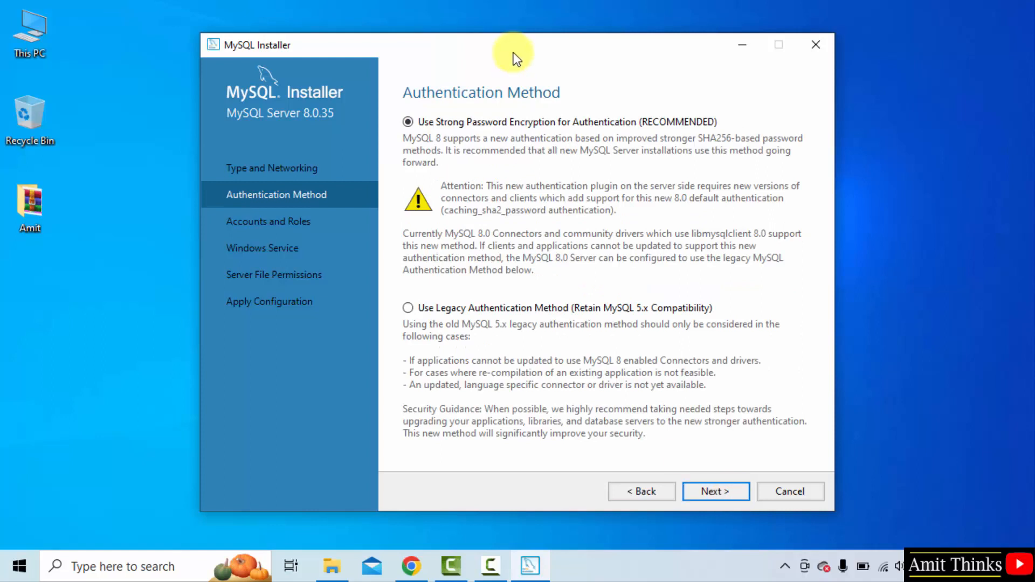
{"action": "mouse_move", "coordinate": [667, 138]}
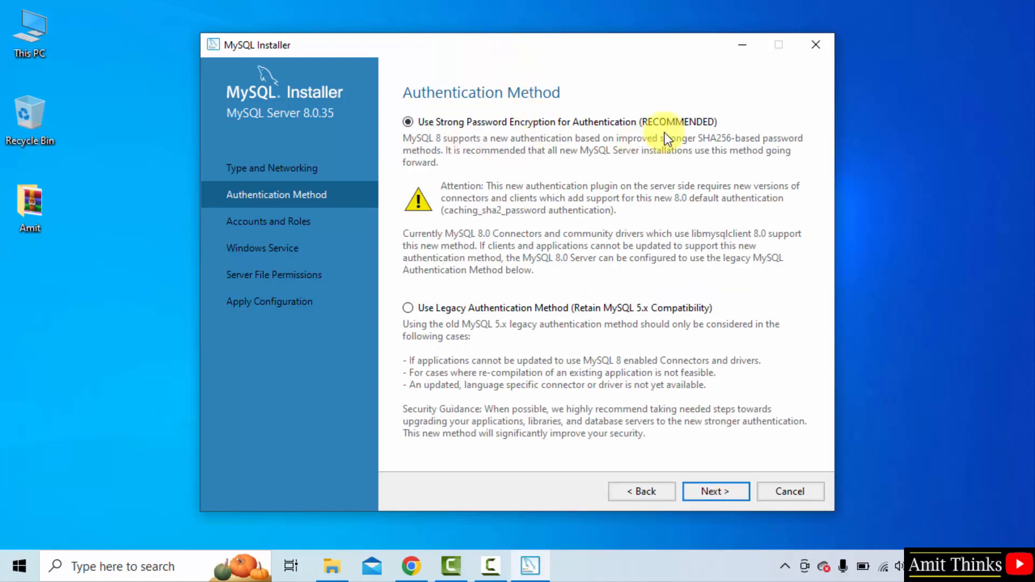
{"action": "mouse_move", "coordinate": [353, 110]}
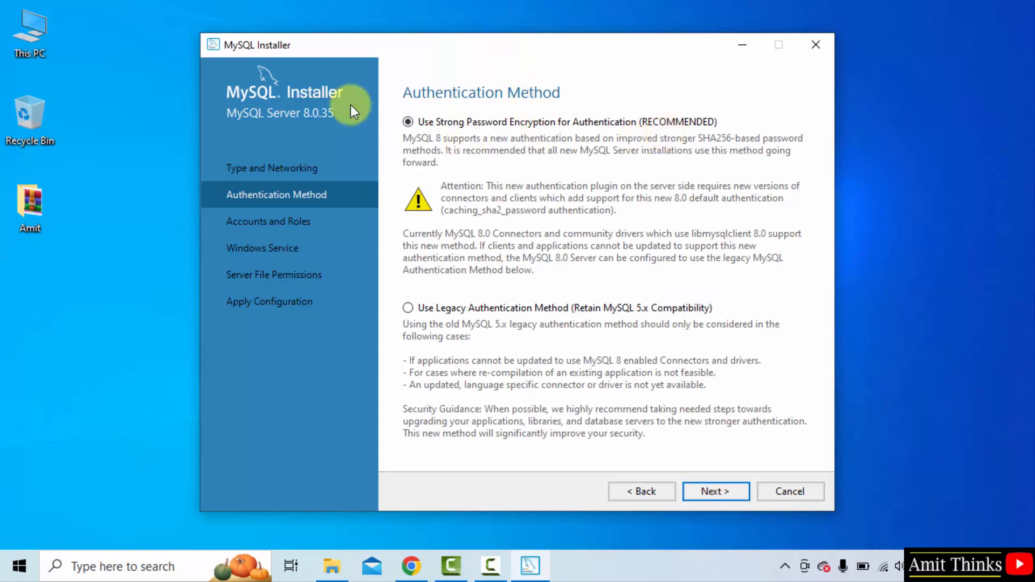
{"action": "mouse_move", "coordinate": [547, 138]}
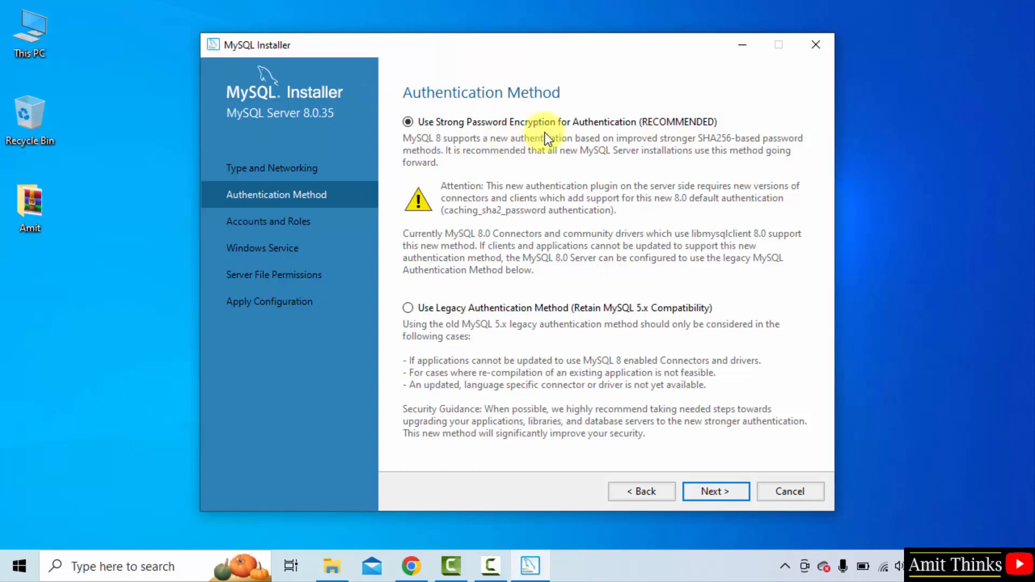
{"action": "mouse_move", "coordinate": [423, 142]}
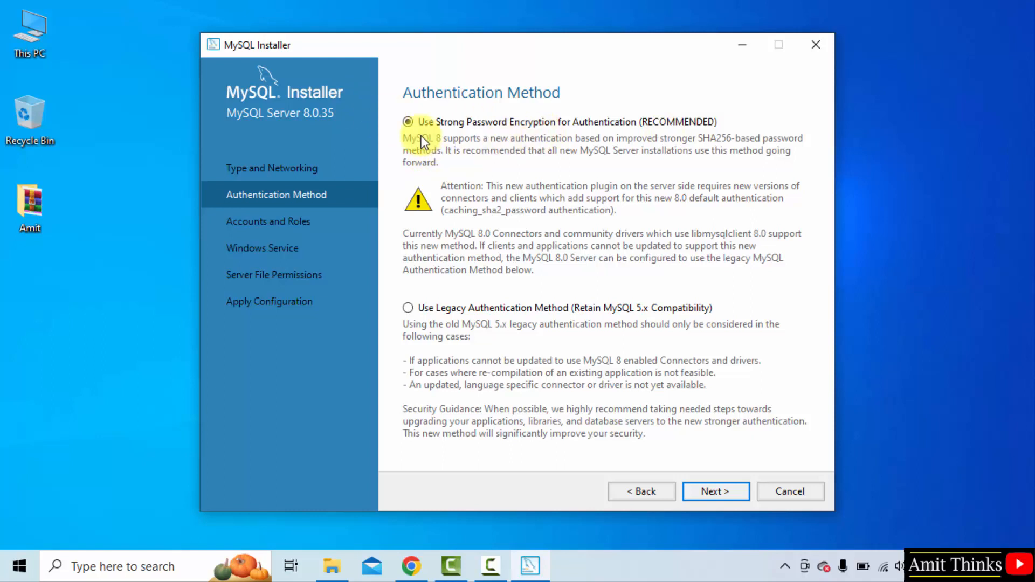
{"action": "left_click", "coordinate": [715, 491]}
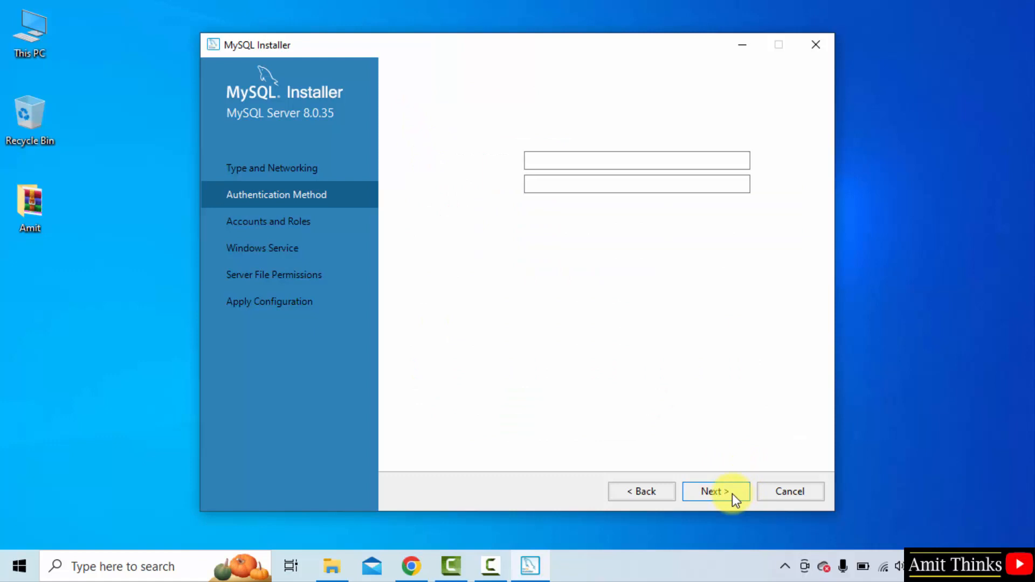
{"action": "left_click", "coordinate": [716, 492]}
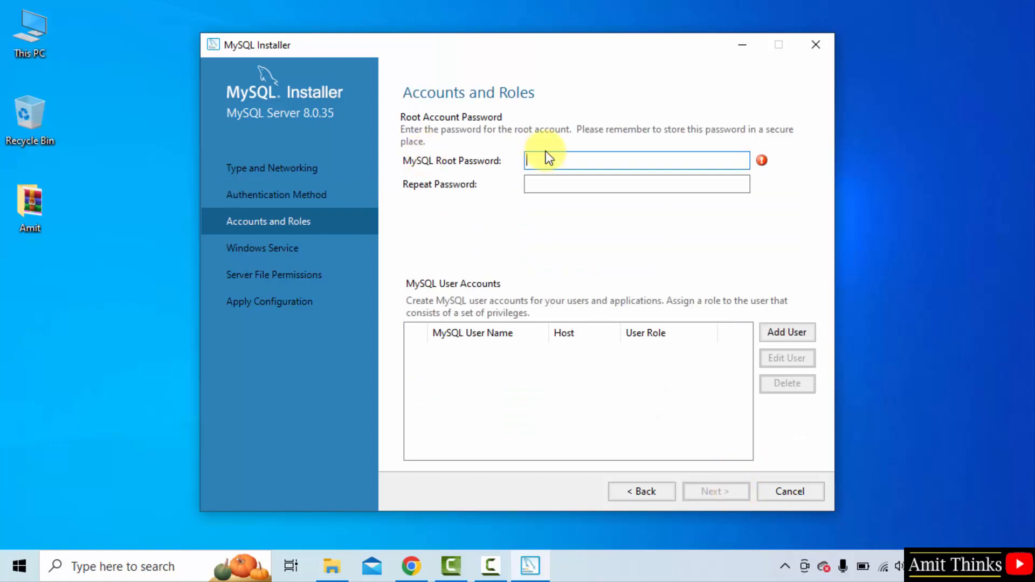
{"action": "mouse_move", "coordinate": [486, 183]}
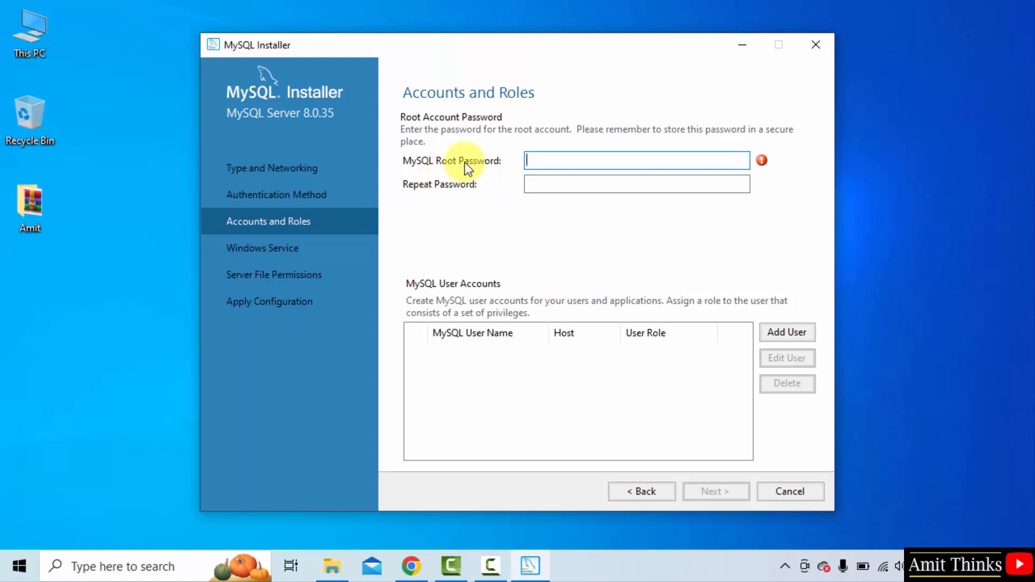
{"action": "mouse_move", "coordinate": [482, 165]}
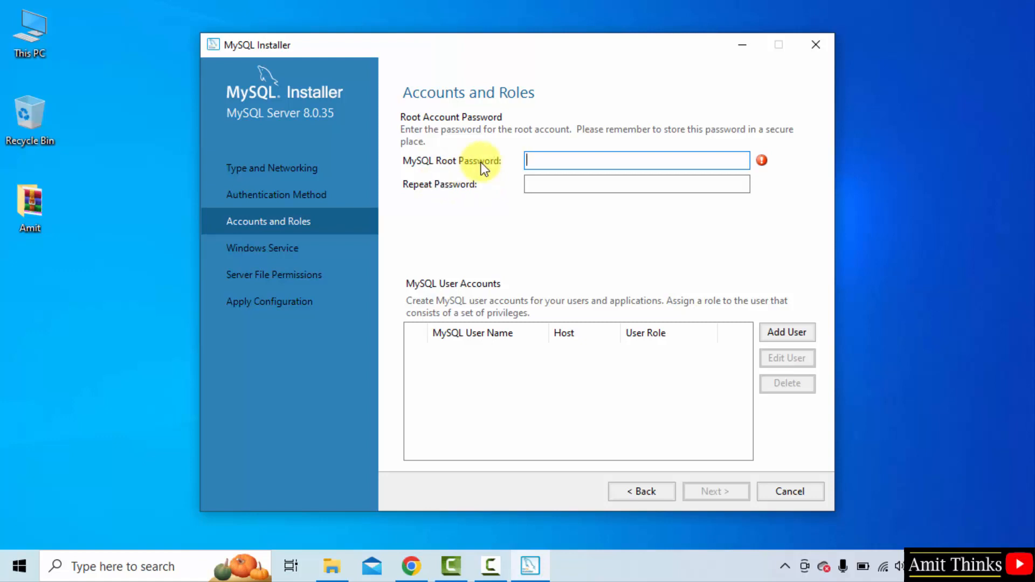
{"action": "mouse_move", "coordinate": [559, 157]}
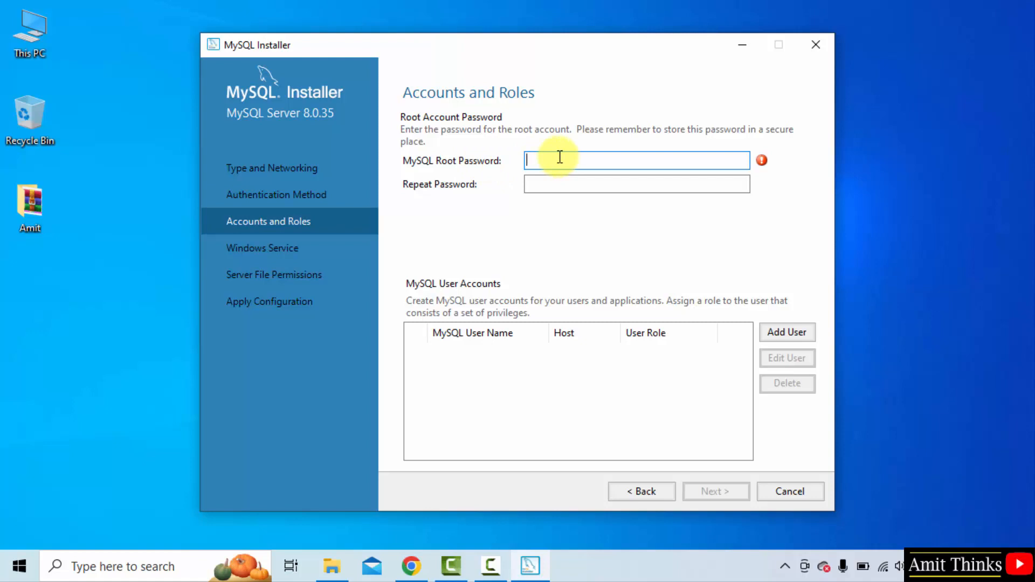
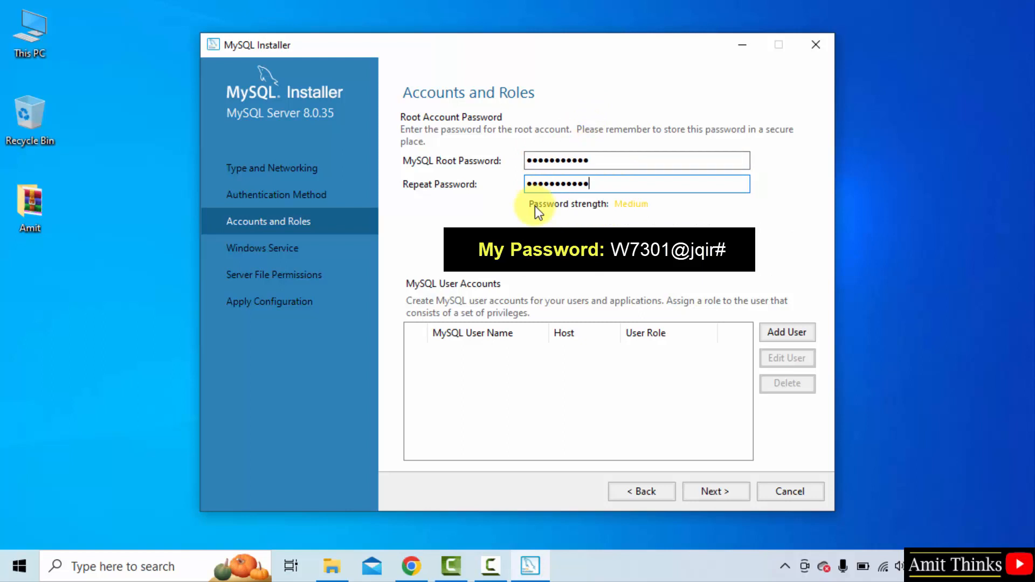
{"action": "mouse_move", "coordinate": [551, 209]}
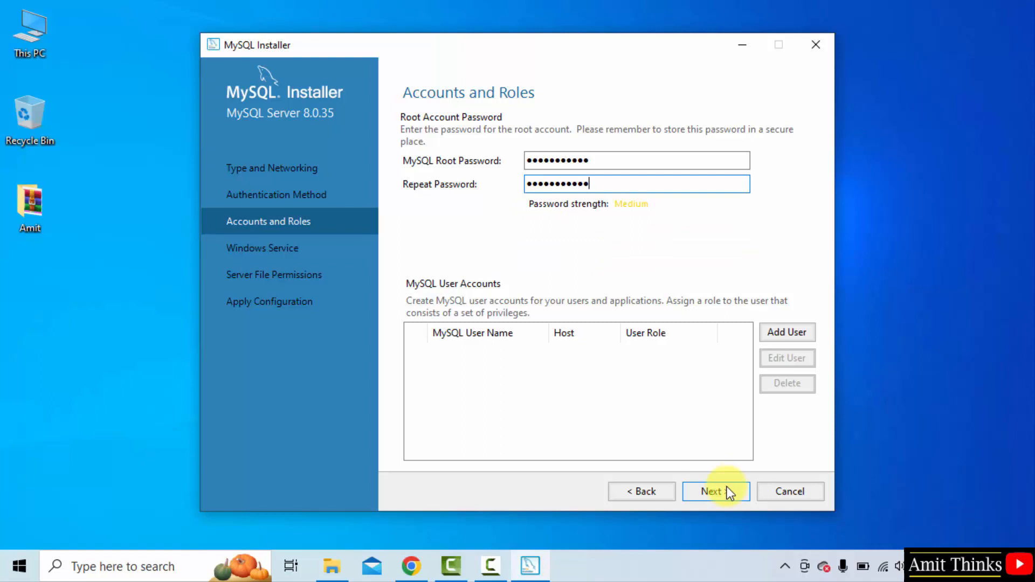
{"action": "left_click", "coordinate": [716, 491]}
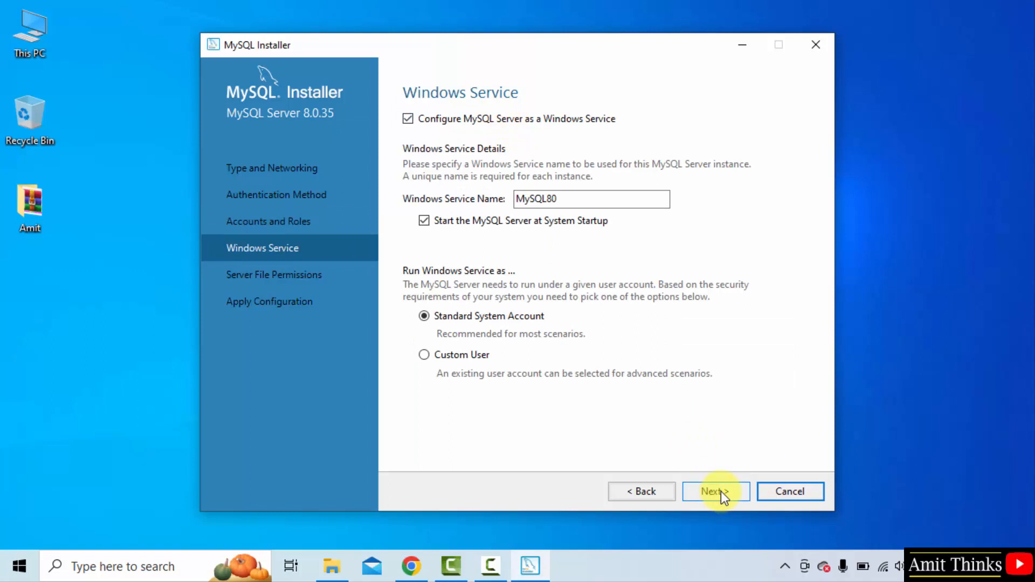
{"action": "left_click", "coordinate": [715, 491]}
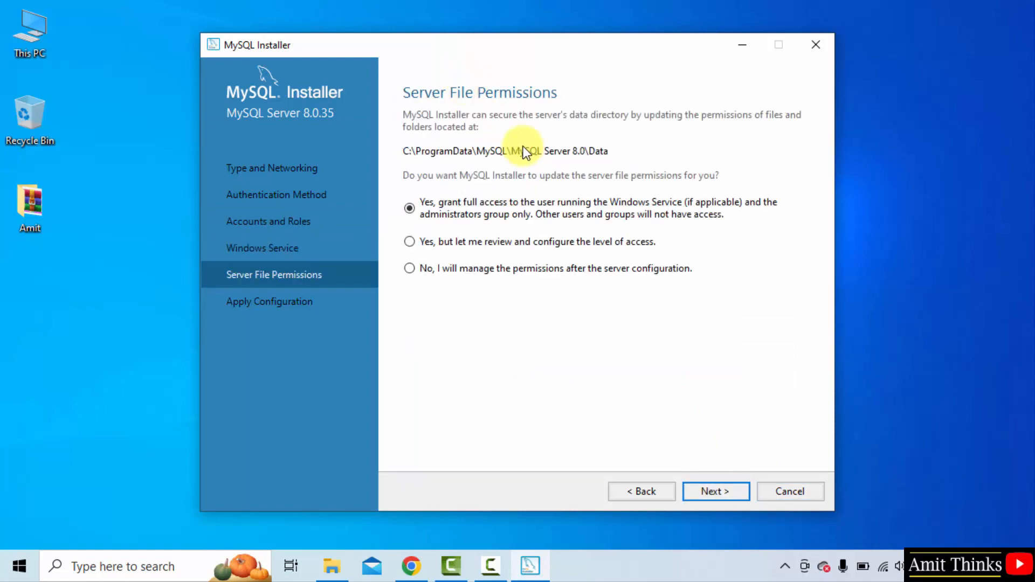
{"action": "mouse_move", "coordinate": [544, 161]}
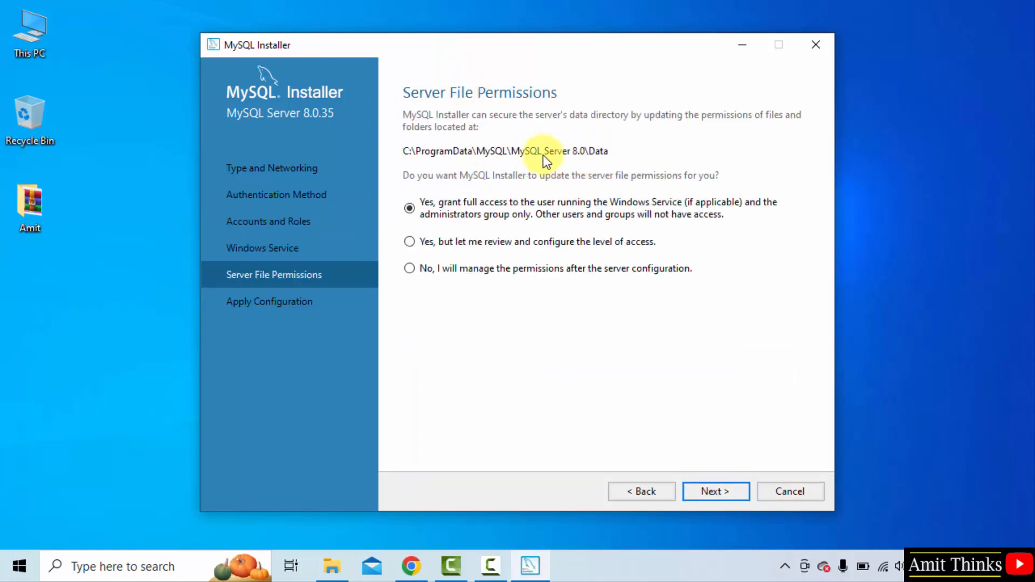
{"action": "mouse_move", "coordinate": [447, 221]}
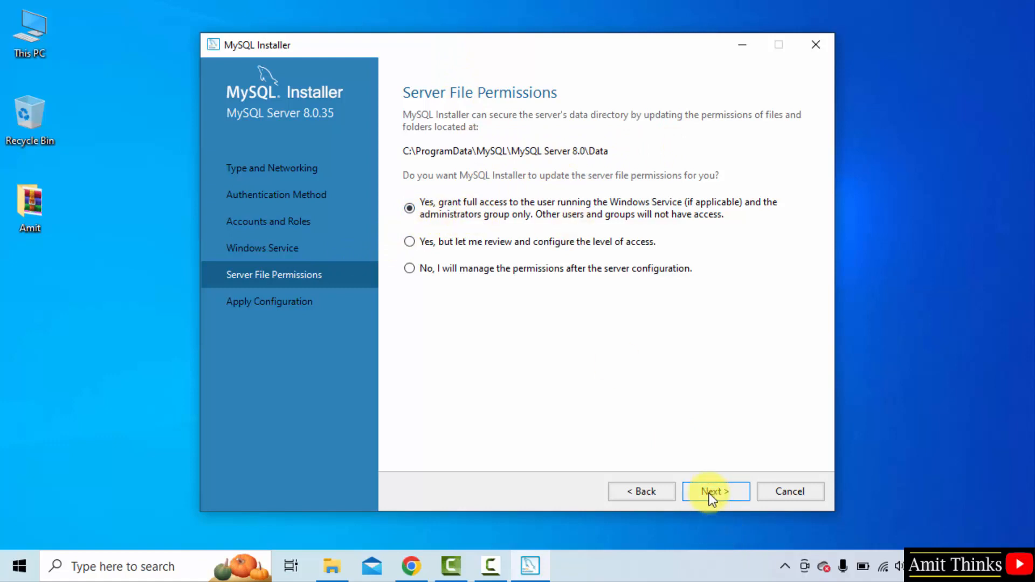
Step: Keep default file permissions, execute all configuration steps, and finish
{"action": "left_click", "coordinate": [715, 491]}
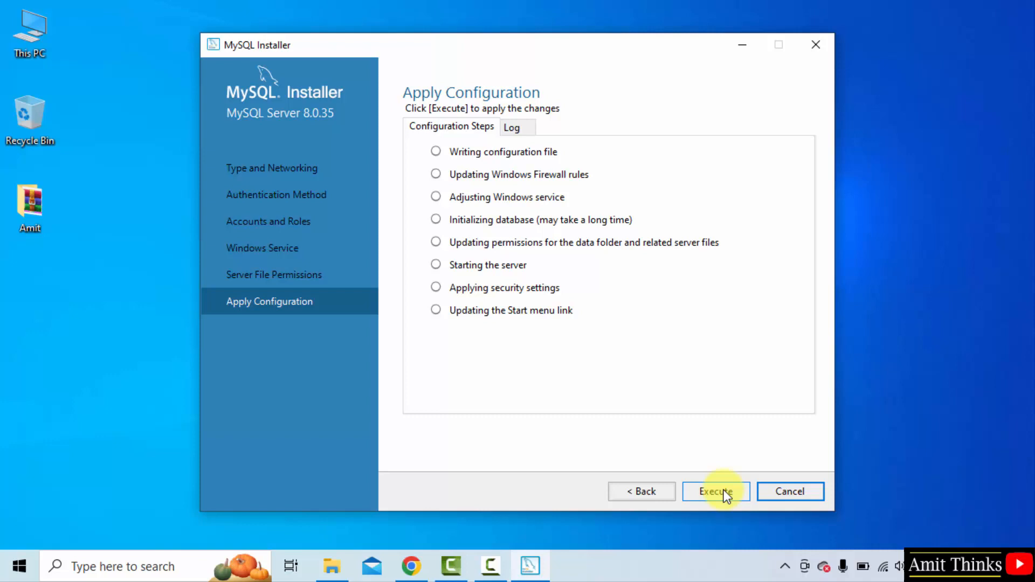
{"action": "left_click", "coordinate": [715, 491]}
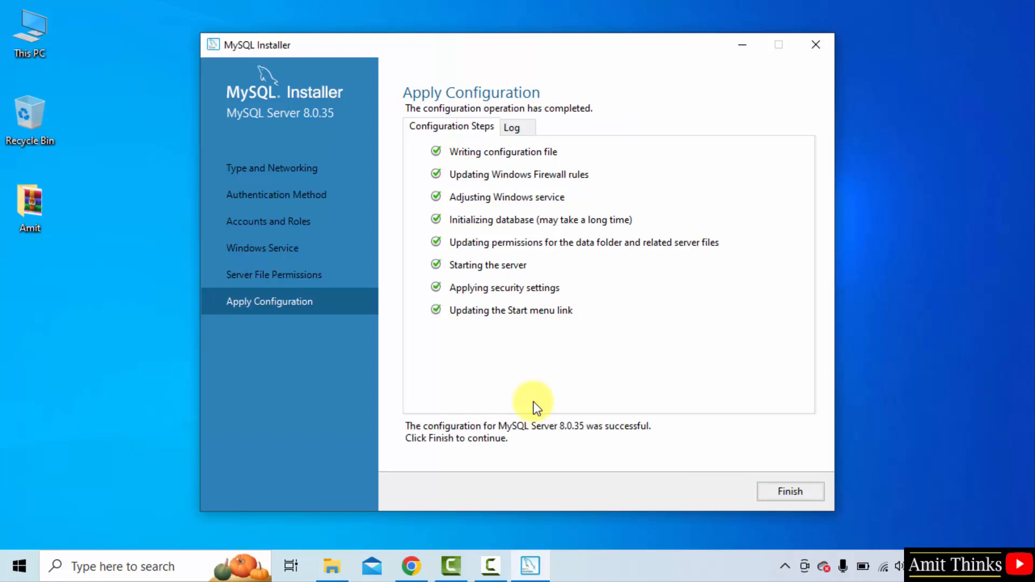
{"action": "mouse_move", "coordinate": [680, 447]}
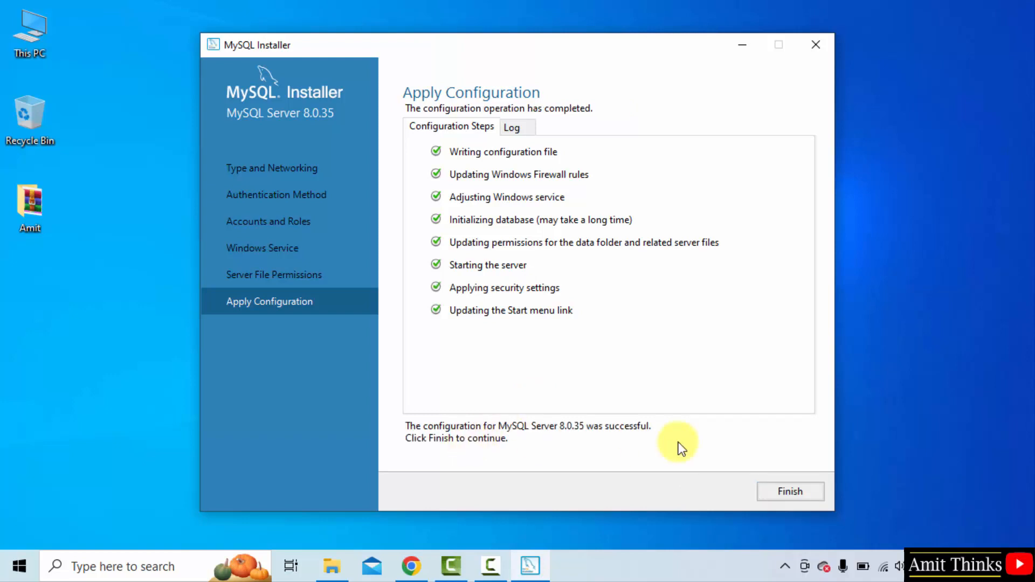
{"action": "left_click", "coordinate": [790, 492]}
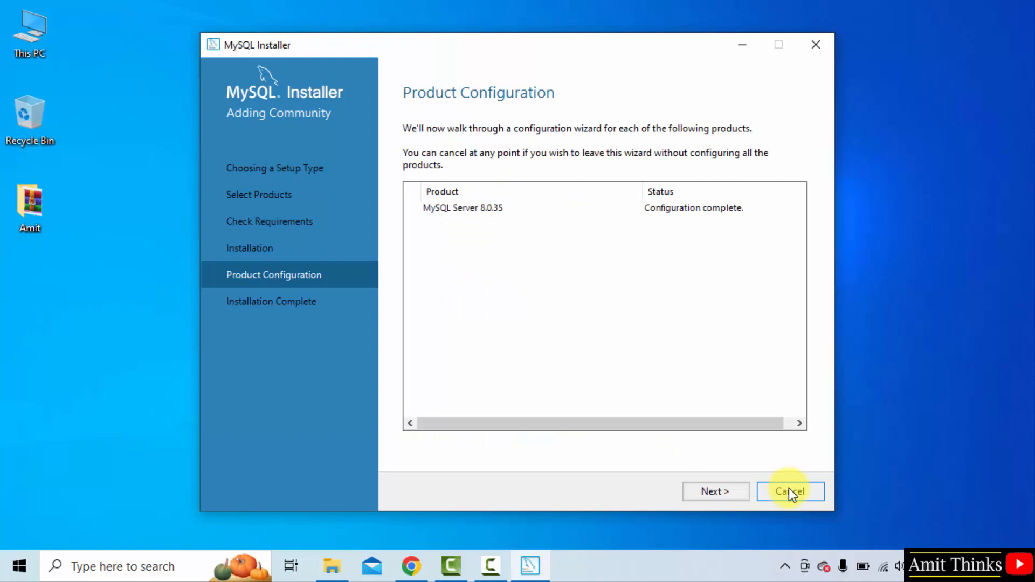
{"action": "mouse_move", "coordinate": [700, 478]}
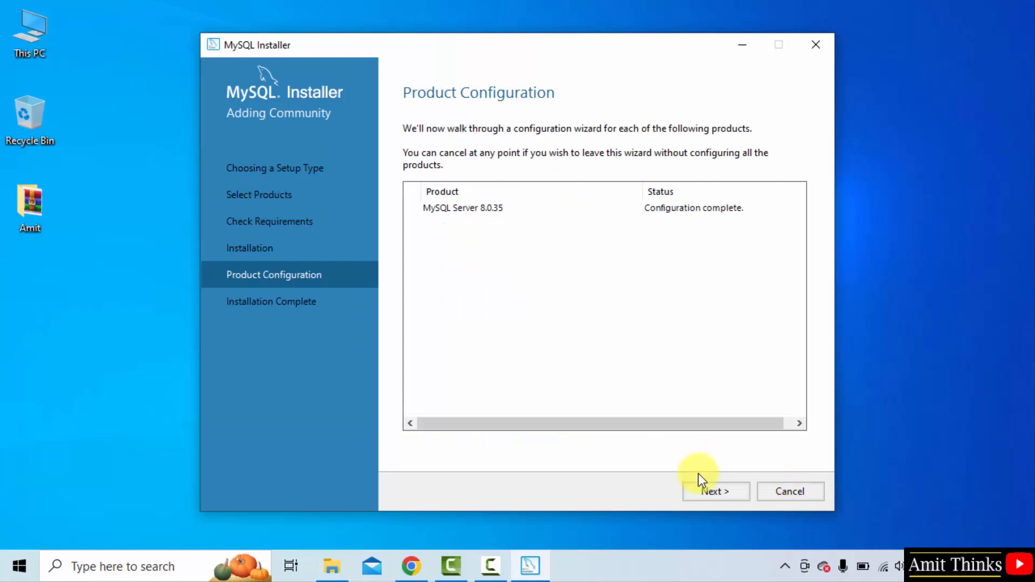
Step: Advance past Product Configuration and finish on the Installation Complete page
{"action": "left_click", "coordinate": [715, 491]}
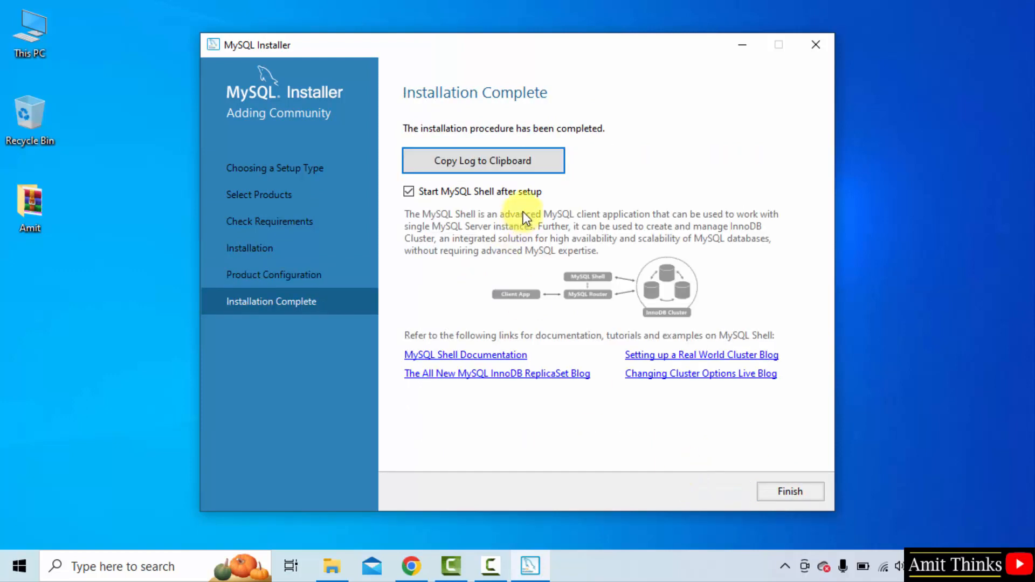
{"action": "mouse_move", "coordinate": [693, 426]}
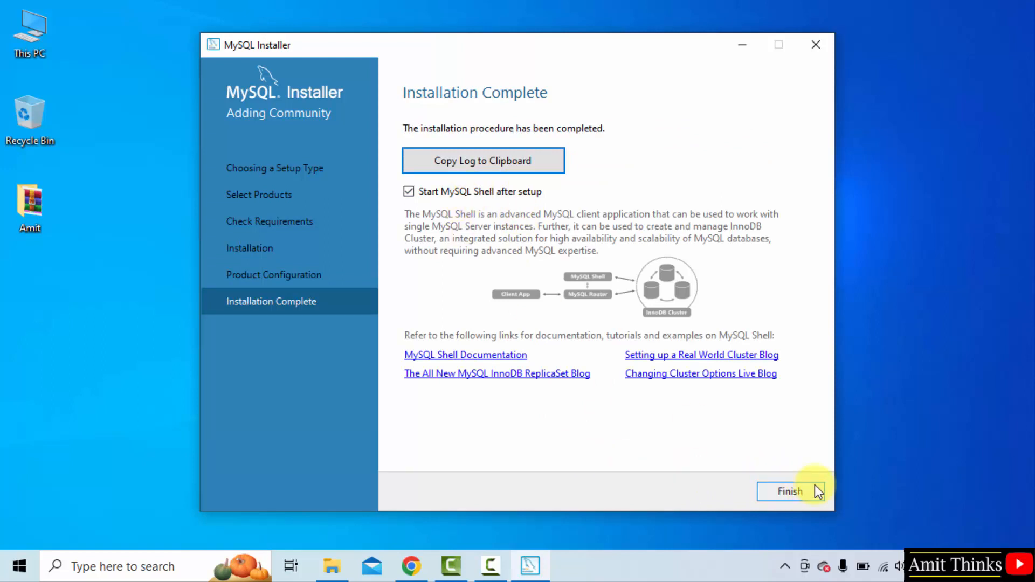
{"action": "left_click", "coordinate": [789, 491]}
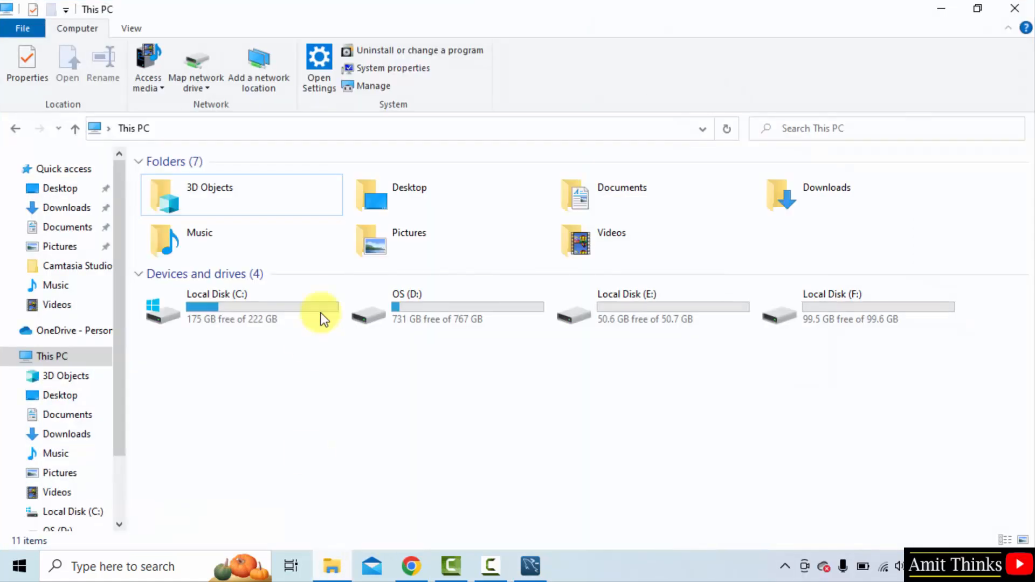
Step: Browse to C:\Program Files\MySQL\MySQL Server 8.0\bin in File Explorer, then close it
{"action": "double_click", "coordinate": [215, 307]}
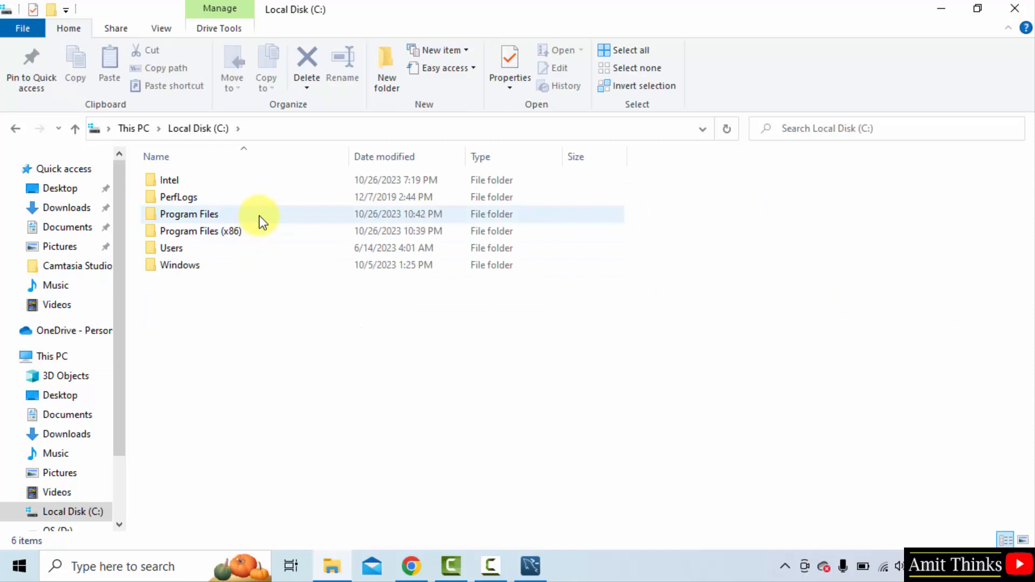
{"action": "double_click", "coordinate": [189, 214]}
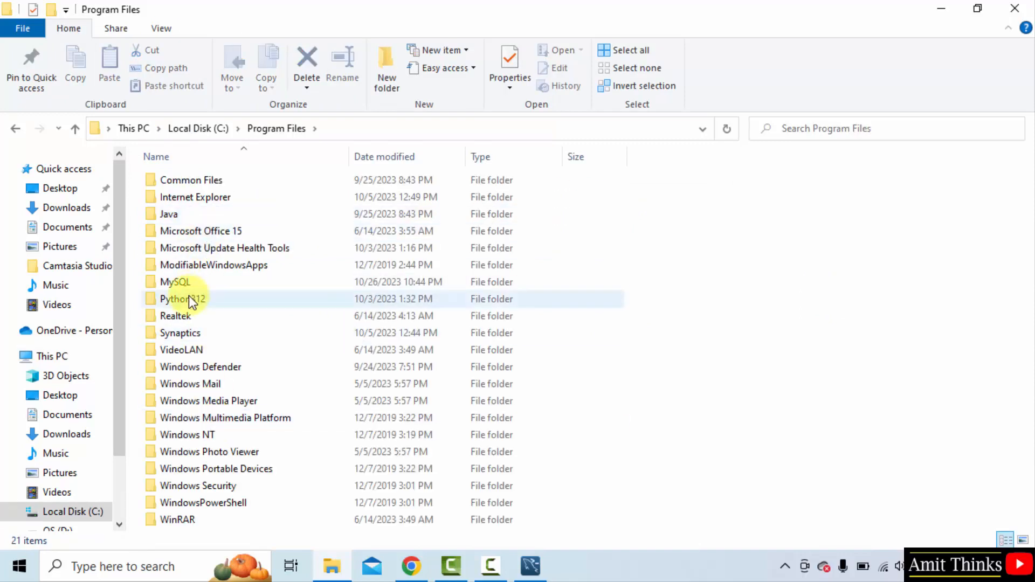
{"action": "double_click", "coordinate": [174, 282]}
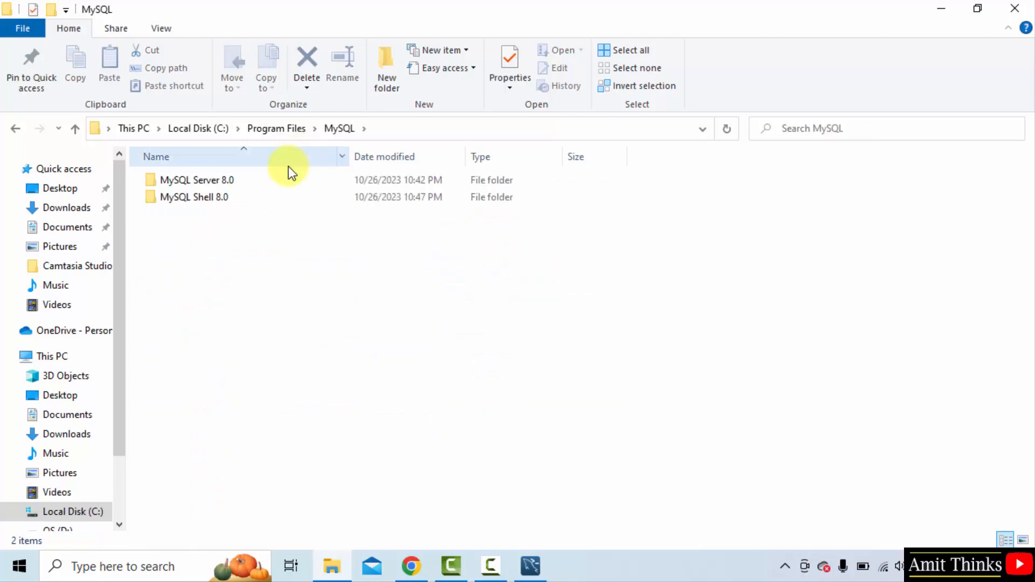
{"action": "double_click", "coordinate": [197, 180]}
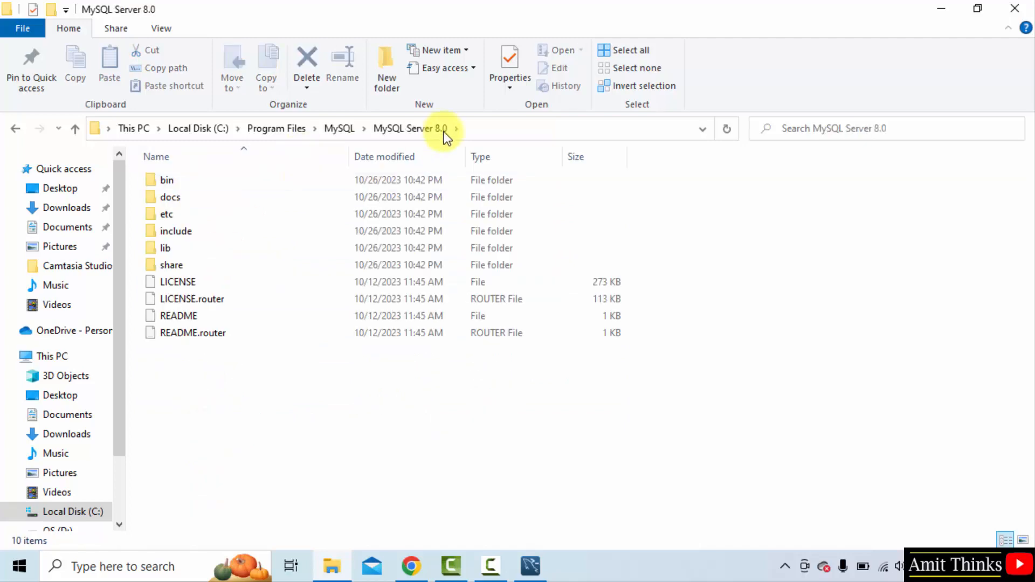
{"action": "double_click", "coordinate": [166, 180]}
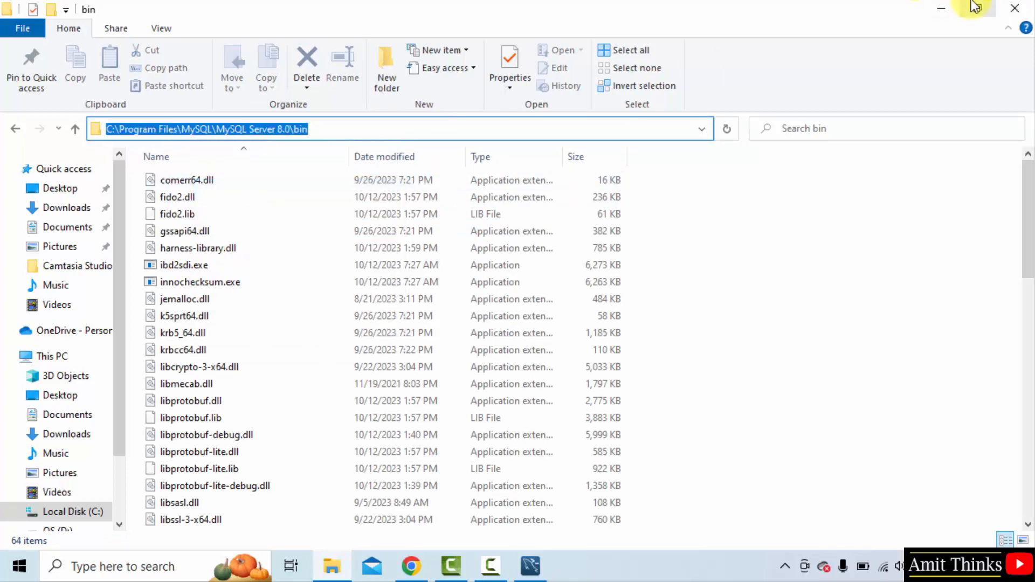
{"action": "left_click", "coordinate": [1014, 8]}
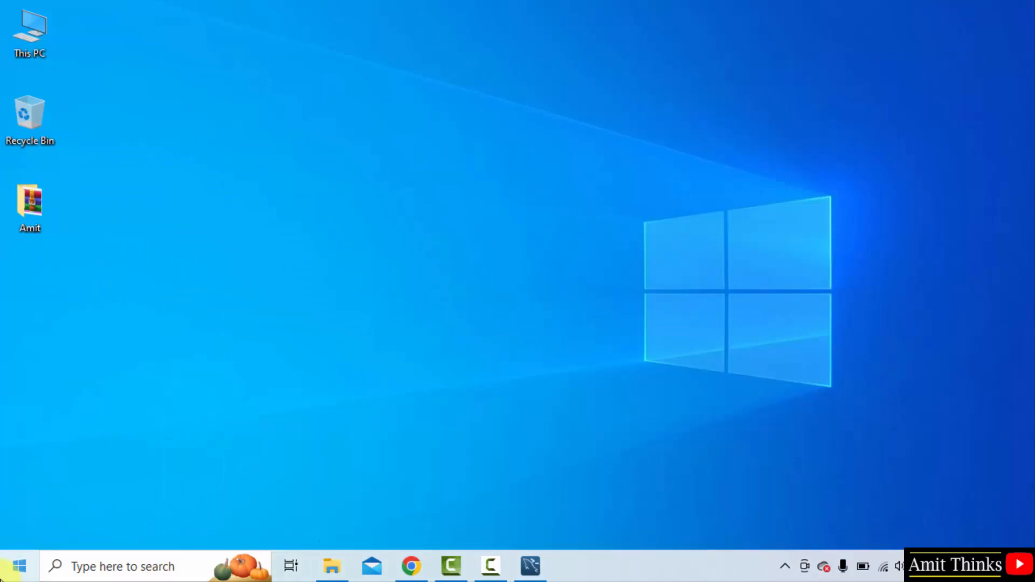
Step: Search 'environment' and open the Environment Variables dialog from System Properties
{"action": "type", "text": "enviro"}
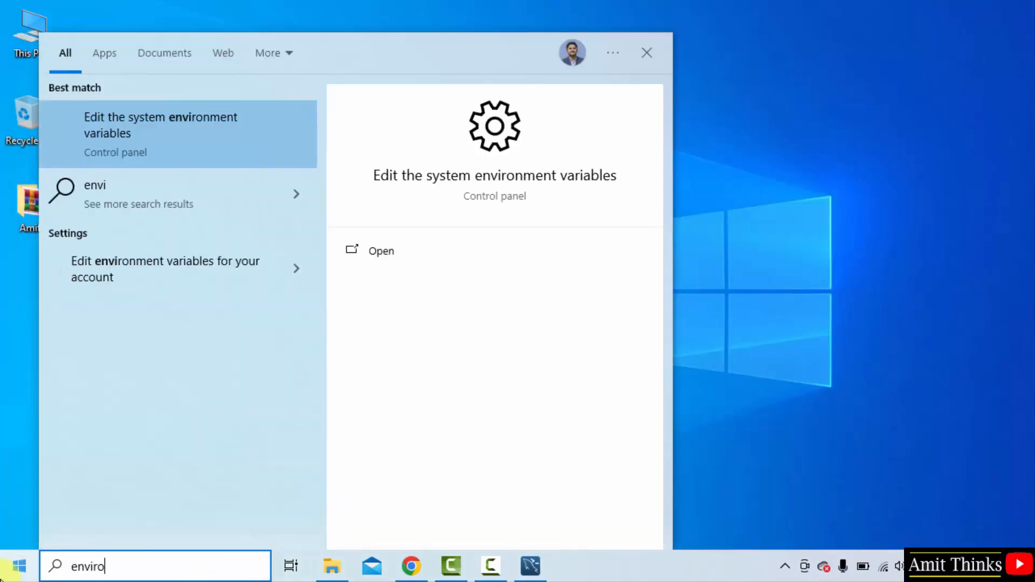
{"action": "type", "text": "nment"}
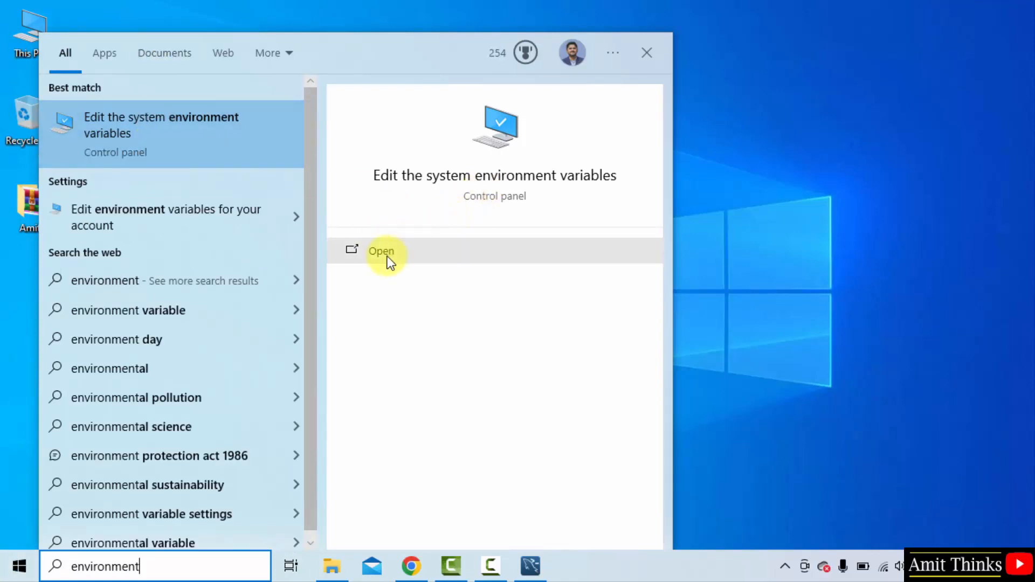
{"action": "left_click", "coordinate": [381, 251]}
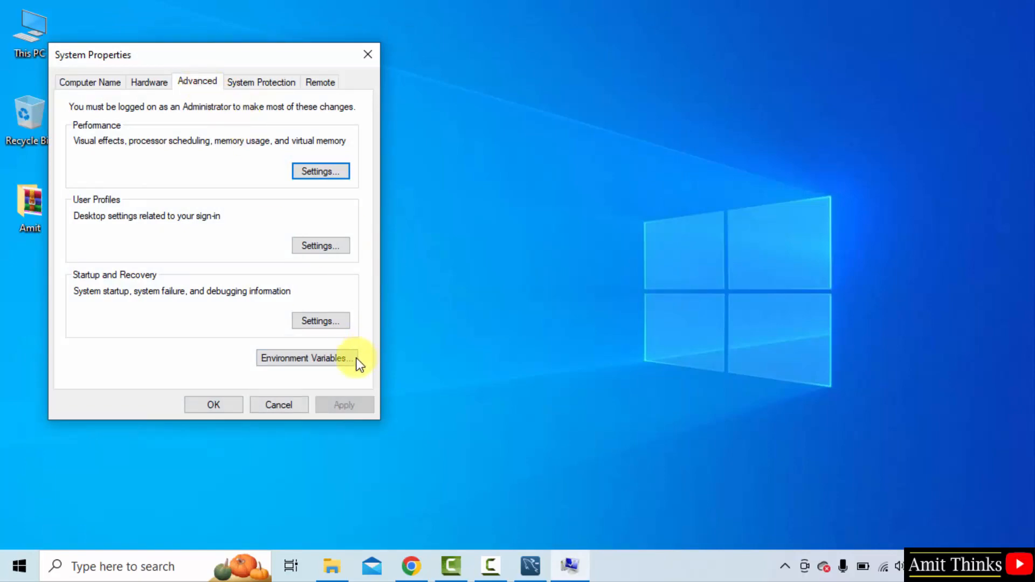
{"action": "left_click", "coordinate": [306, 358]}
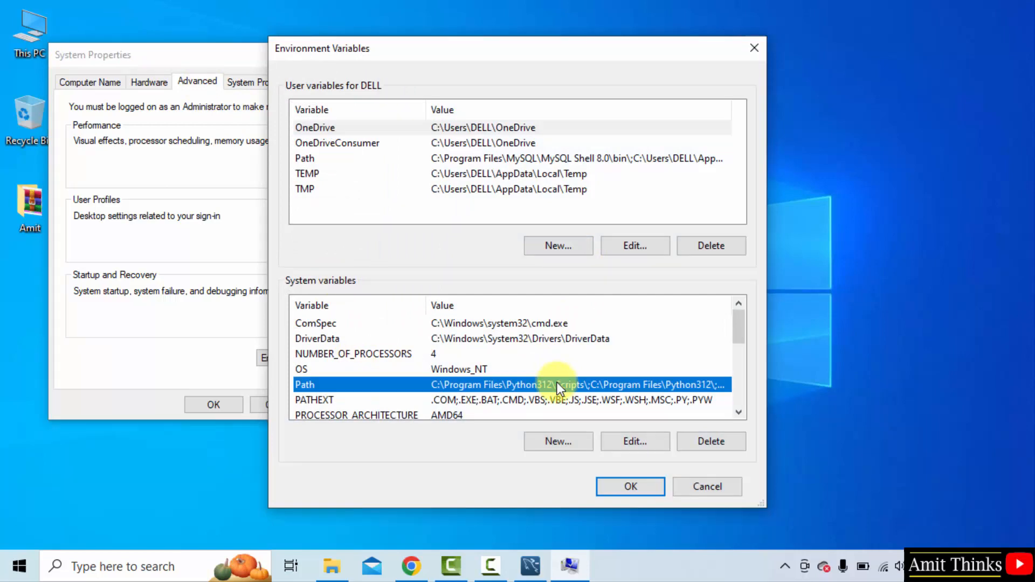
Step: Add the MySQL Server 8.0 bin path to the system Path variable and save
{"action": "scroll", "scroll_direction": "down", "scroll_amount": 3}
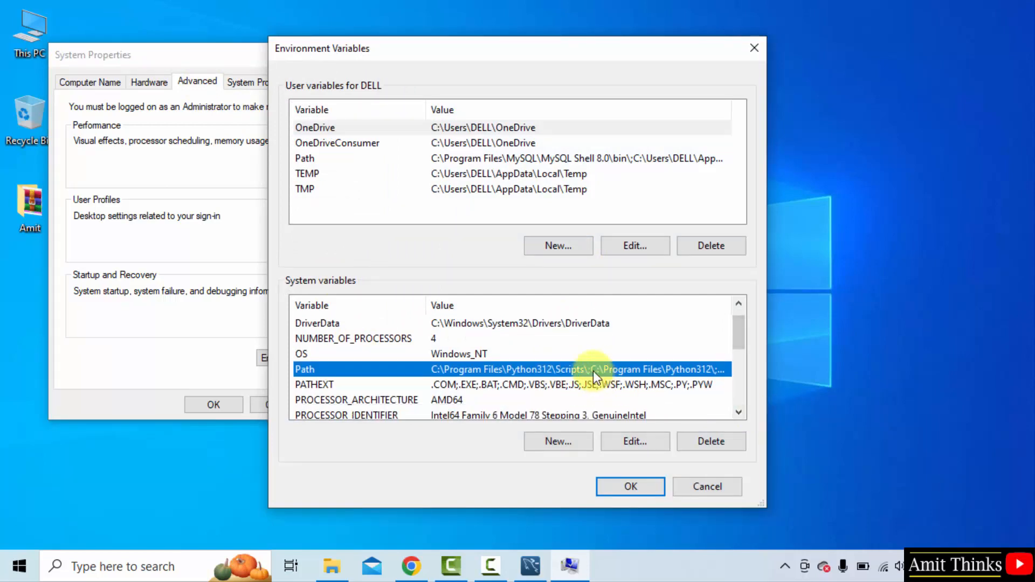
{"action": "left_click", "coordinate": [634, 441]}
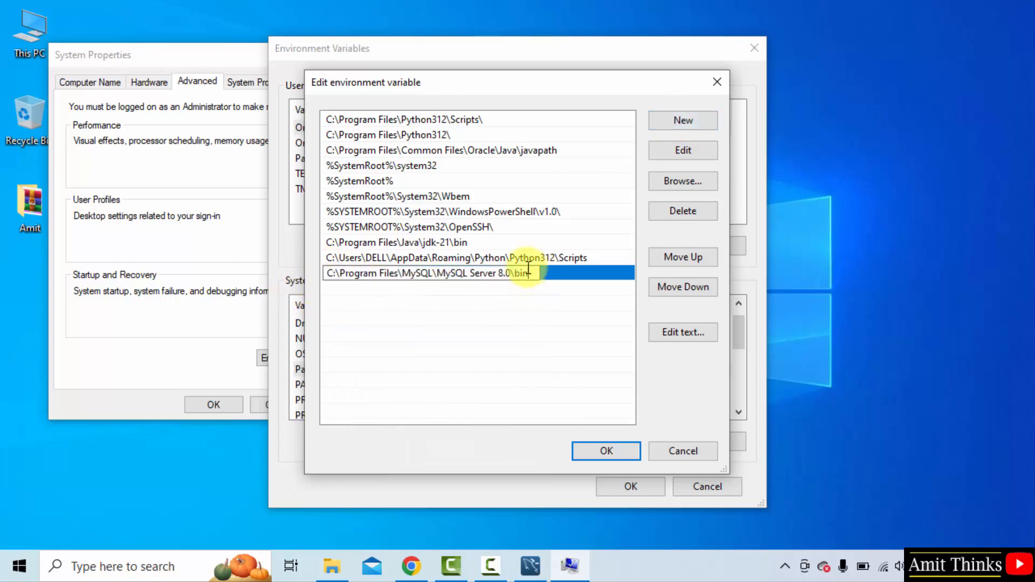
{"action": "left_click", "coordinate": [605, 450]}
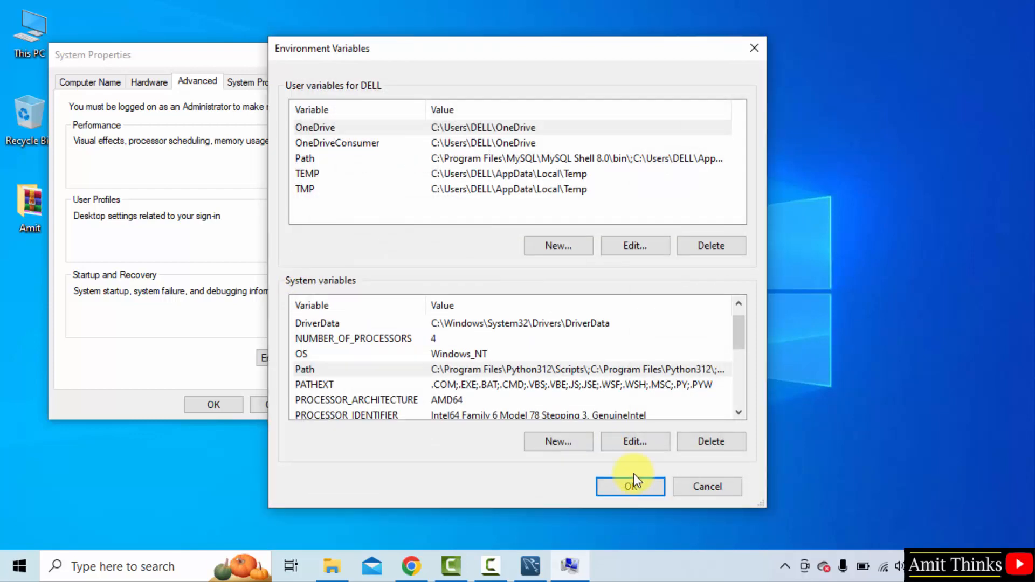
{"action": "left_click", "coordinate": [630, 486]}
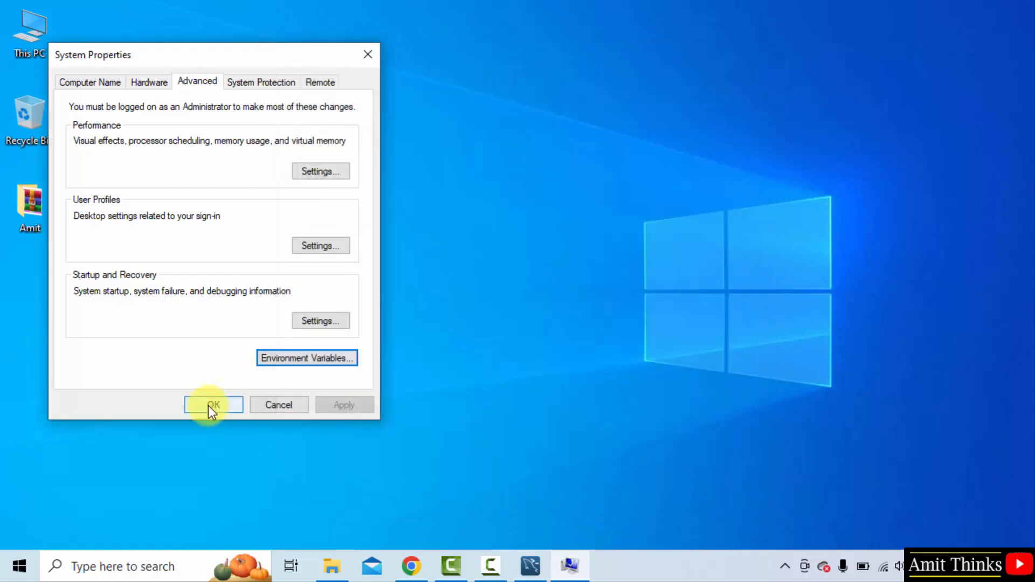
{"action": "left_click", "coordinate": [212, 405]}
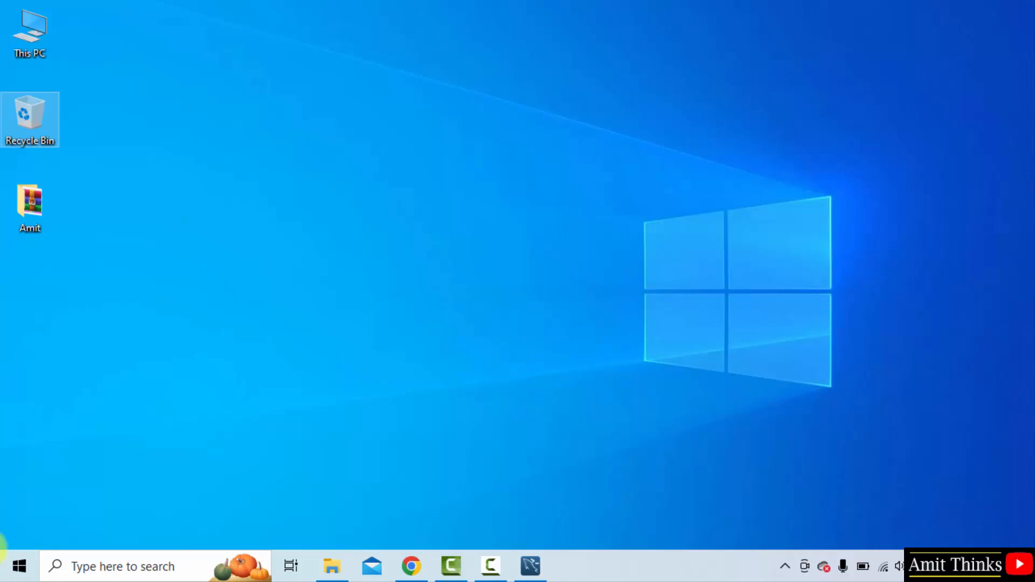
Step: Launch Command Prompt and run mysql --version, confirming Ver 8.0.35
{"action": "type", "text": "cmd"}
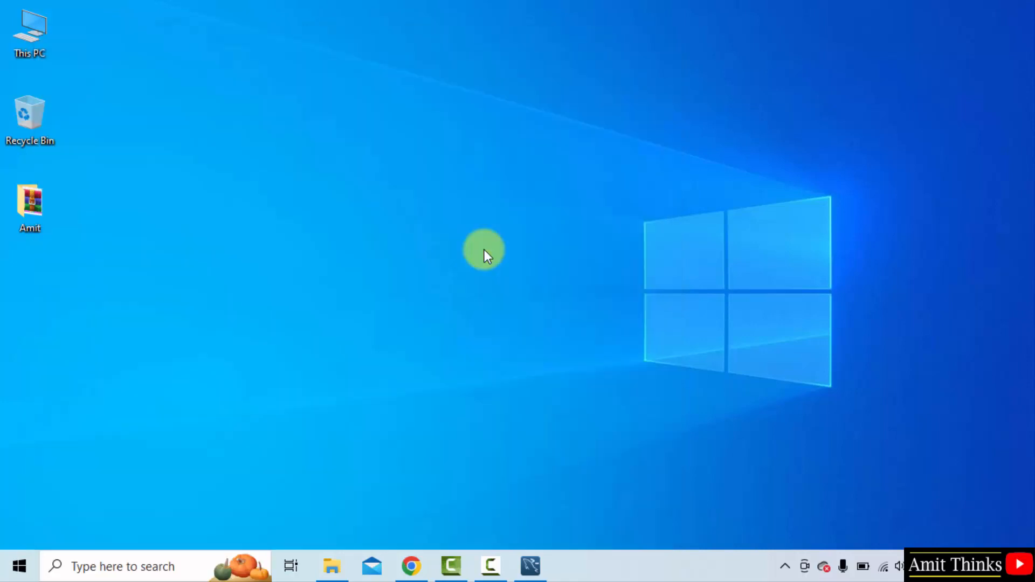
{"action": "left_click", "coordinate": [569, 566]}
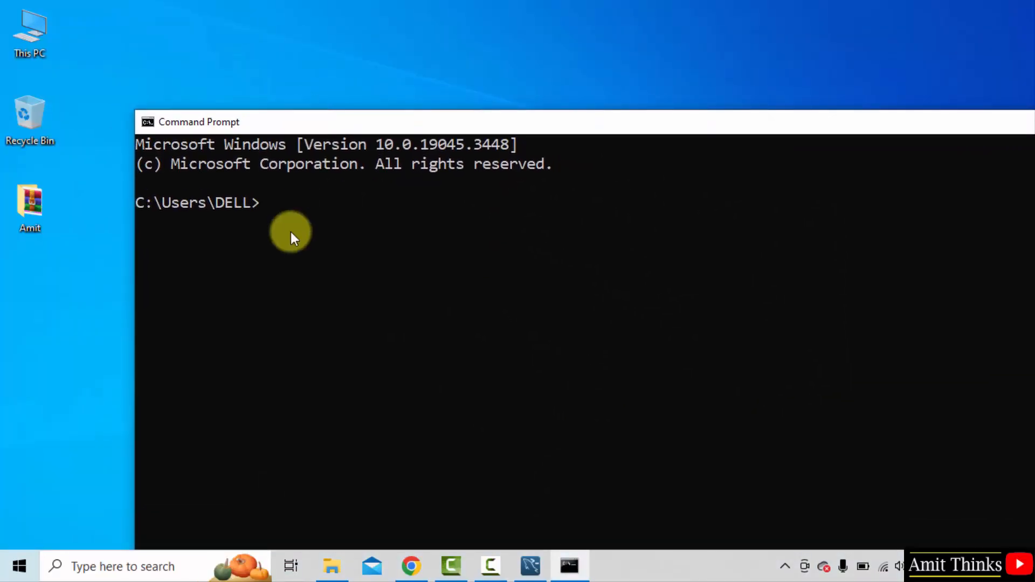
{"action": "type", "text": "mysql --version"}
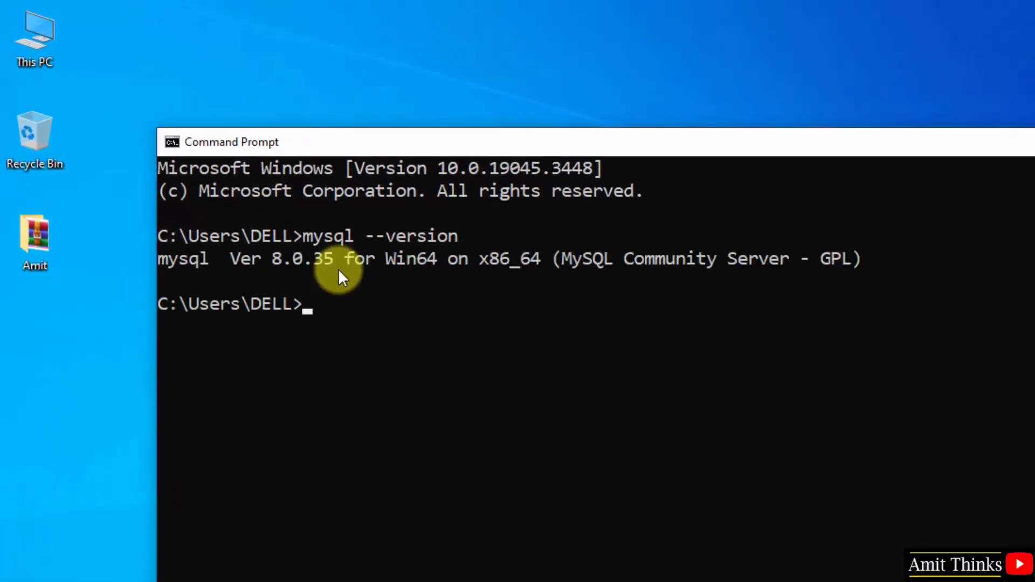
{"action": "mouse_move", "coordinate": [330, 291]}
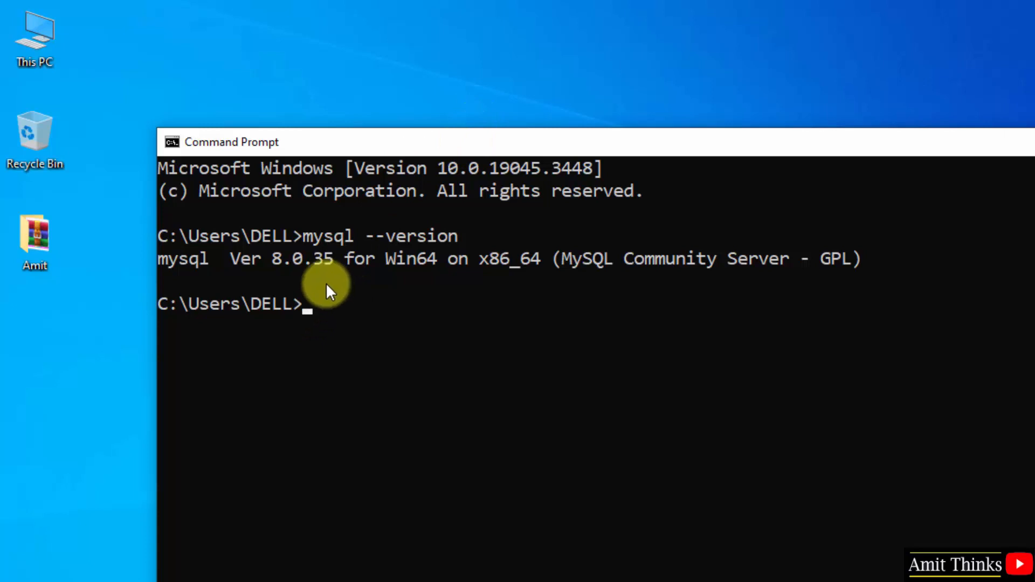
{"action": "mouse_move", "coordinate": [477, 144]}
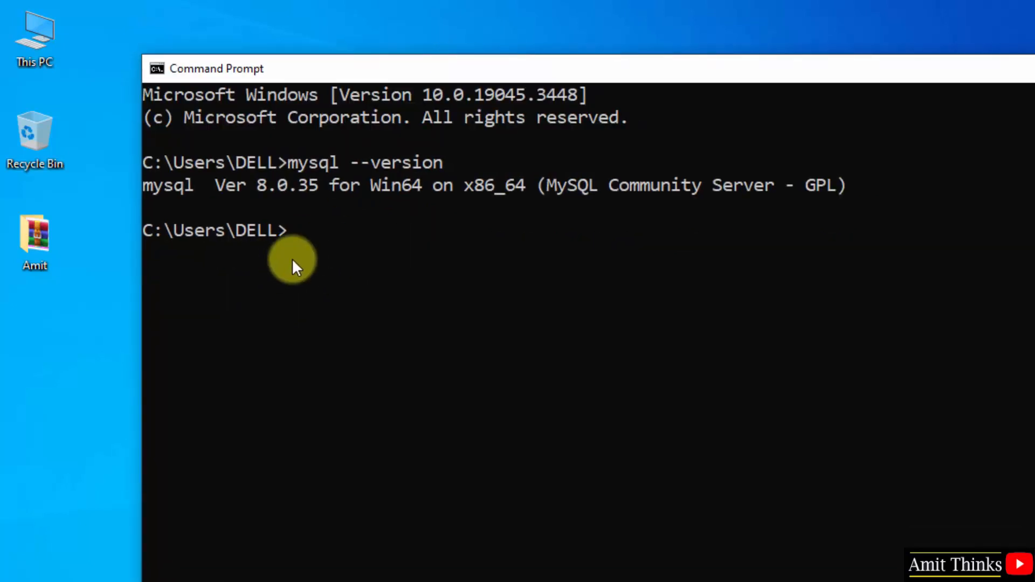
Step: Run mysql -u root -p and enter the root password to reach mysql>
{"action": "type", "text": "mysql -"}
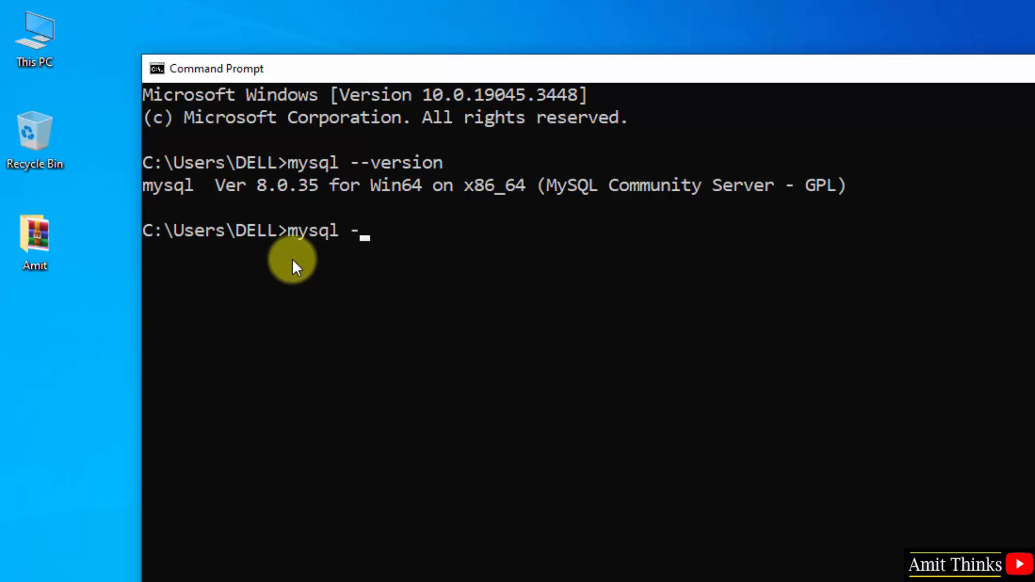
{"action": "type", "text": "u root -"}
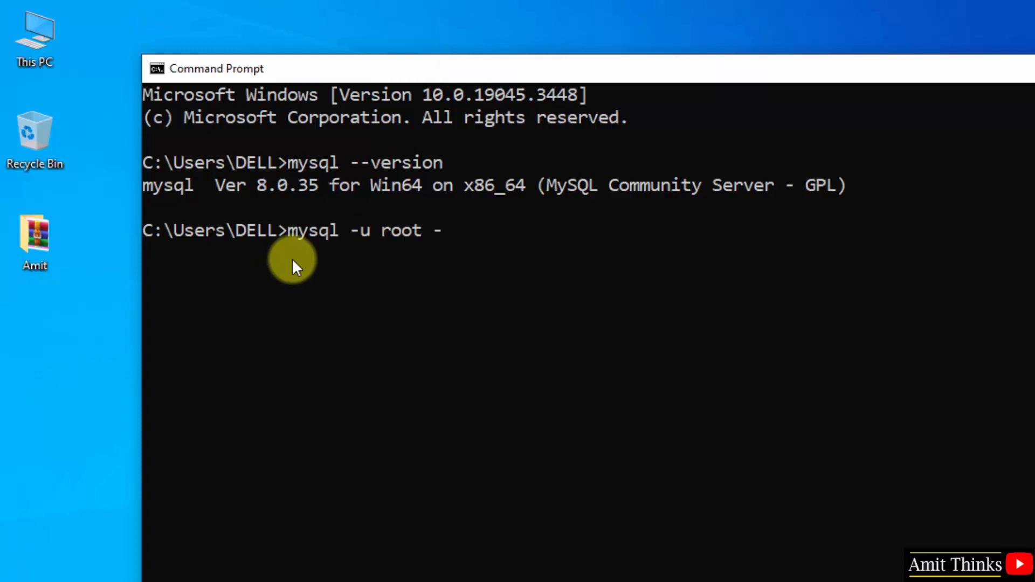
{"action": "type", "text": "p"}
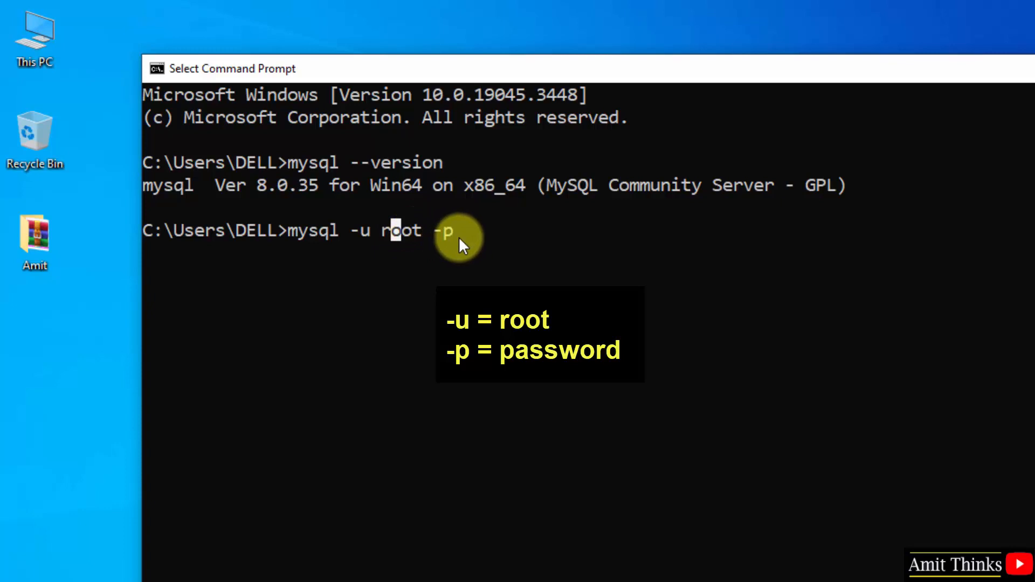
{"action": "mouse_move", "coordinate": [462, 246]}
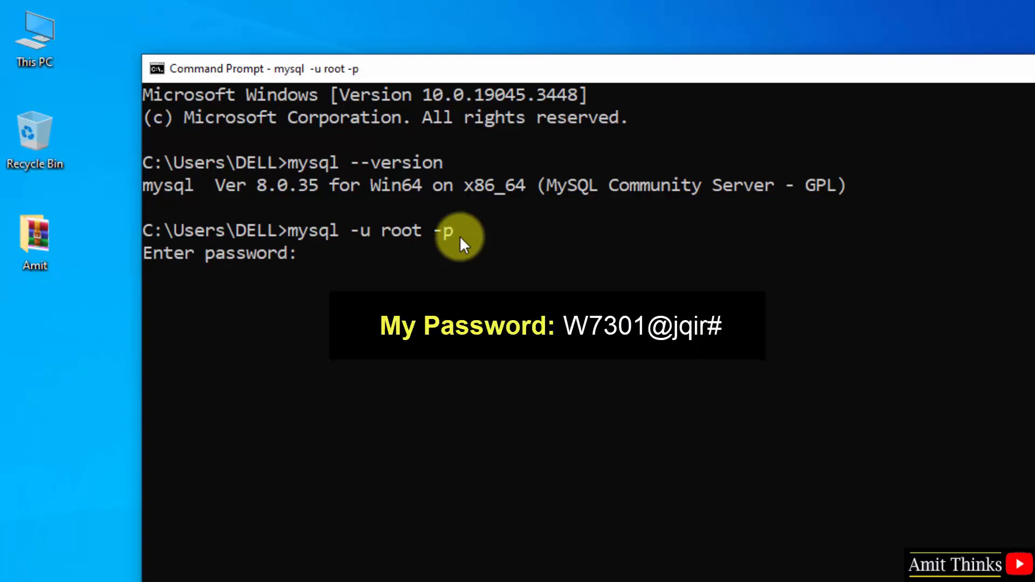
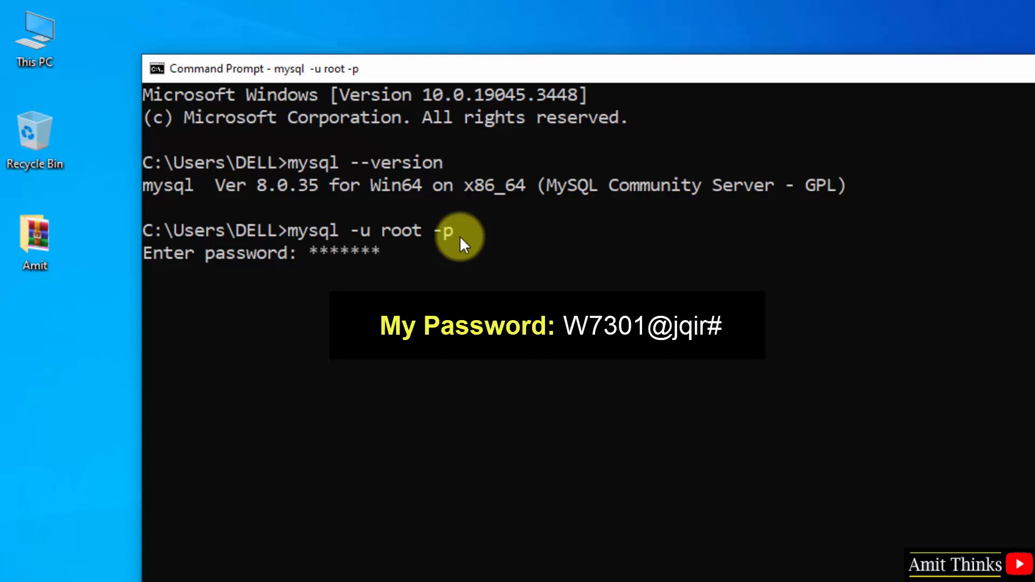
{"action": "key", "text": "Return"}
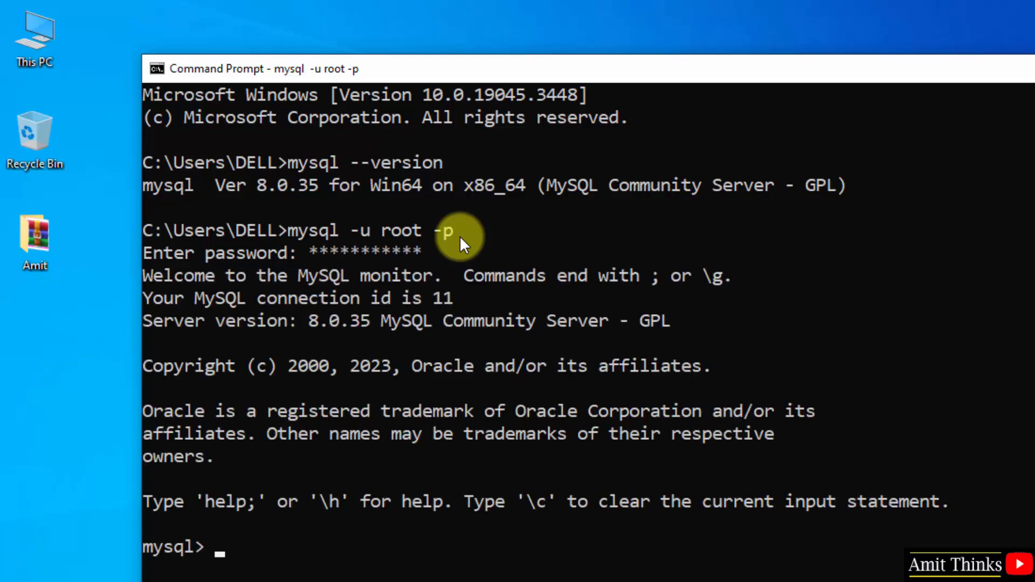
{"action": "mouse_move", "coordinate": [548, 73]}
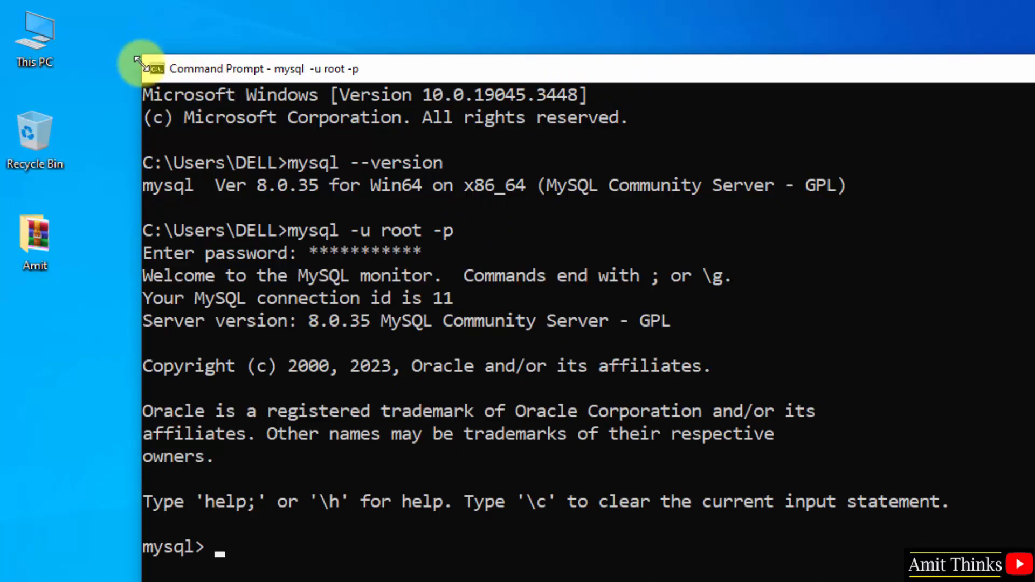
{"action": "left_click_drag", "start_coordinate": [264, 69], "coordinate": [303, 82]}
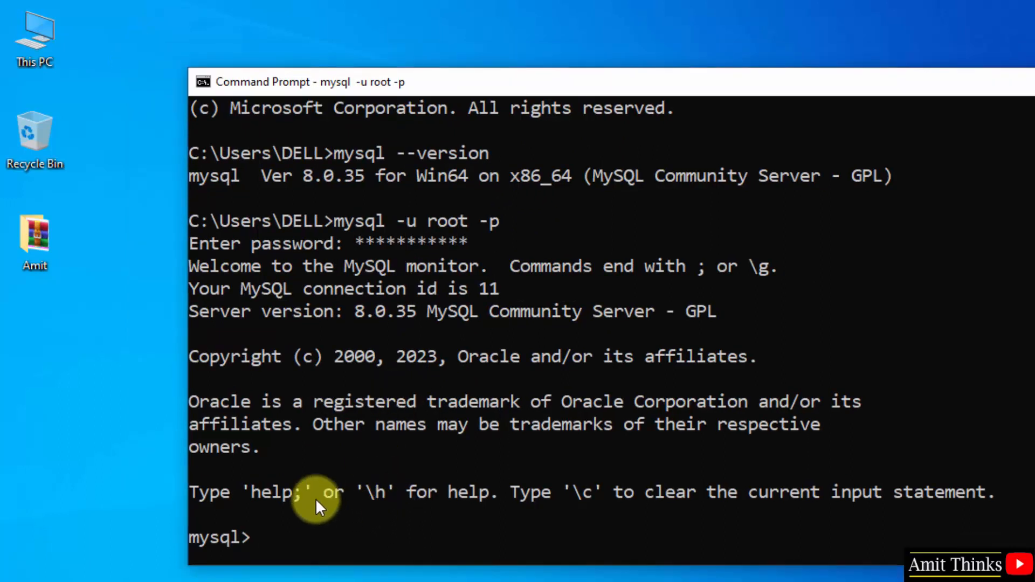
Step: List the existing databases, then create database amitdb
{"action": "type", "text": "show"}
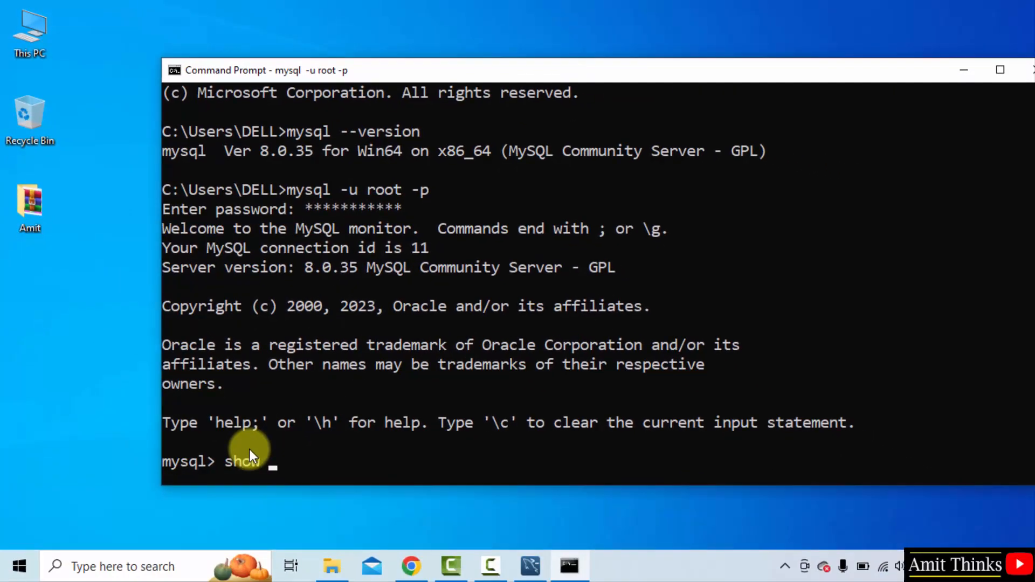
{"action": "type", "text": "databases"}
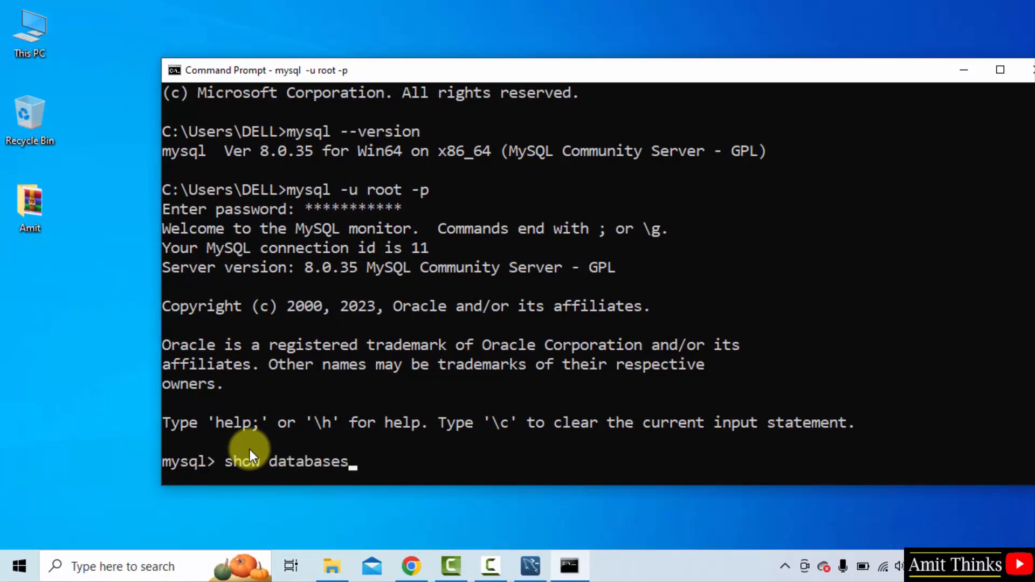
{"action": "key", "text": "Return"}
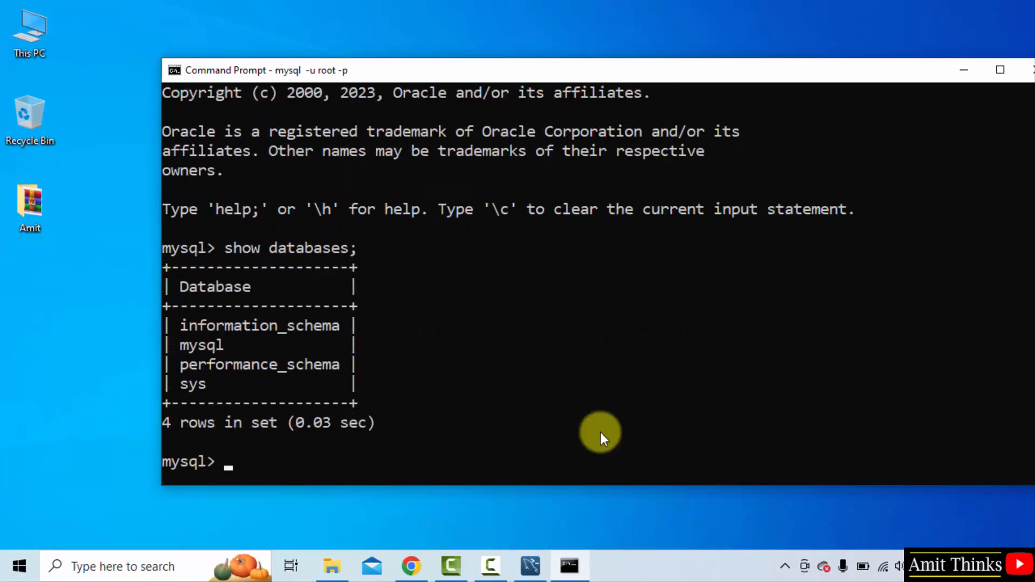
{"action": "mouse_move", "coordinate": [294, 376]}
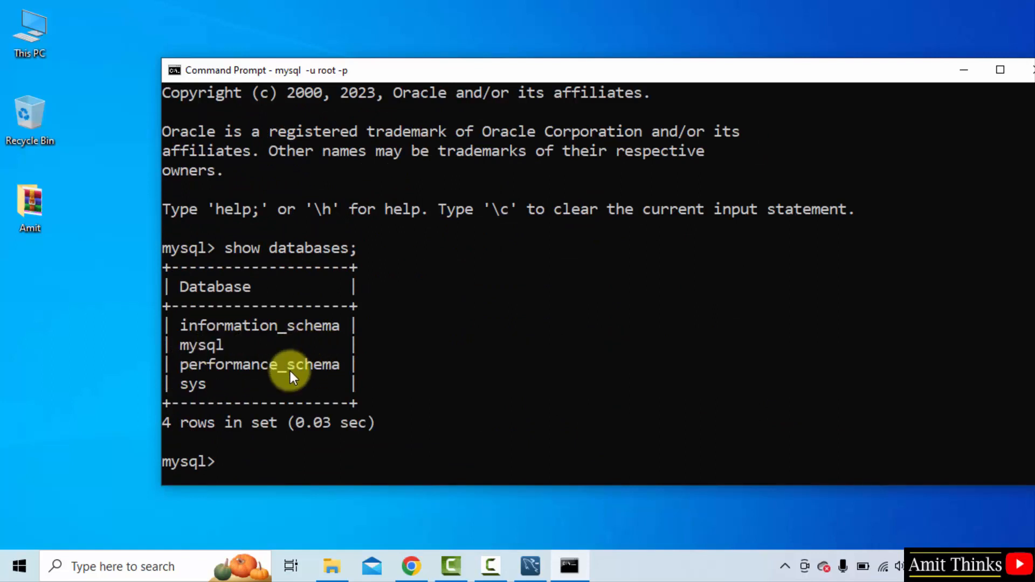
{"action": "type", "text": "create d"}
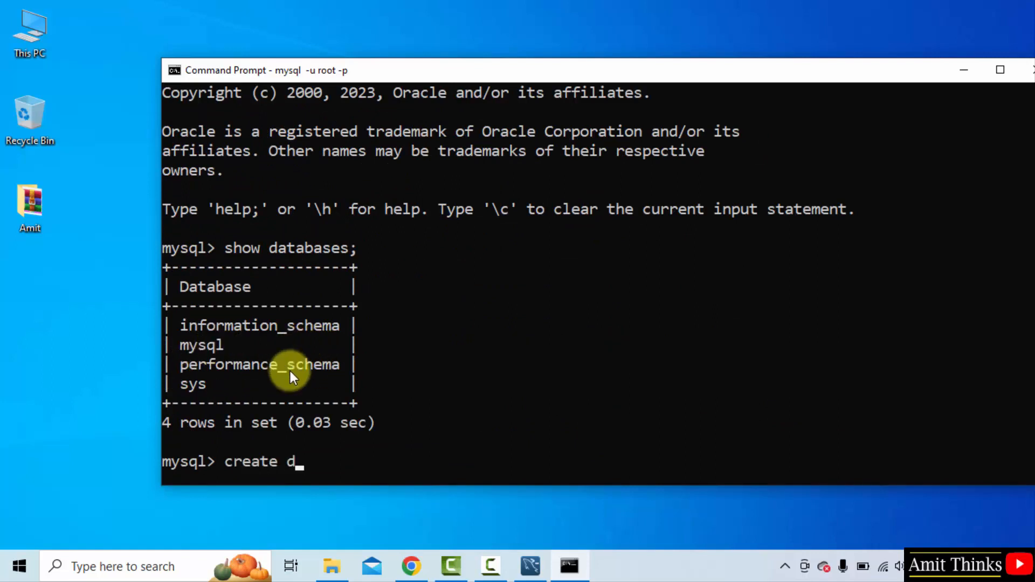
{"action": "type", "text": "atabase"}
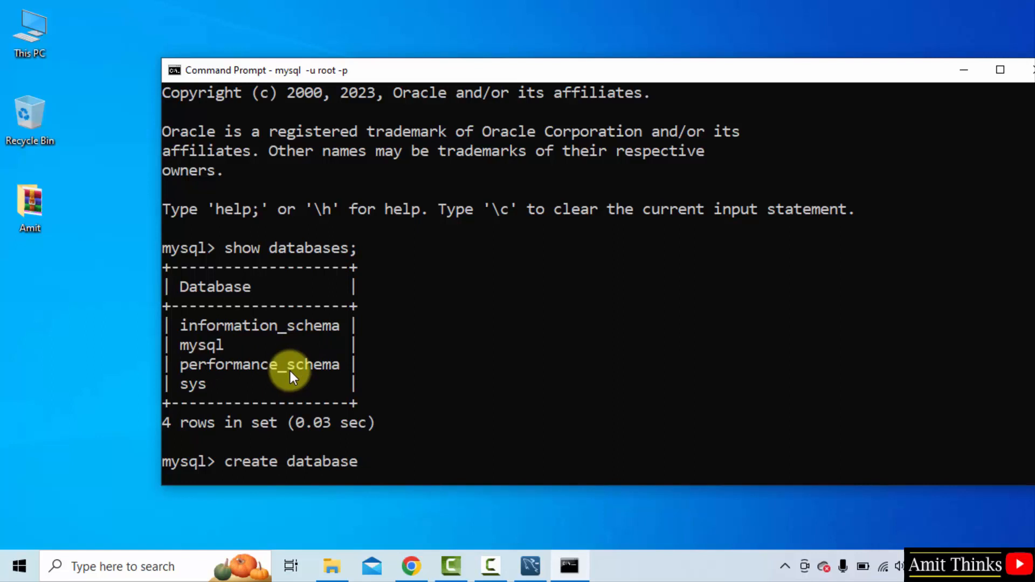
{"action": "type", "text": "amitdb"}
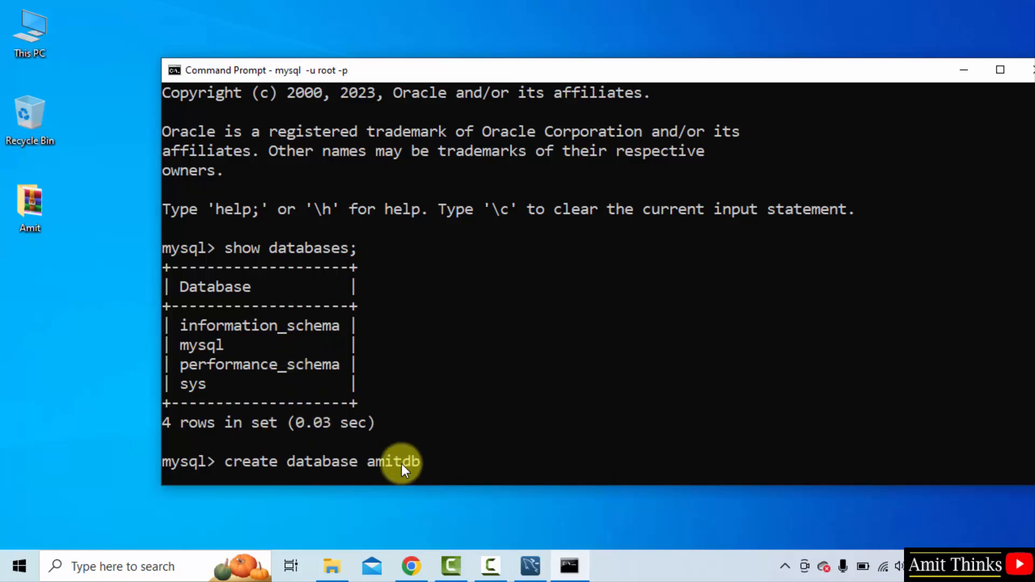
{"action": "key", "text": "Return"}
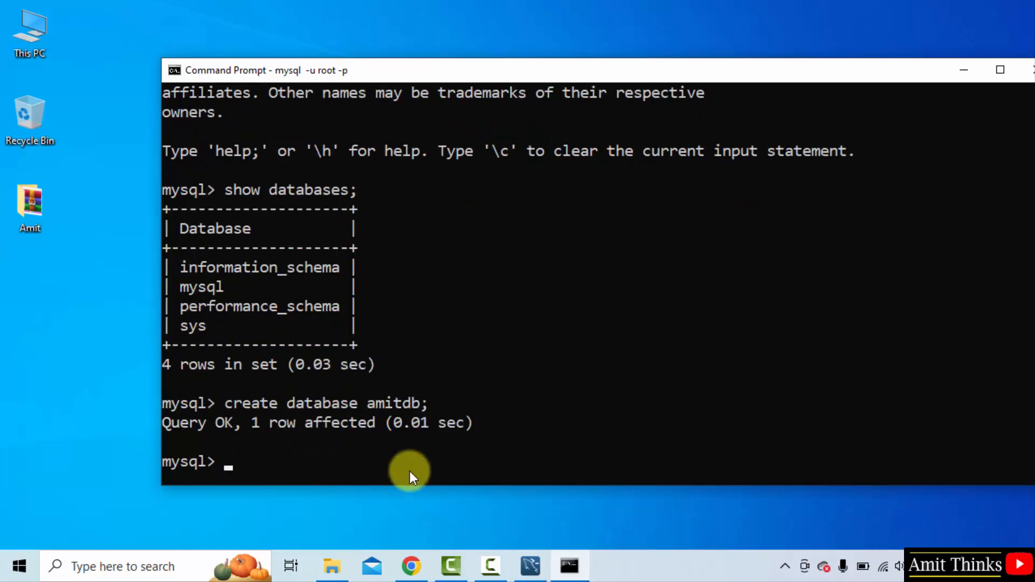
{"action": "mouse_move", "coordinate": [241, 462]}
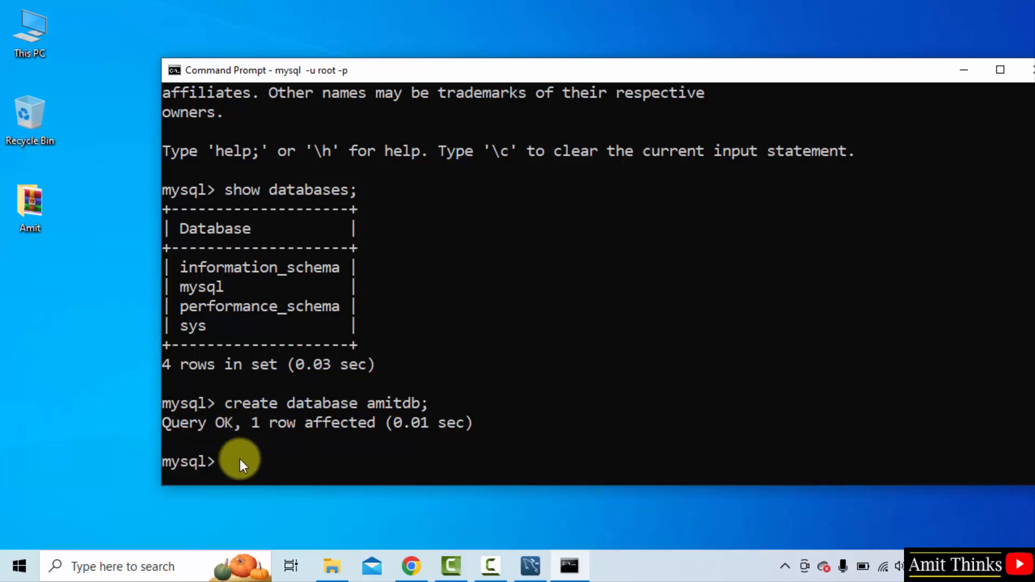
{"action": "mouse_move", "coordinate": [420, 406]}
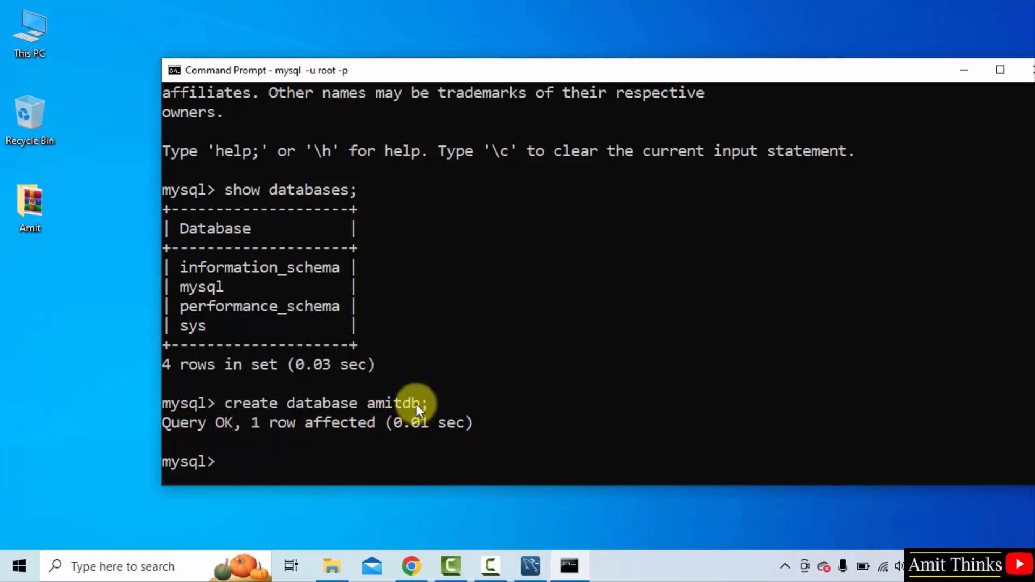
Step: Run show databases again to confirm amitdb is listed
{"action": "type", "text": "show d"}
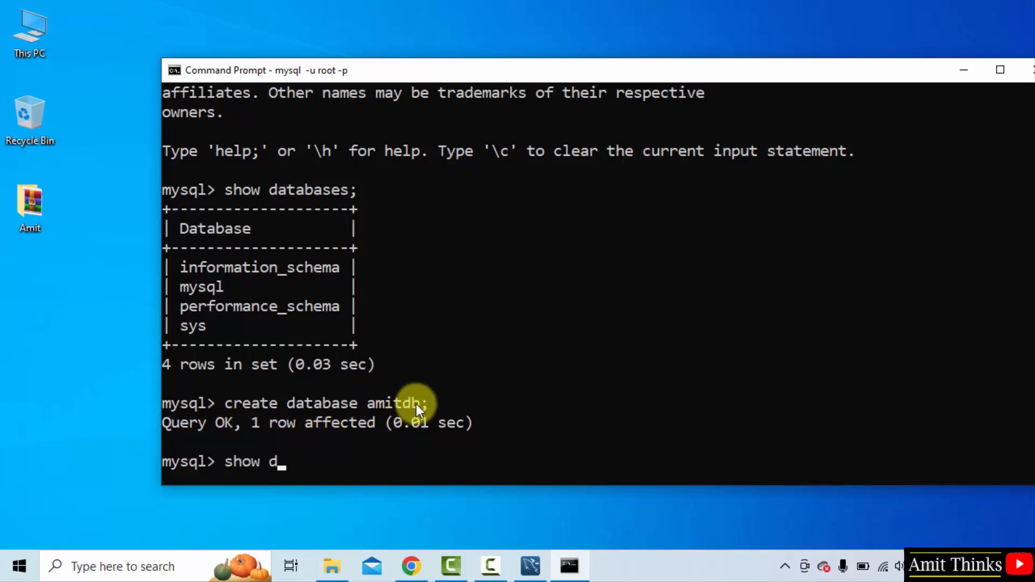
{"action": "type", "text": "atab"}
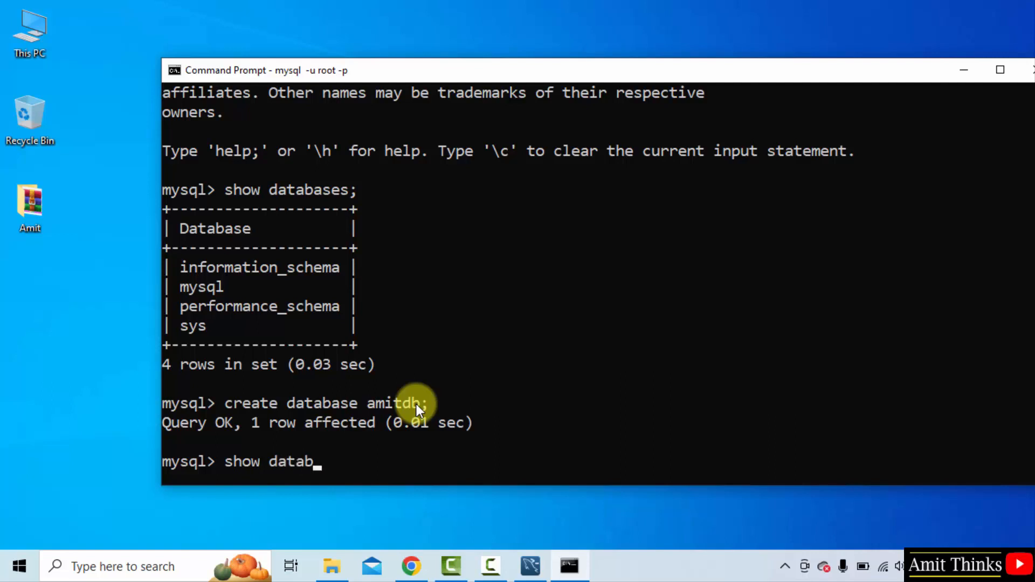
{"action": "key", "text": "Return"}
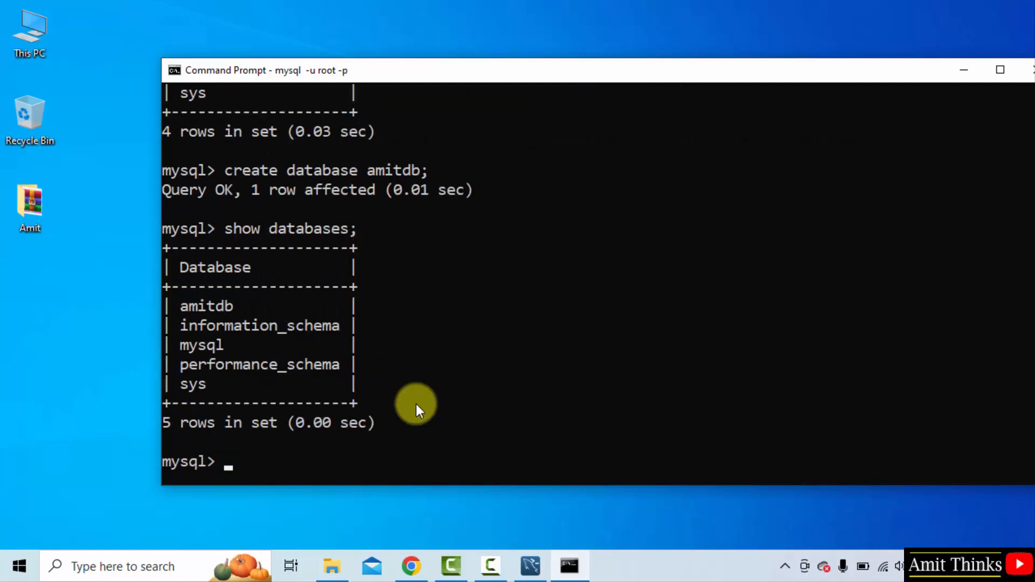
{"action": "mouse_move", "coordinate": [211, 311]}
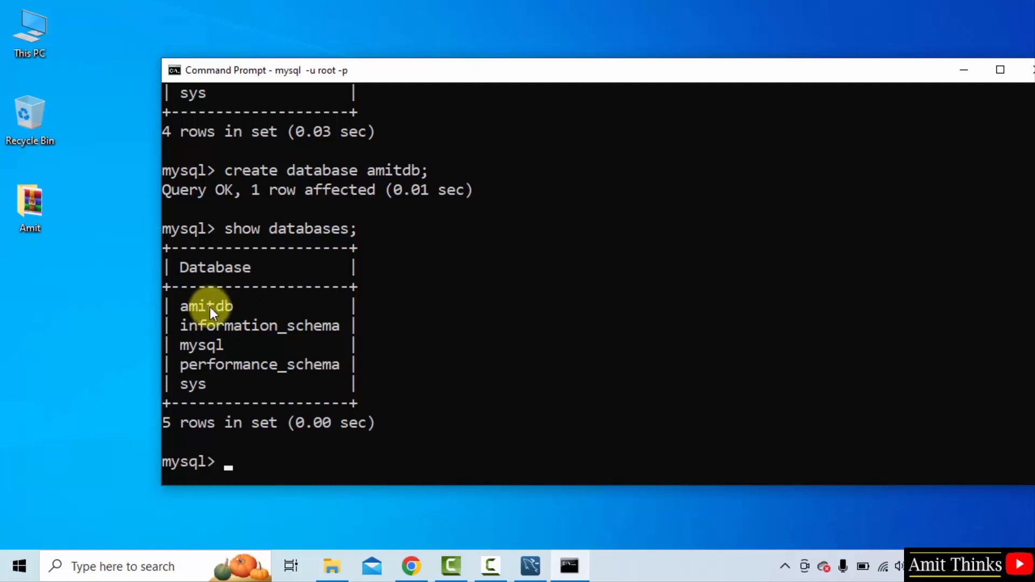